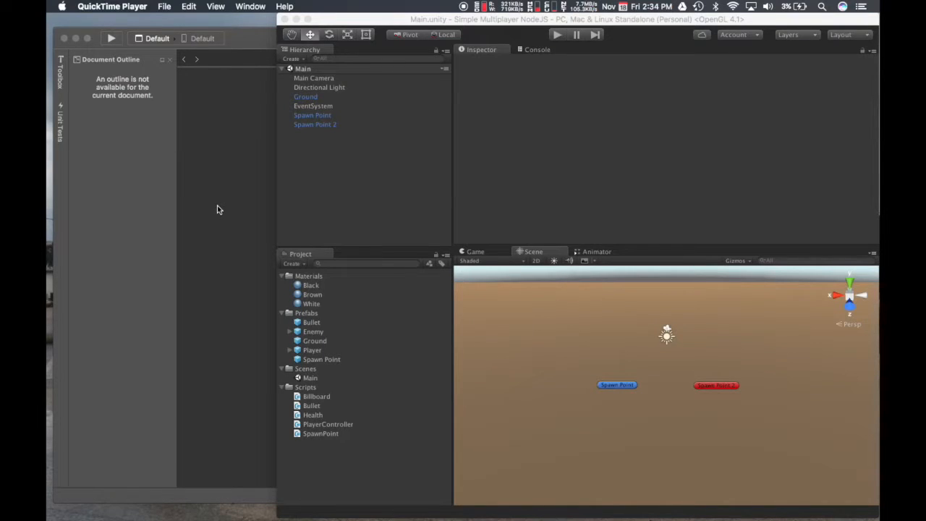
pyautogui.moveTo(302, 188)
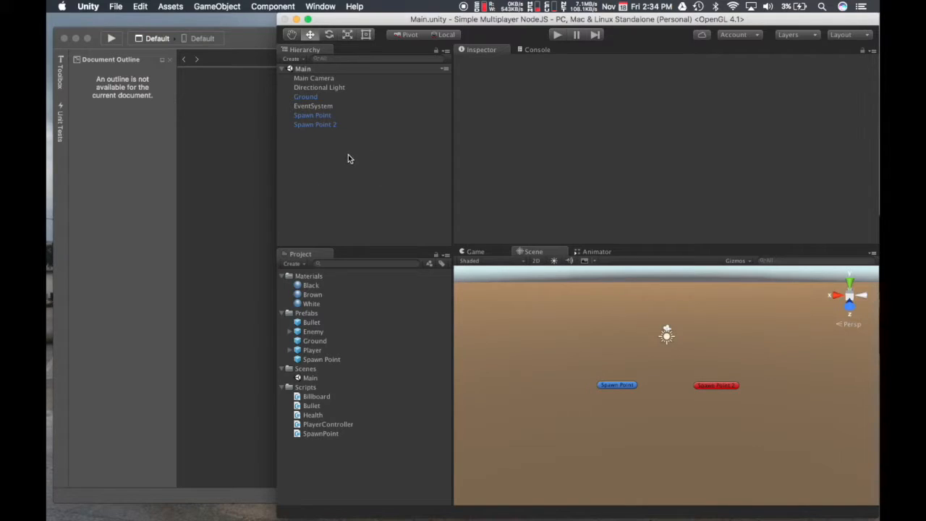
pyautogui.moveTo(346, 172)
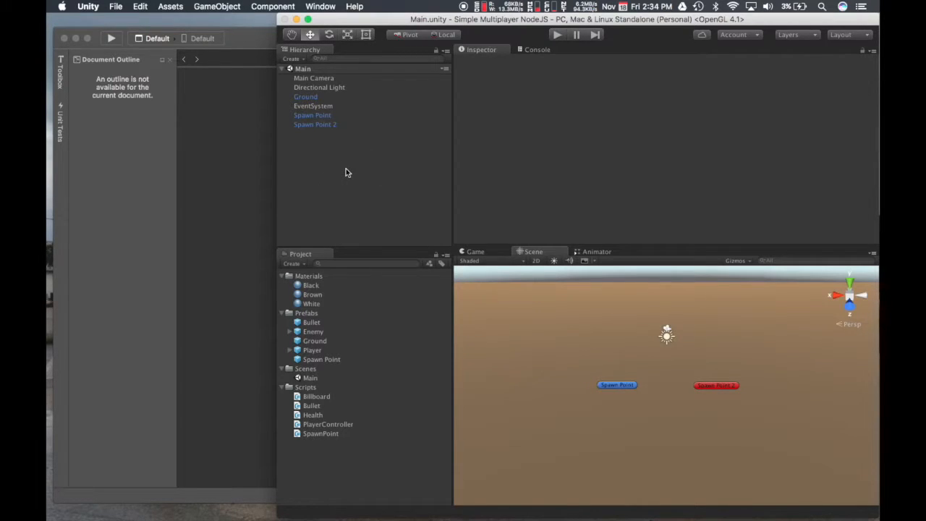
# Create an empty GameObject in the Main scene and name it Network Manager.
pyautogui.click(217, 6)
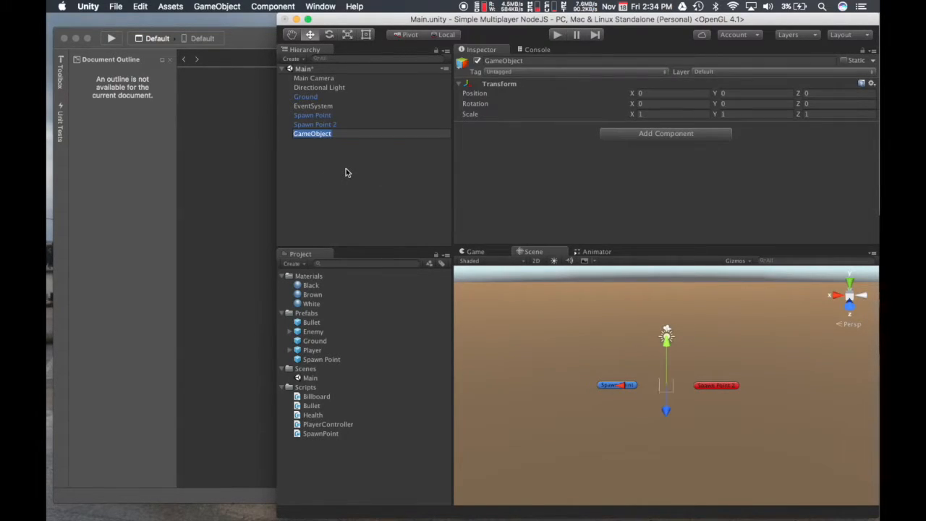
pyautogui.write('Network Manager')
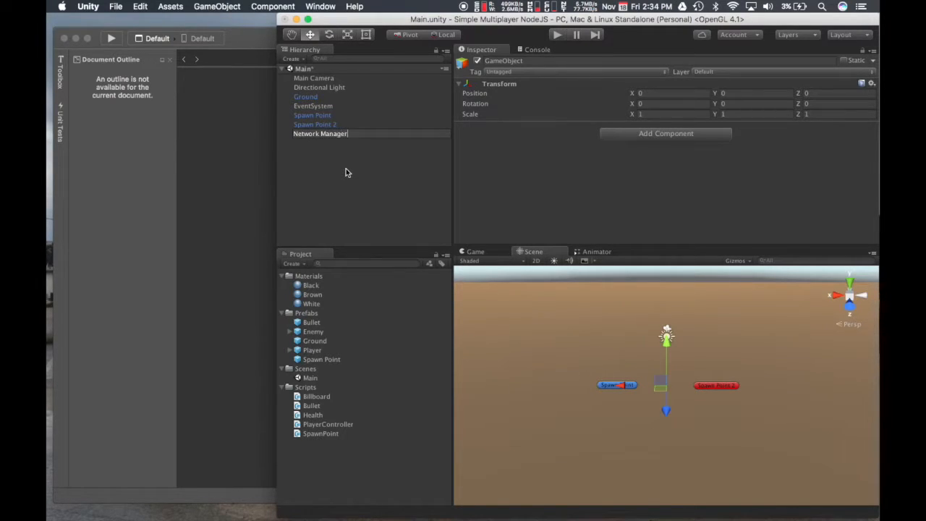
pyautogui.click(321, 133)
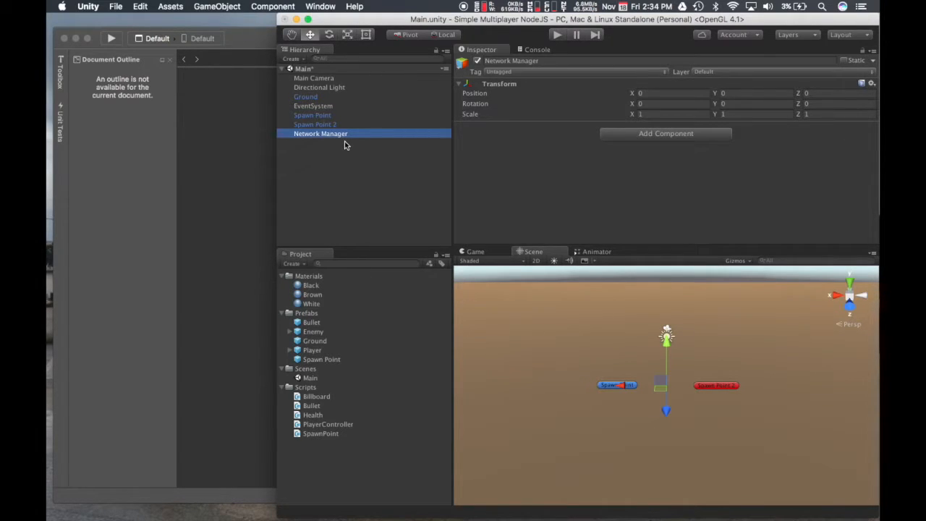
pyautogui.moveTo(692, 137)
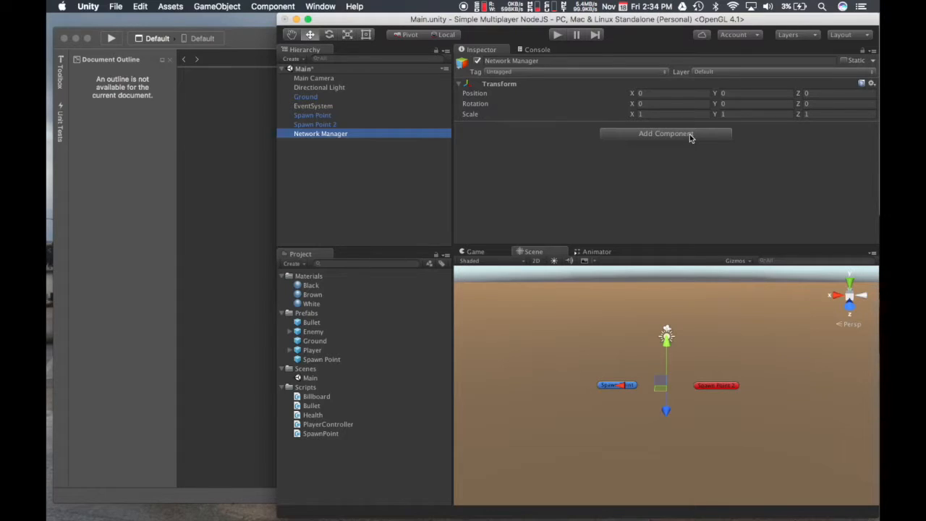
# Create and attach a new NetworkManager script to the Network Manager object.
pyautogui.click(666, 133)
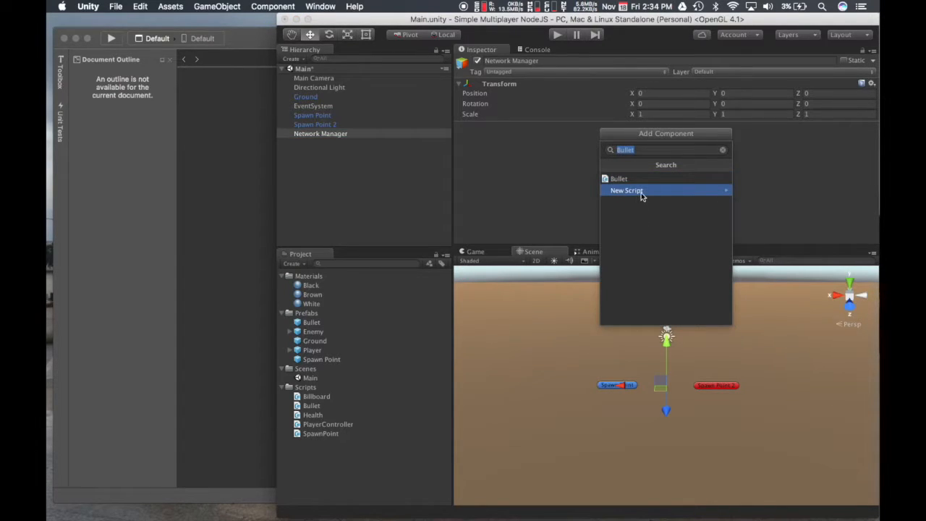
pyautogui.click(627, 190)
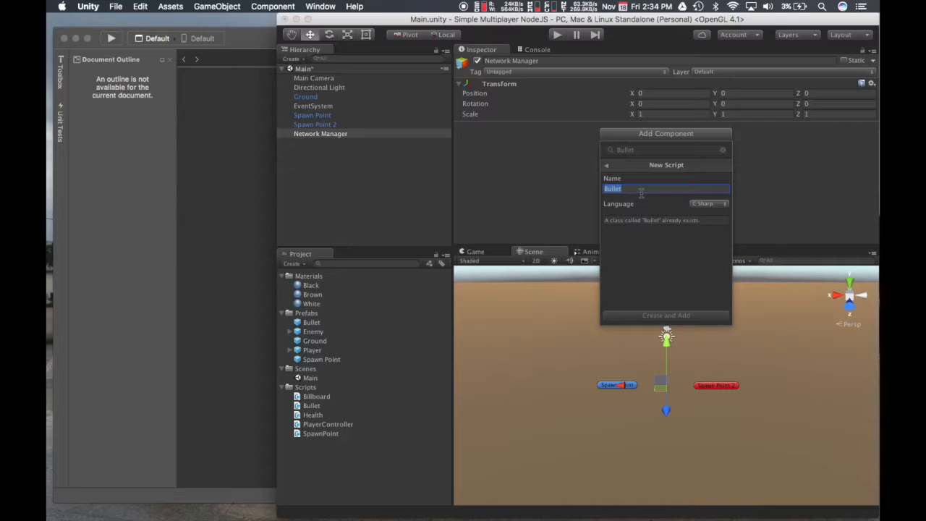
pyautogui.write('N')
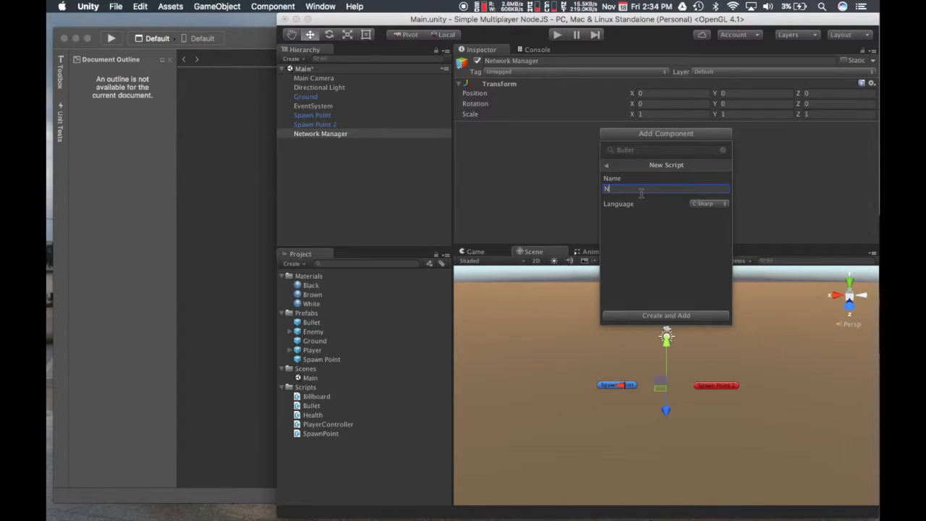
pyautogui.write('etworkManager')
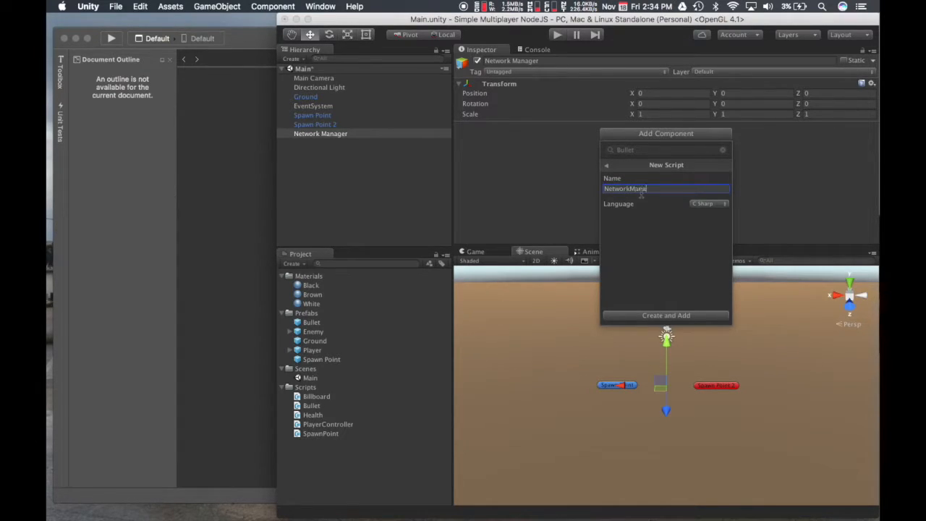
pyautogui.click(666, 316)
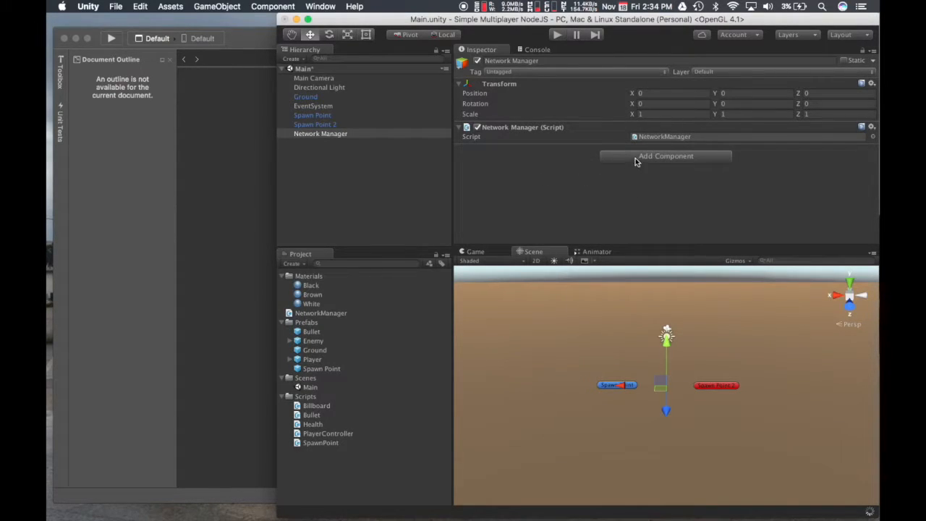
# Create and attach new EnemySpawner and PlayerSpawner scripts to the same object.
pyautogui.click(665, 156)
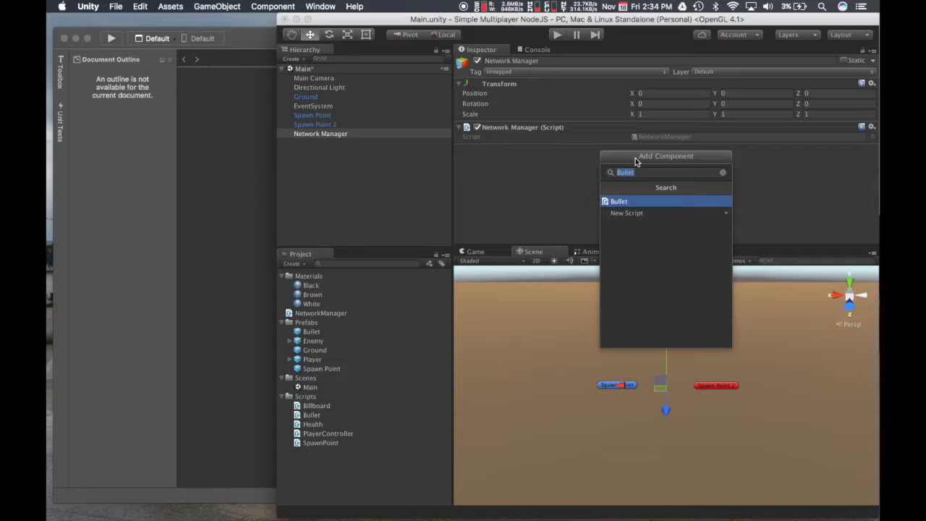
pyautogui.write('EnemySpawner')
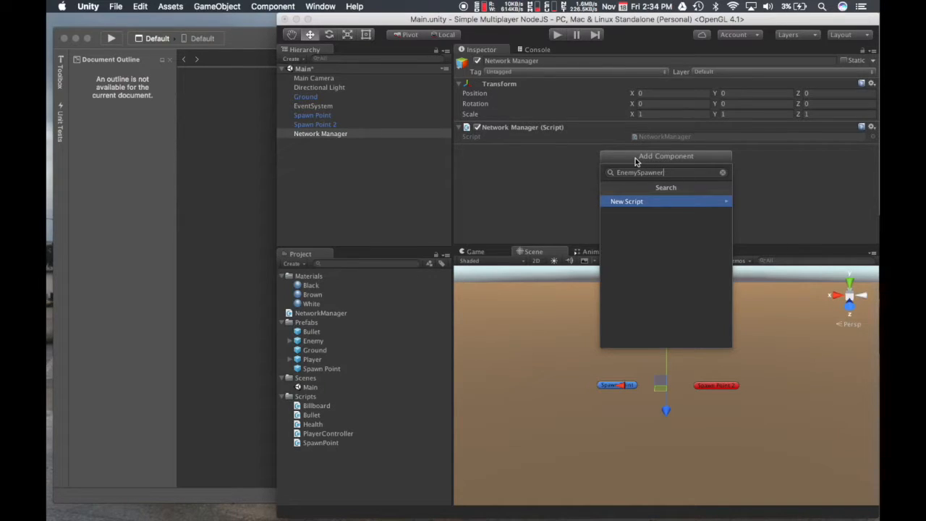
pyautogui.click(625, 201)
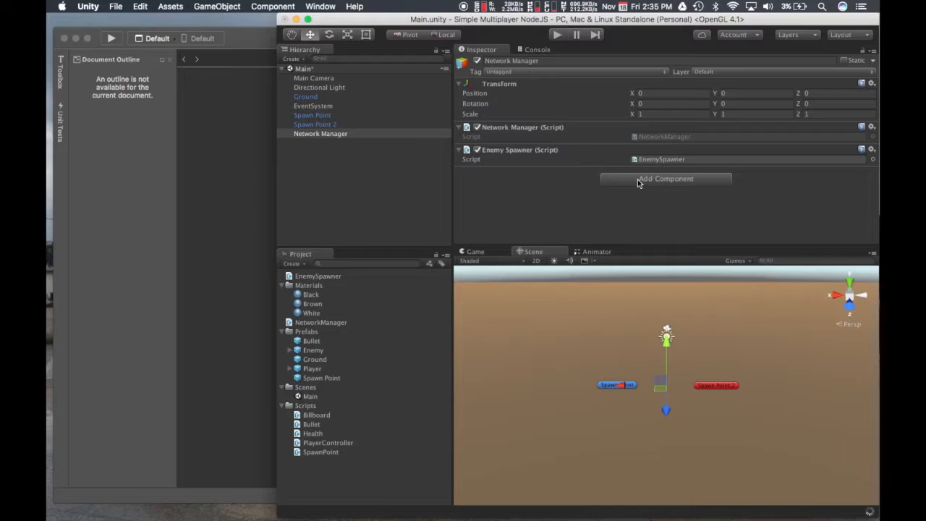
pyautogui.click(666, 179)
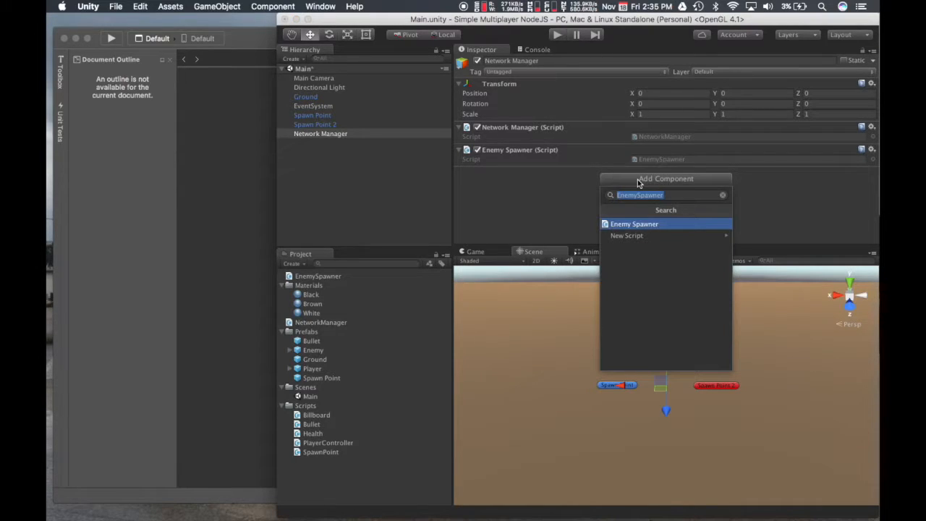
pyautogui.write('Player')
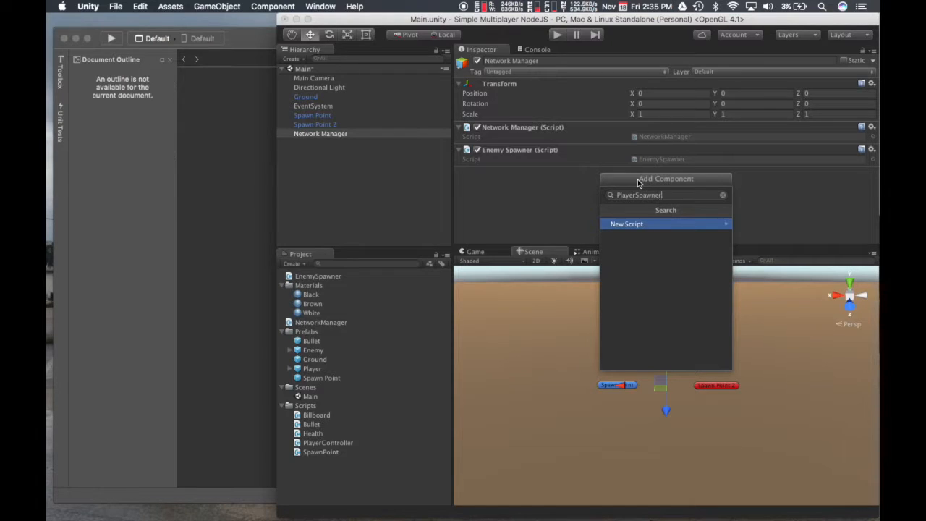
pyautogui.click(627, 223)
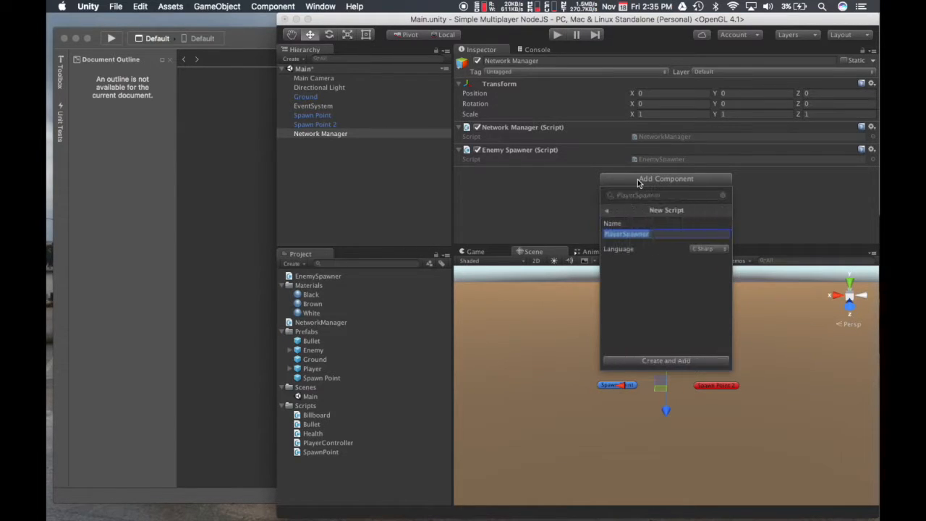
pyautogui.click(666, 360)
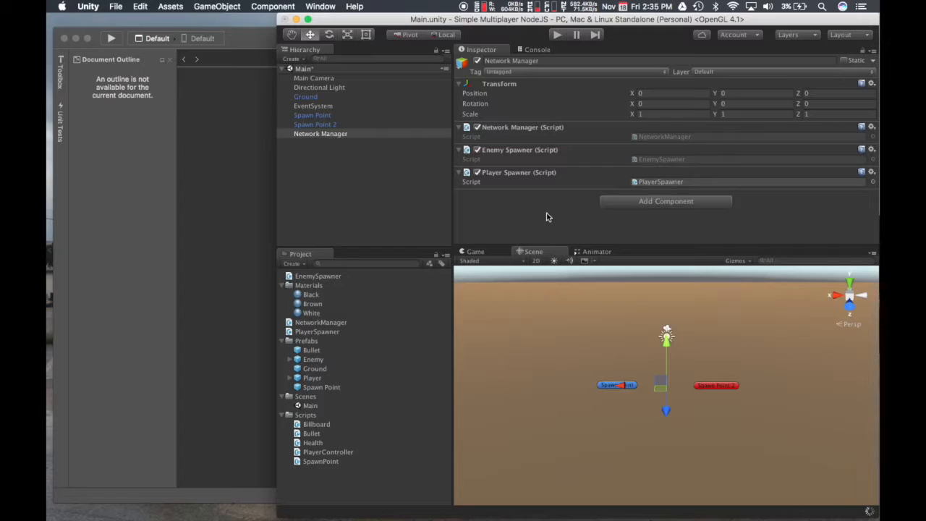
# Move the PlayerSpawner and NetworkManager script assets into the Scripts folder.
pyautogui.click(317, 331)
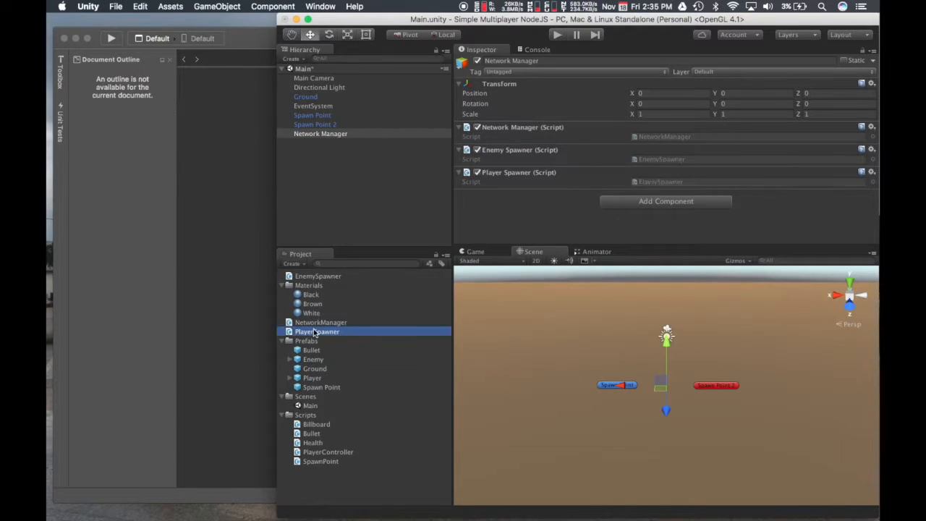
pyautogui.click(321, 321)
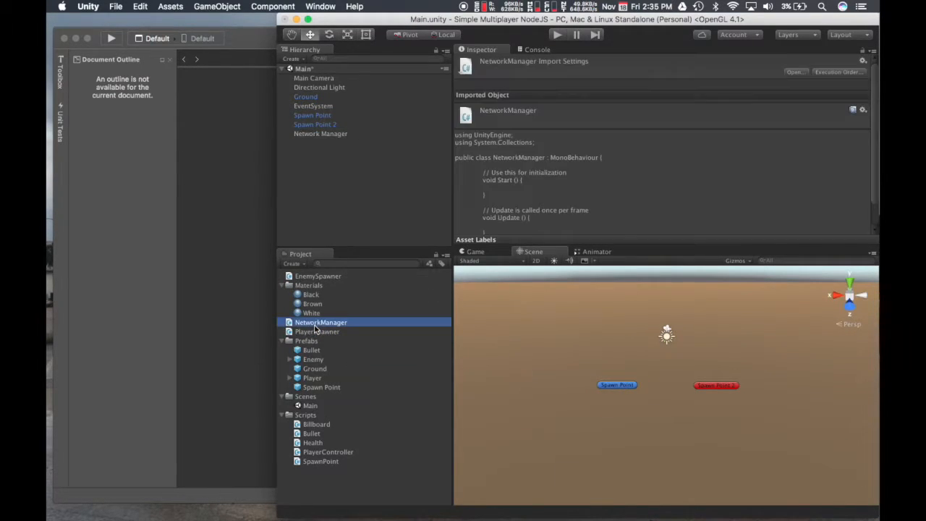
pyautogui.click(315, 331)
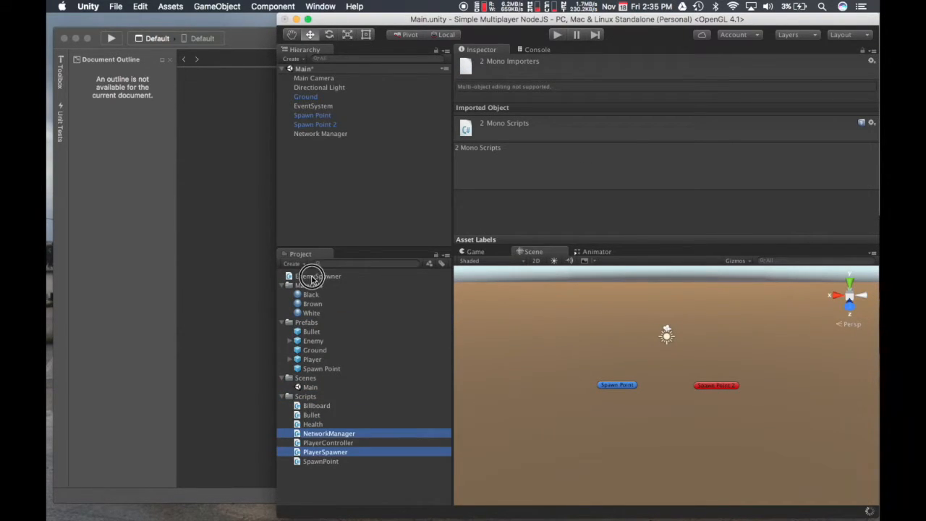
# Move the EnemySpawner script asset into the Scripts folder too.
pyautogui.click(318, 275)
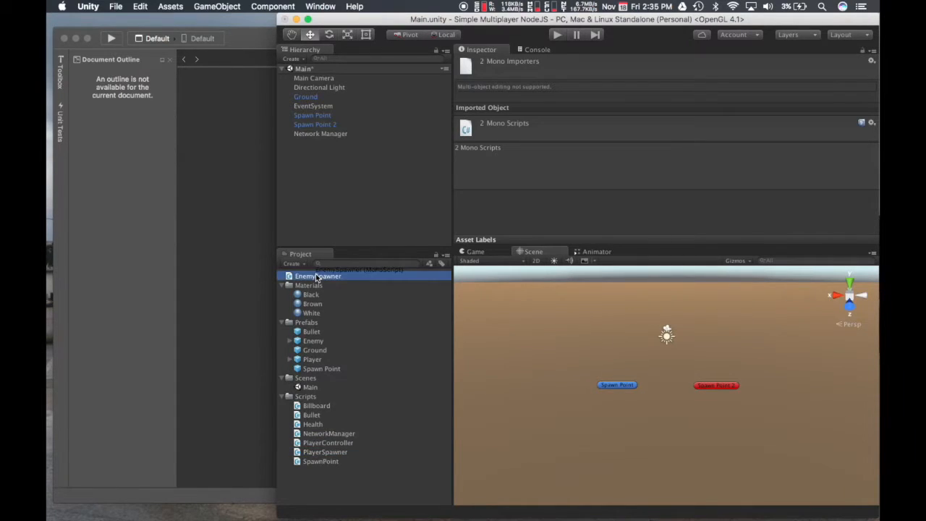
pyautogui.click(318, 275)
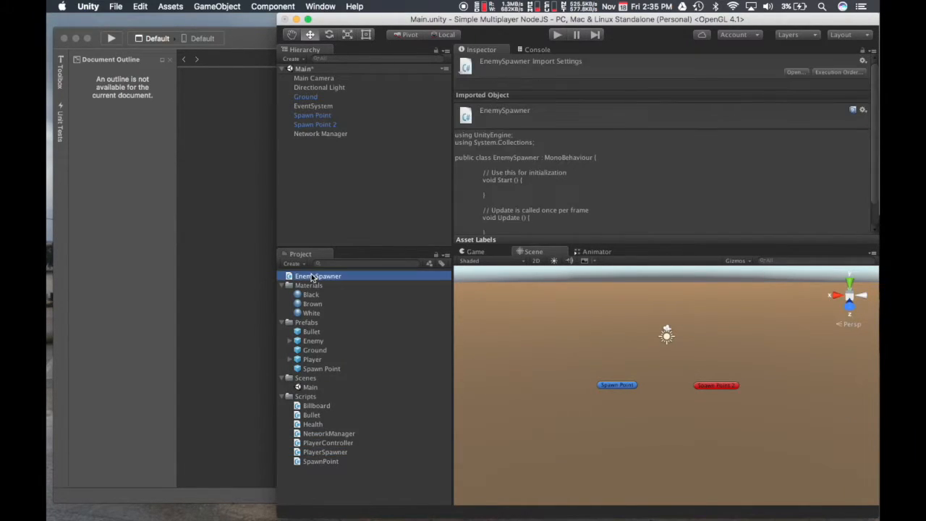
pyautogui.click(306, 396)
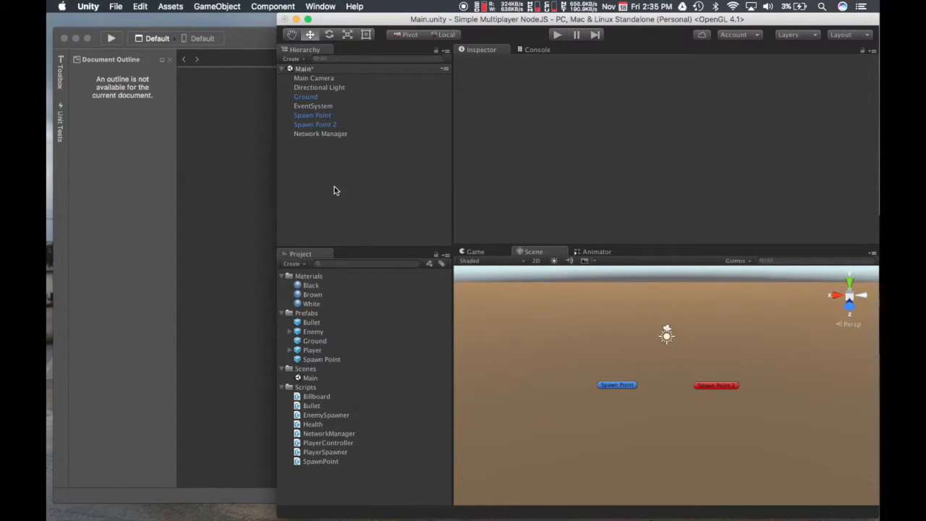
pyautogui.moveTo(326, 143)
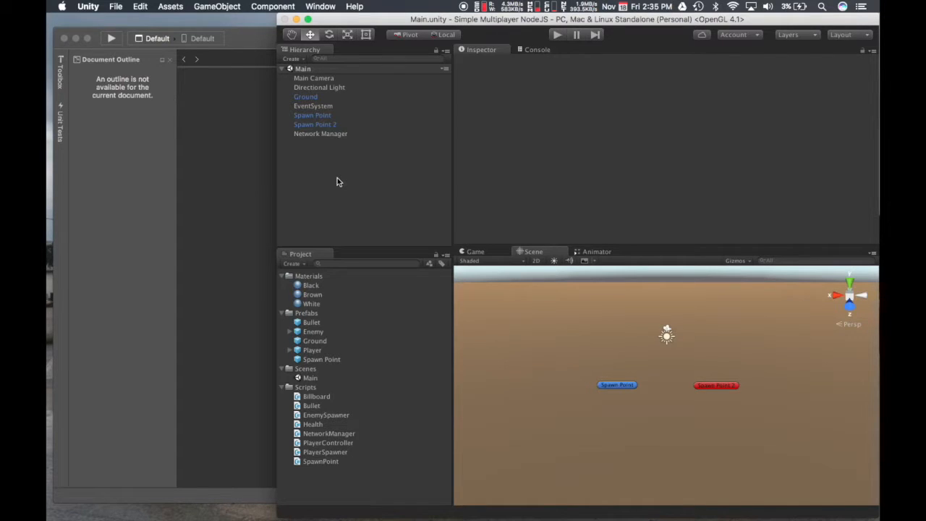
pyautogui.moveTo(333, 182)
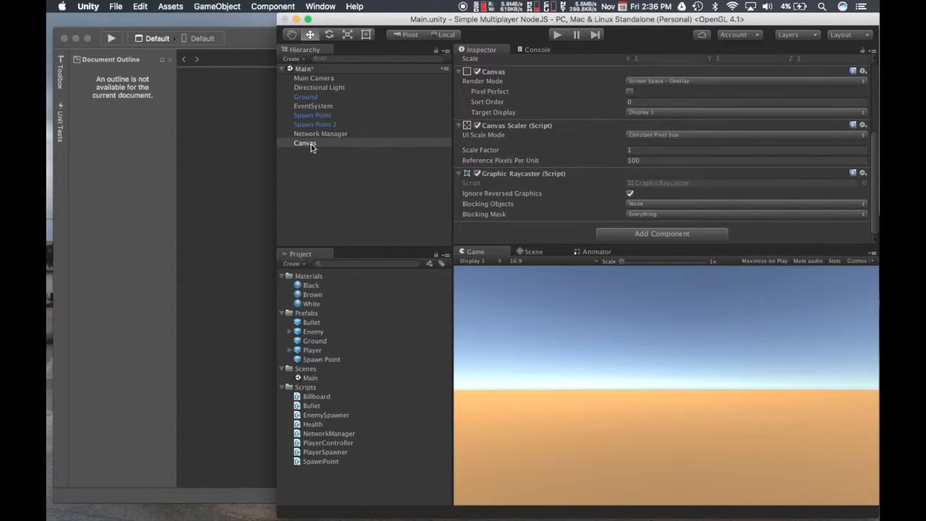
# Bring up the Canvas creation menu to add a UI Panel beneath it.
pyautogui.rightClick(304, 143)
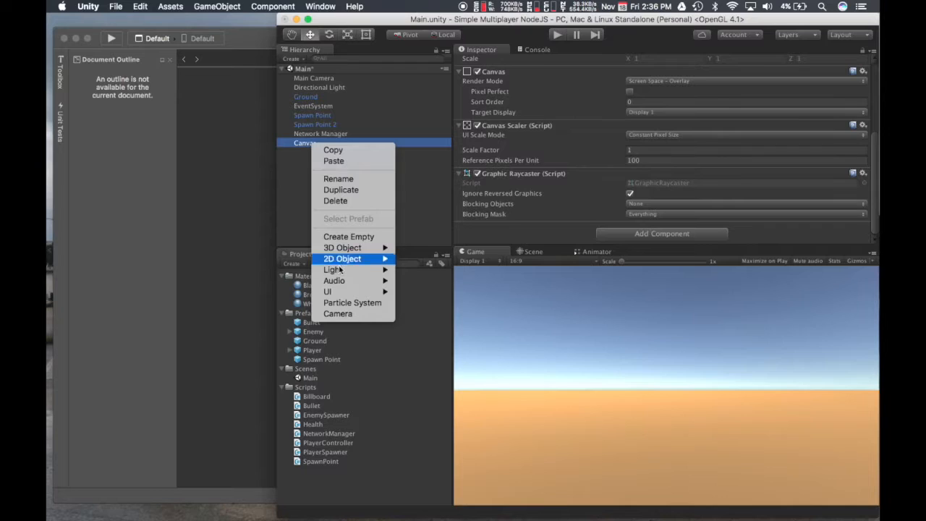
pyautogui.moveTo(327, 293)
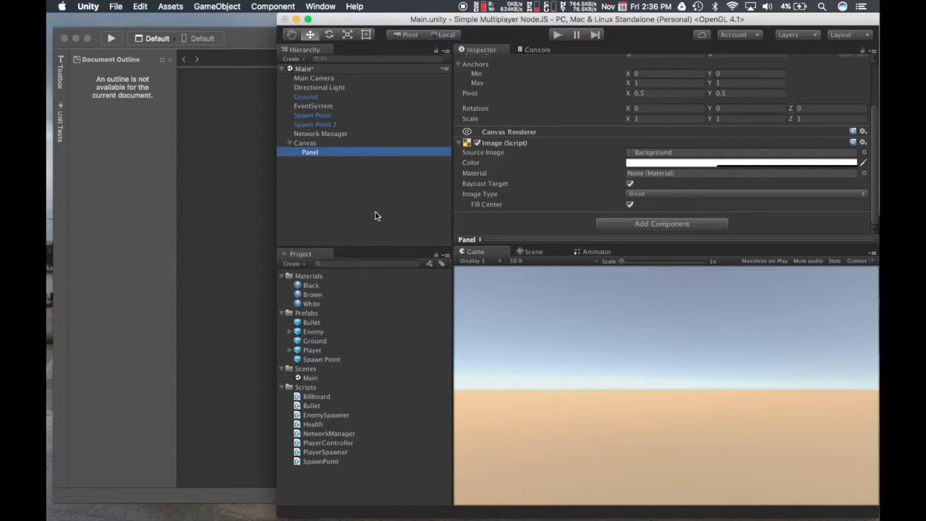
pyautogui.moveTo(625, 235)
pyautogui.write('verti')
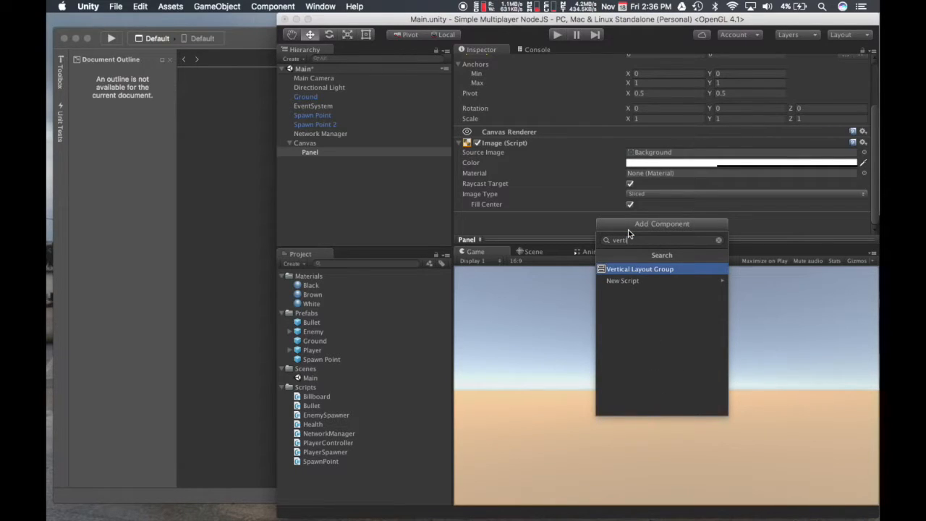
# Add a Vertical Layout Group to the Panel with padding 10 on all sides and spacing 10.
pyautogui.click(640, 268)
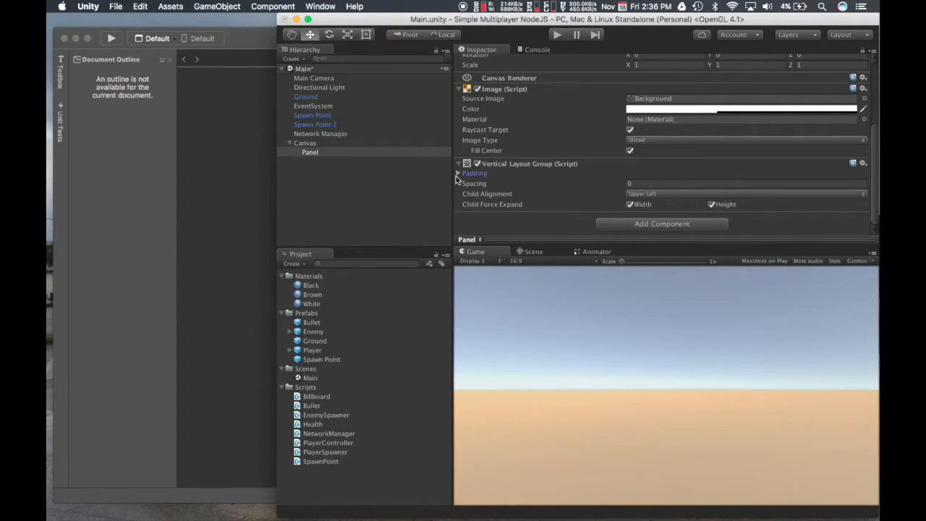
pyautogui.click(460, 174)
pyautogui.write('10')
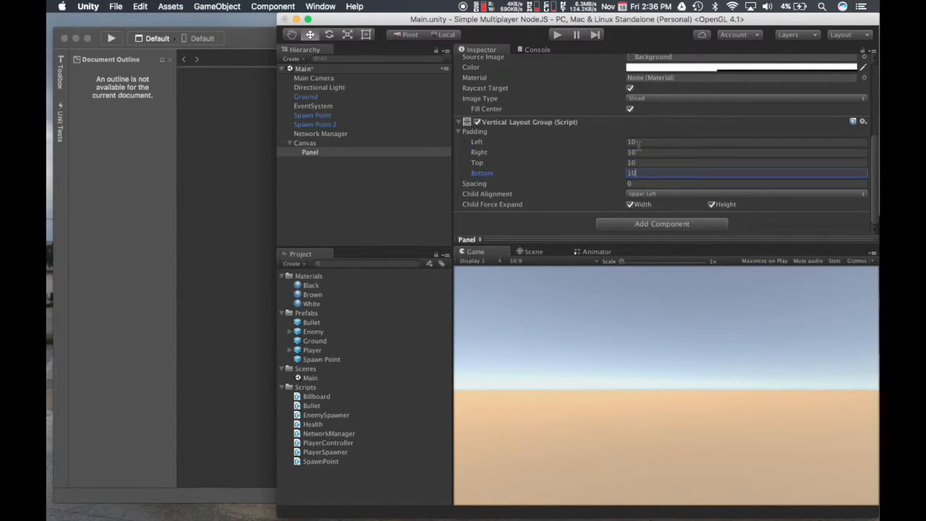
pyautogui.click(745, 182)
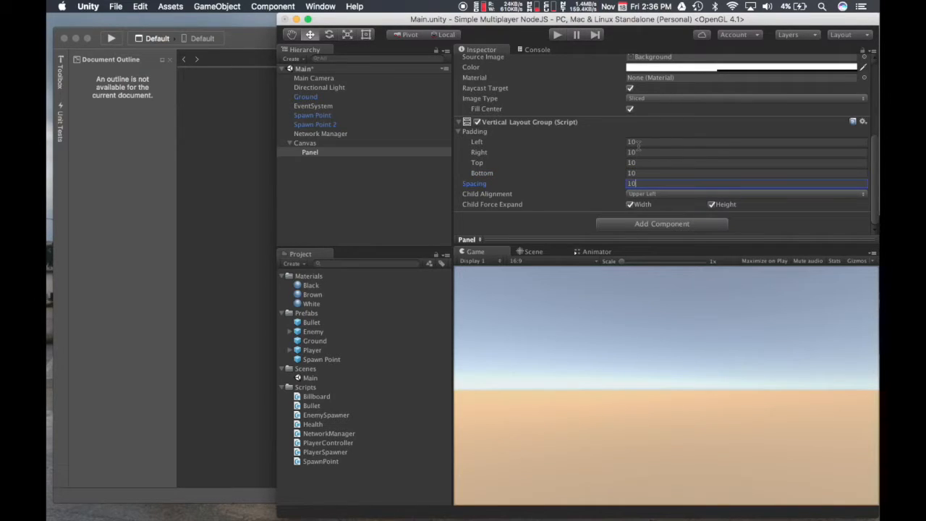
pyautogui.moveTo(586, 208)
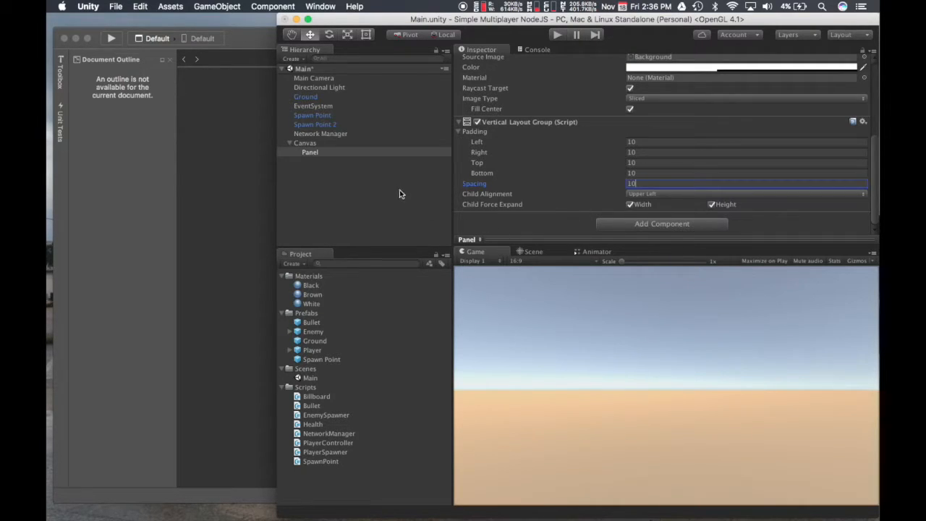
# Create a UI Text child of the Panel reading Network Join Game.
pyautogui.click(309, 152)
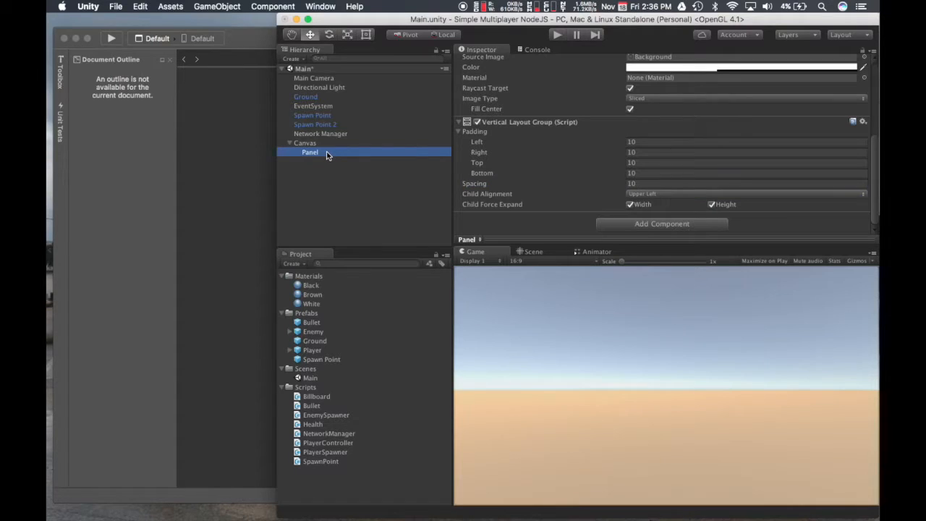
pyautogui.rightClick(310, 152)
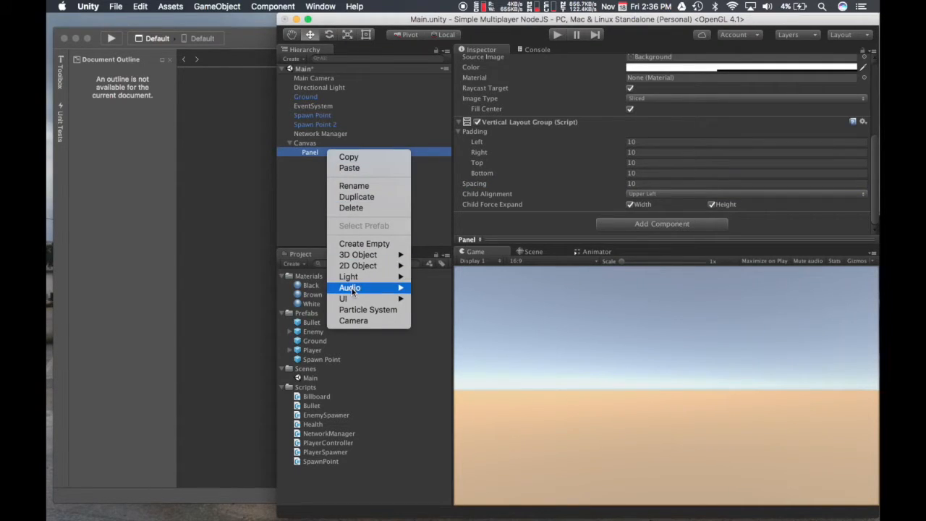
pyautogui.moveTo(344, 298)
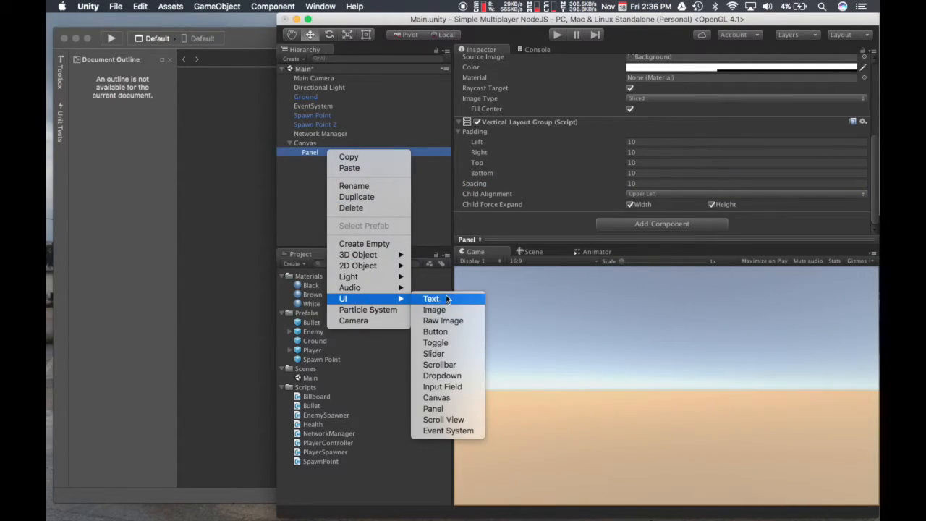
pyautogui.click(431, 298)
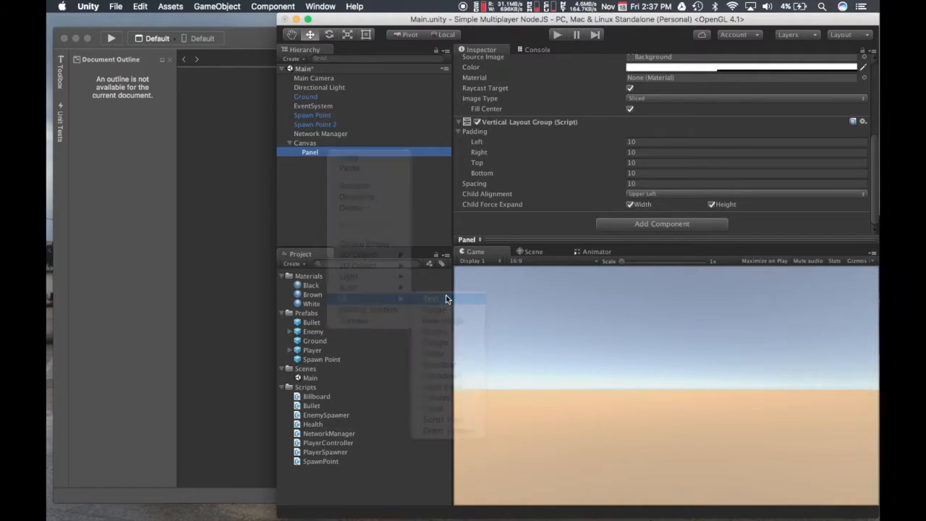
pyautogui.click(432, 298)
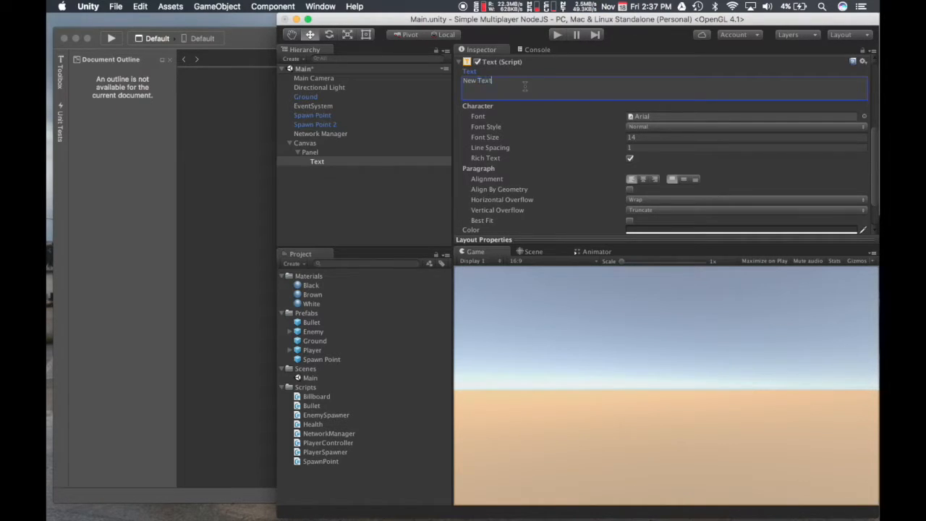
pyautogui.write('N')
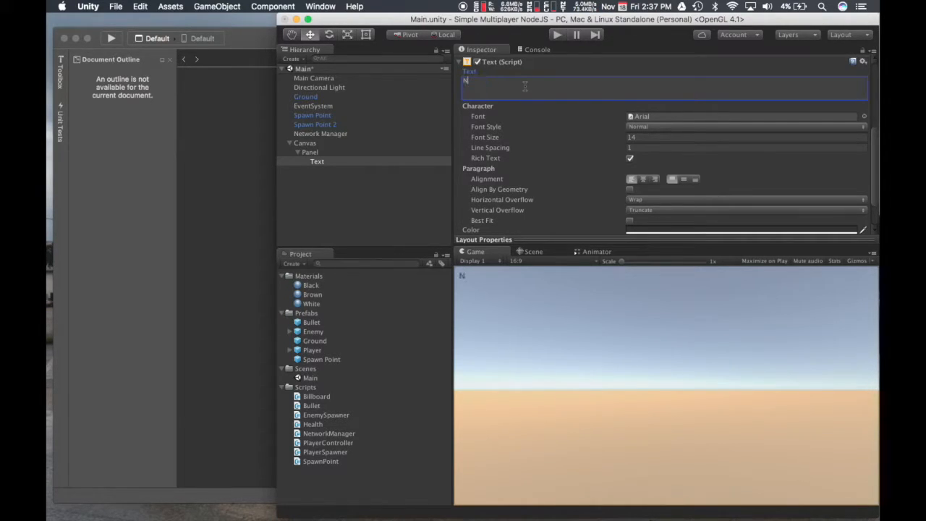
pyautogui.write('etwork')
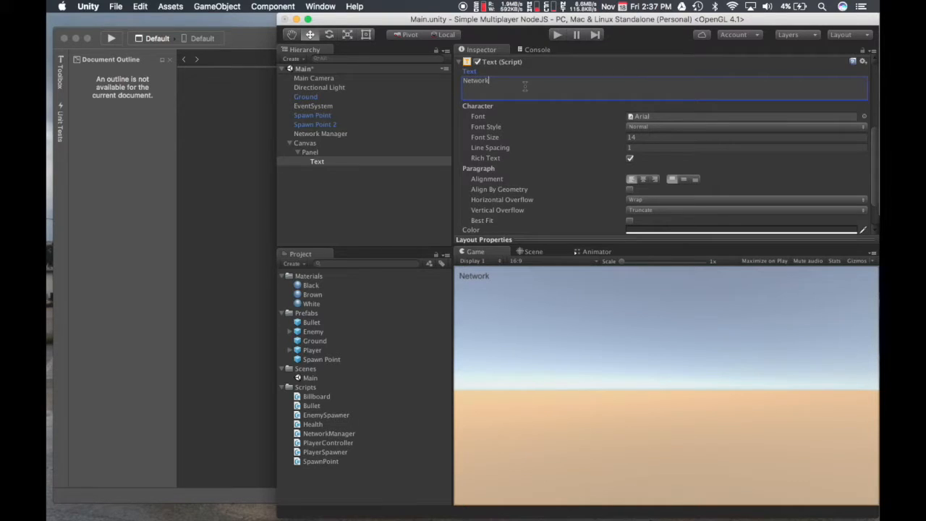
pyautogui.write('Join Game')
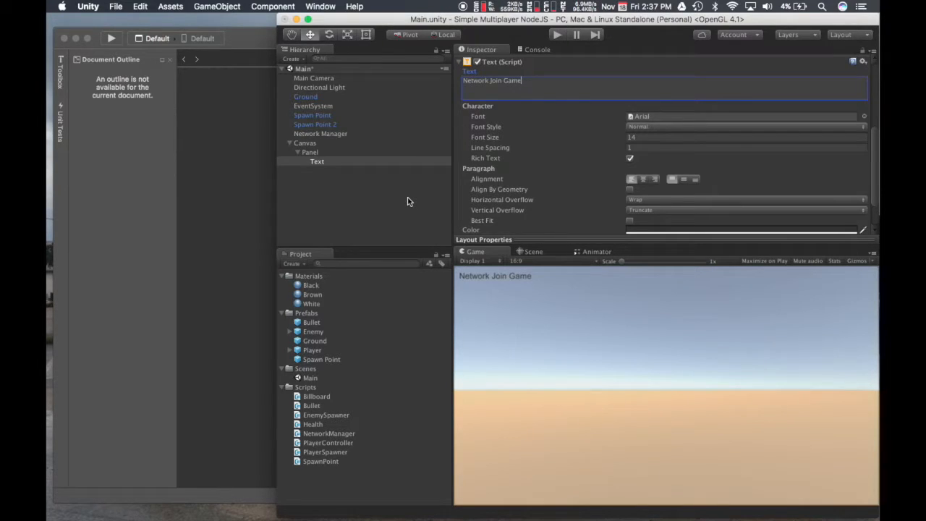
# Anchor the Panel to the middle-centre of the canvas.
pyautogui.click(310, 152)
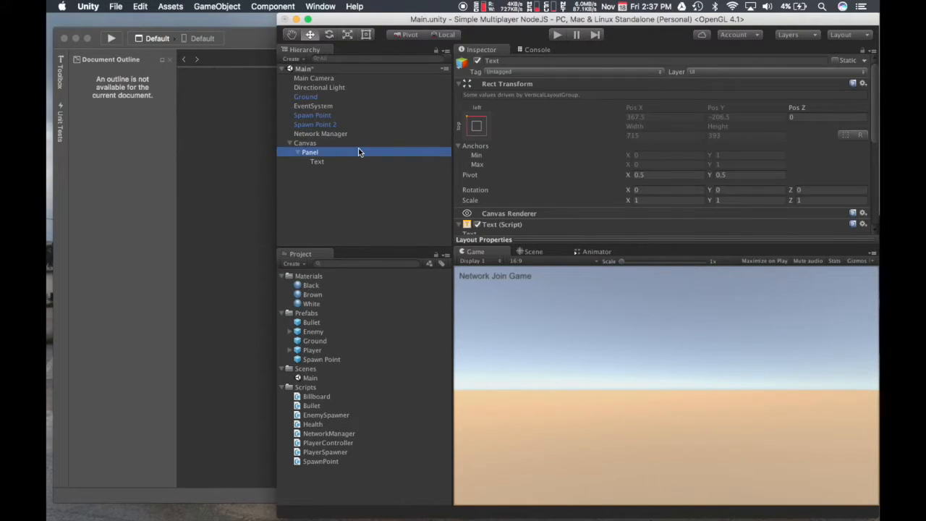
pyautogui.click(310, 152)
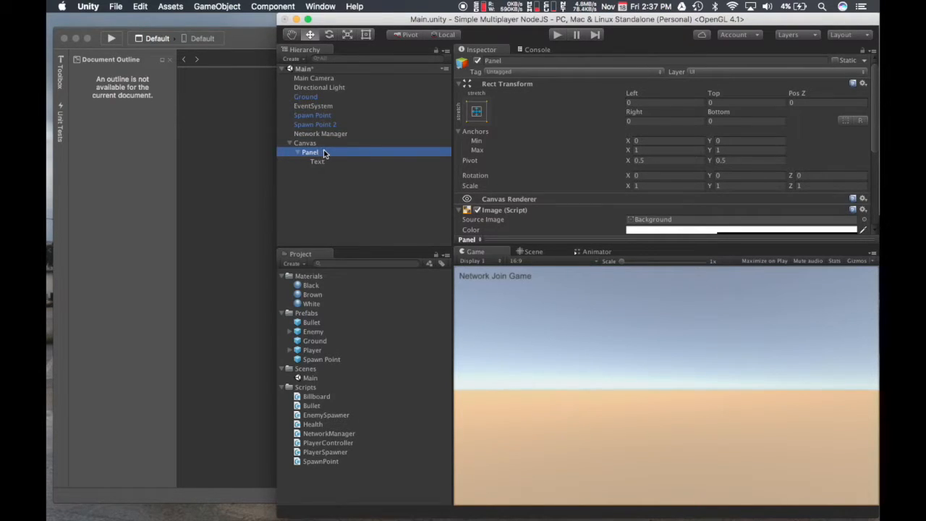
pyautogui.click(478, 110)
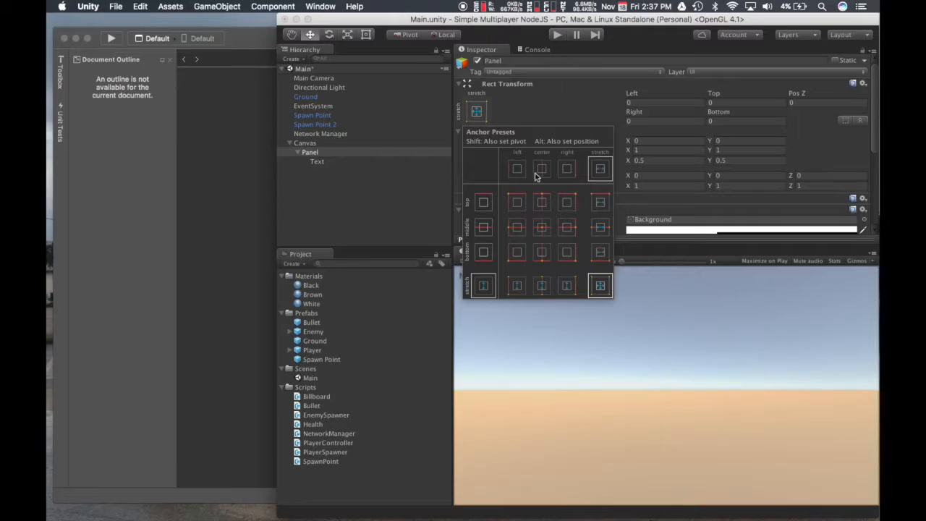
pyautogui.click(541, 228)
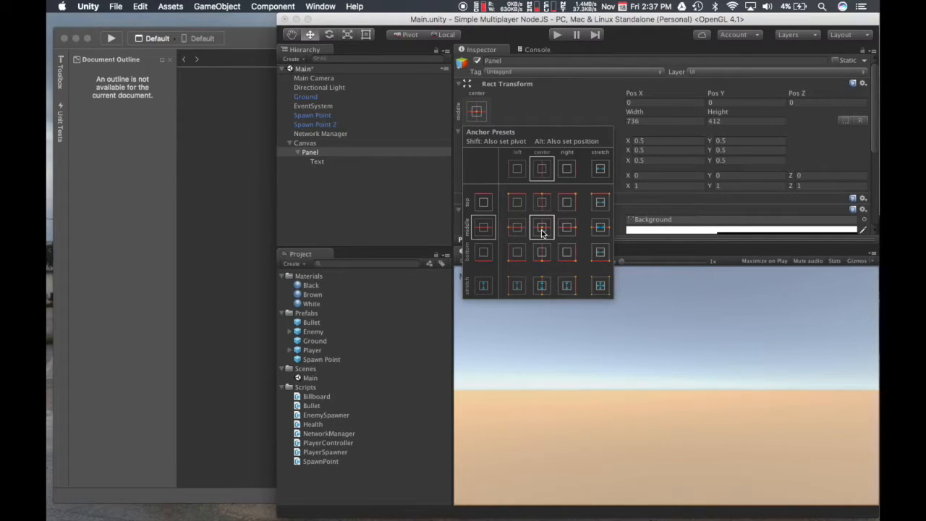
pyautogui.click(541, 227)
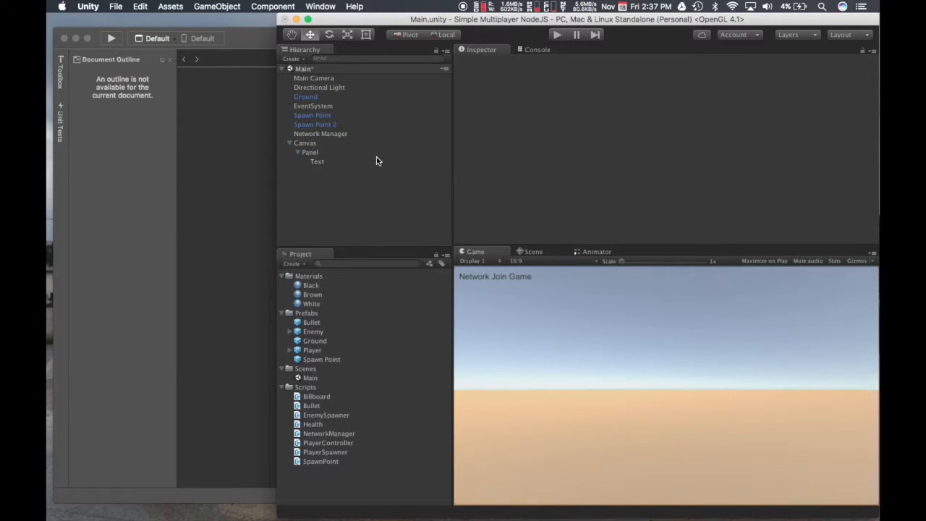
# Centre-align the Network Join Game text and duplicate it as Text (1).
pyautogui.click(317, 162)
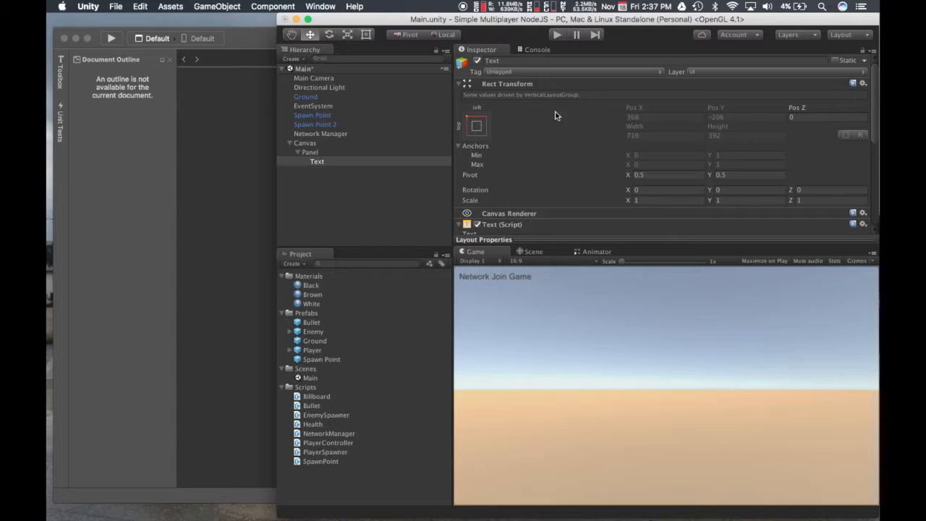
pyautogui.moveTo(391, 179)
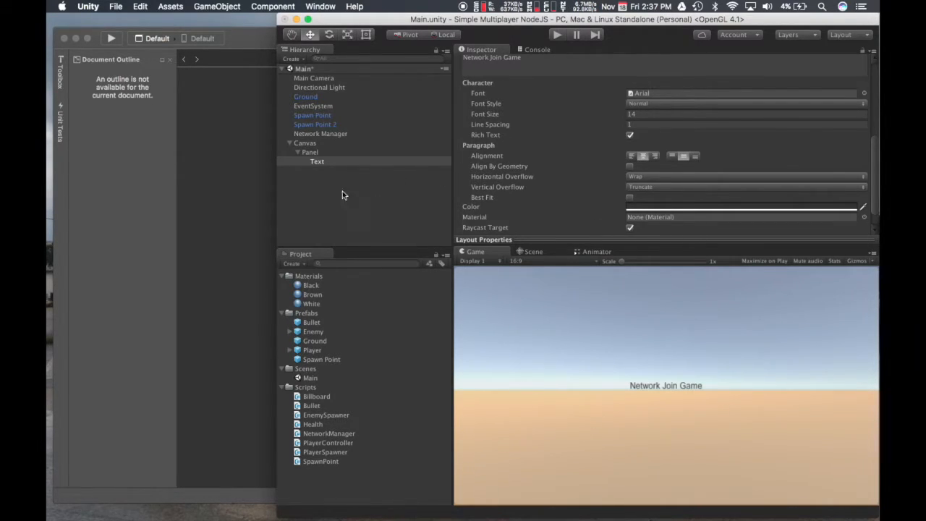
pyautogui.click(310, 152)
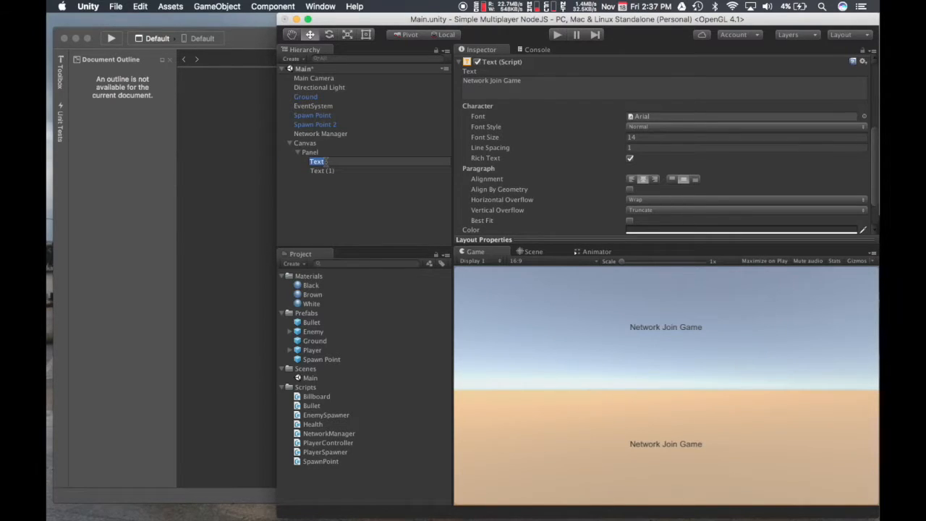
# Rename the duplicated text element to Player Name Label.
pyautogui.click(322, 170)
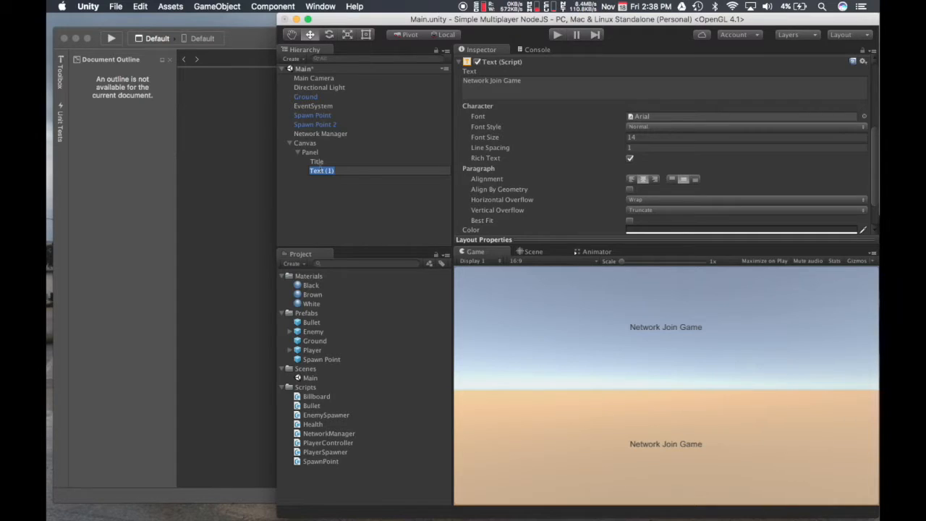
pyautogui.write('Player')
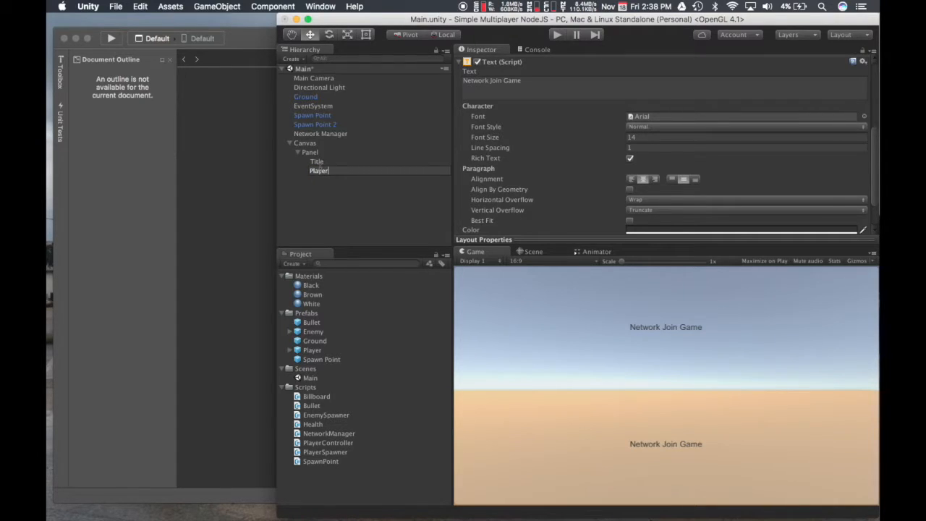
pyautogui.write('Name L')
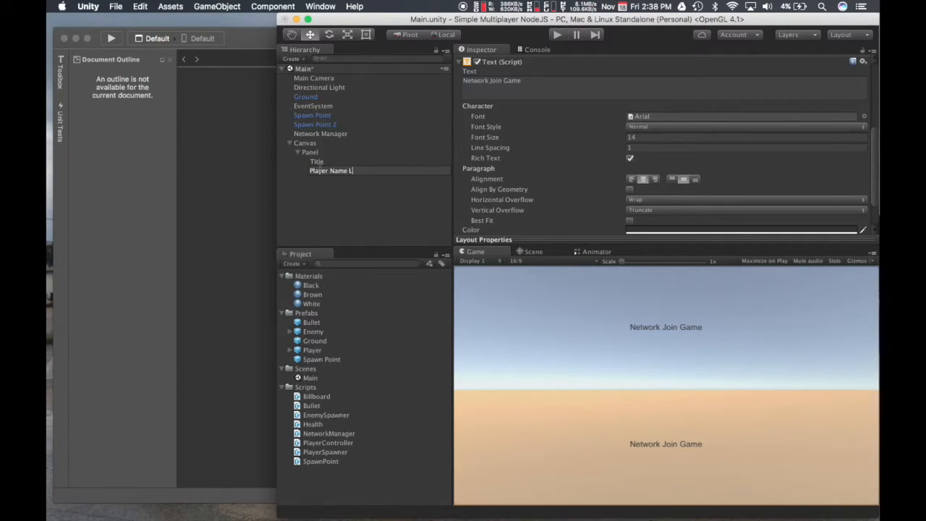
pyautogui.click(338, 170)
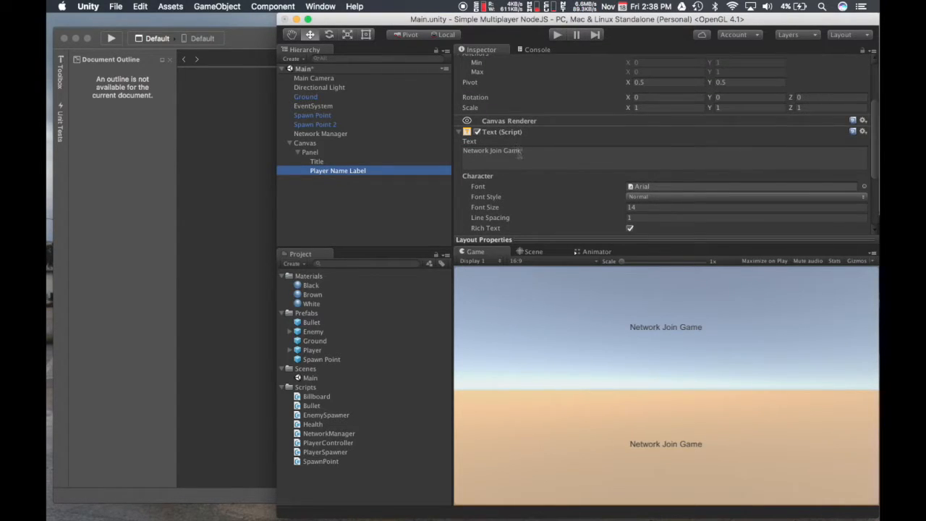
# Make the label display Player Name and review its Rect Transform positioning.
pyautogui.click(492, 150)
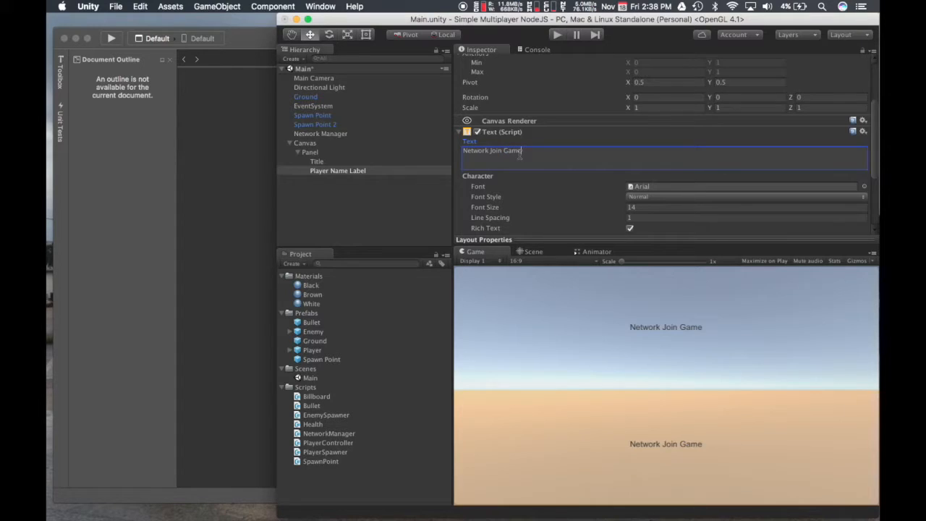
pyautogui.write('Player Name')
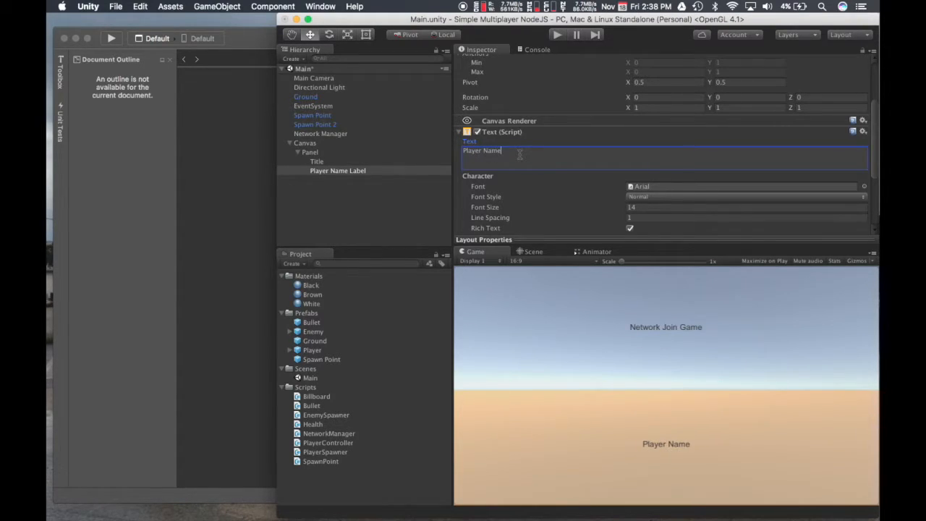
pyautogui.scroll(-3)
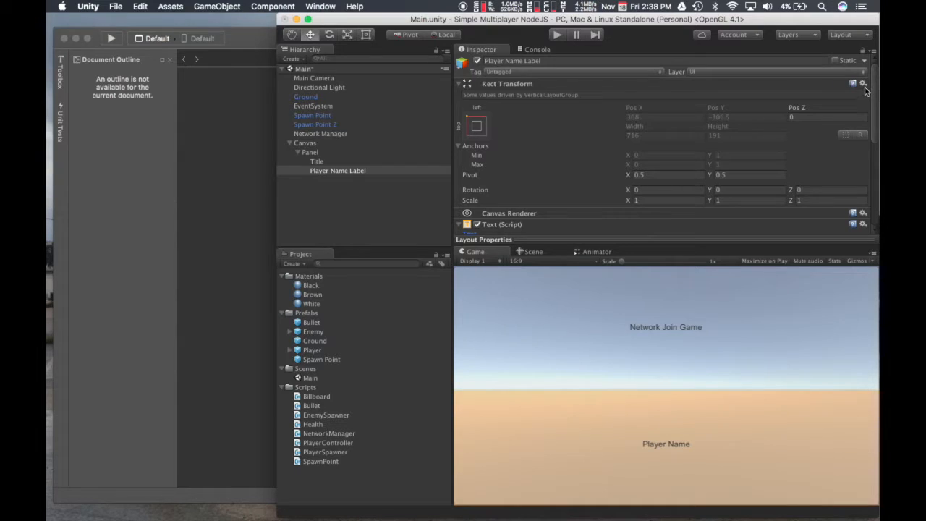
pyautogui.click(862, 82)
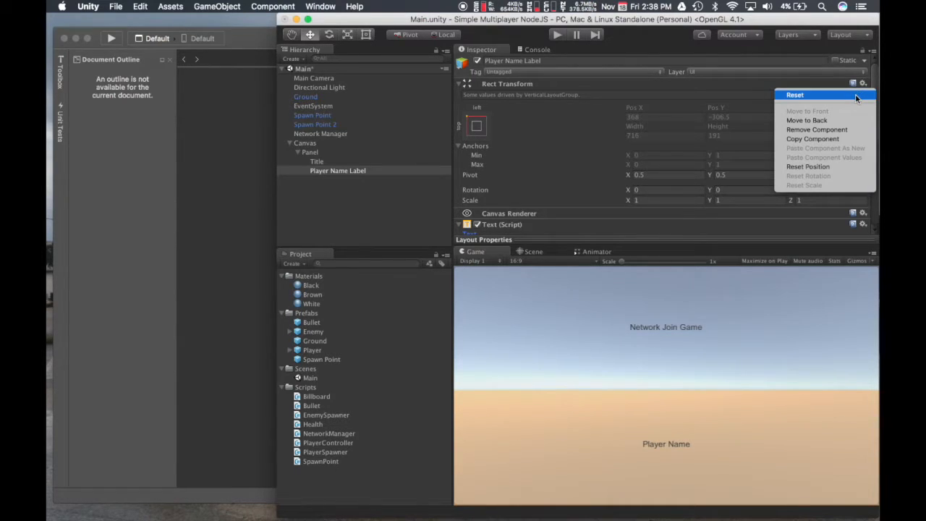
pyautogui.click(795, 96)
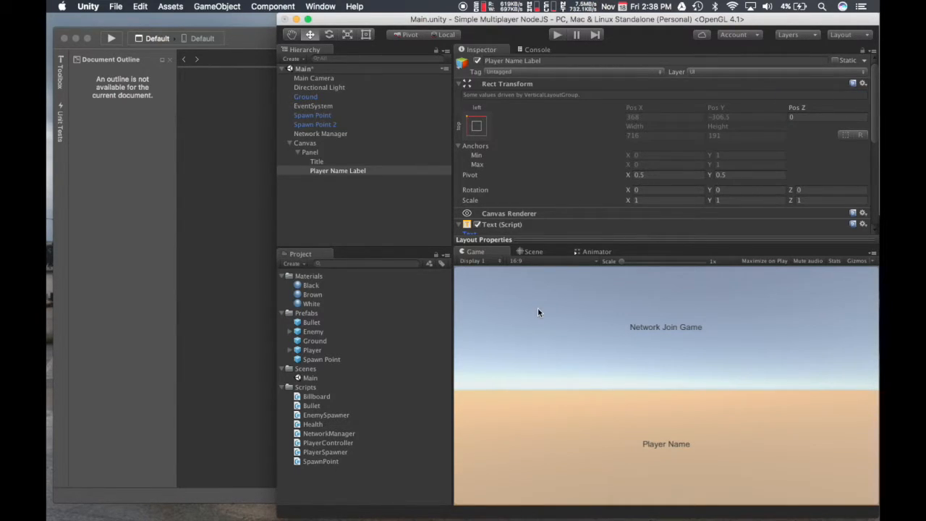
pyautogui.click(310, 152)
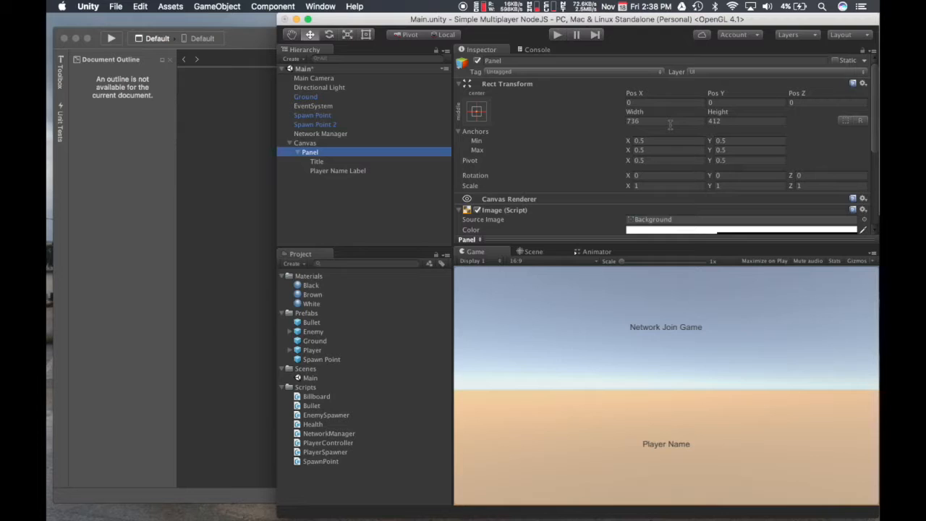
# Set the Panel's Rect Transform to width 200 and height 200.
pyautogui.click(663, 122)
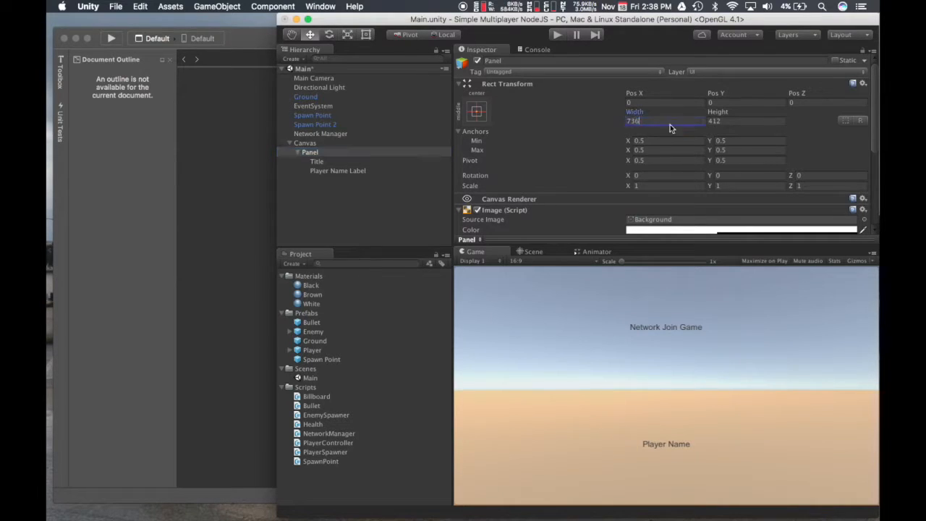
pyautogui.write('2')
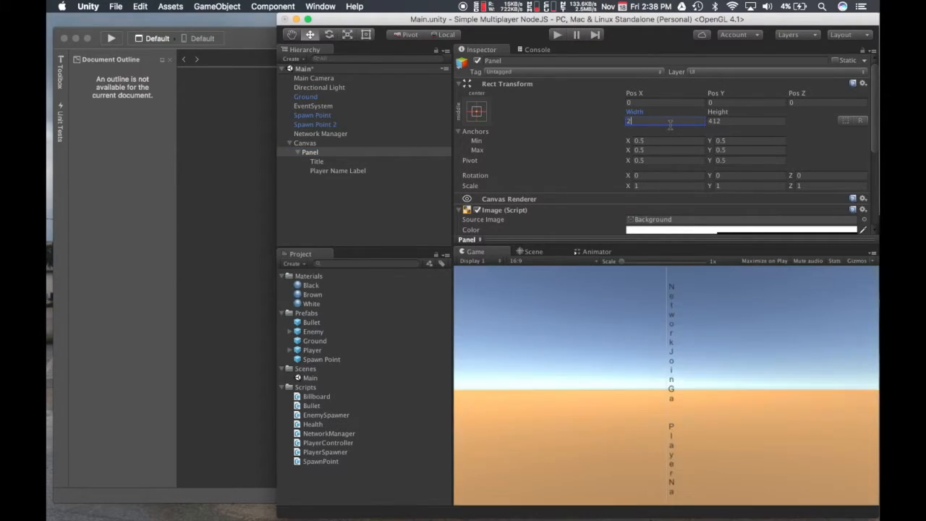
pyautogui.write('200')
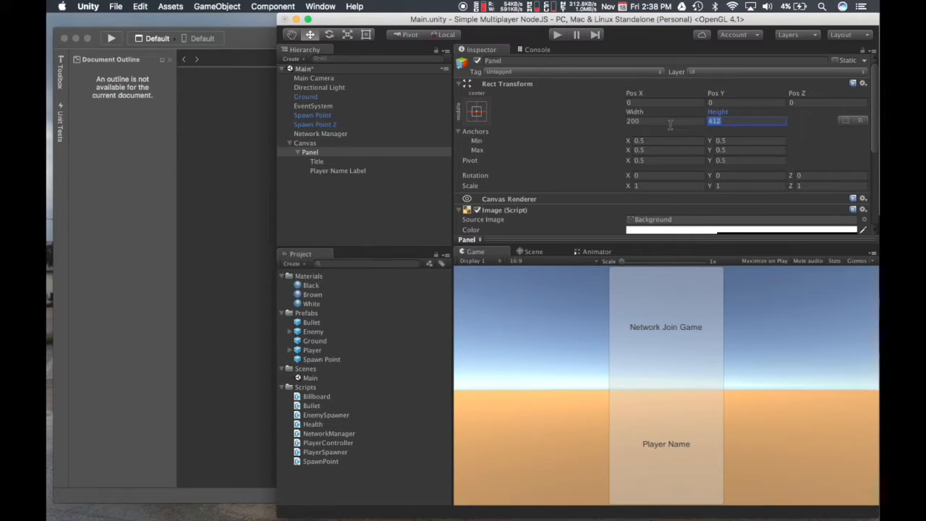
pyautogui.write('200')
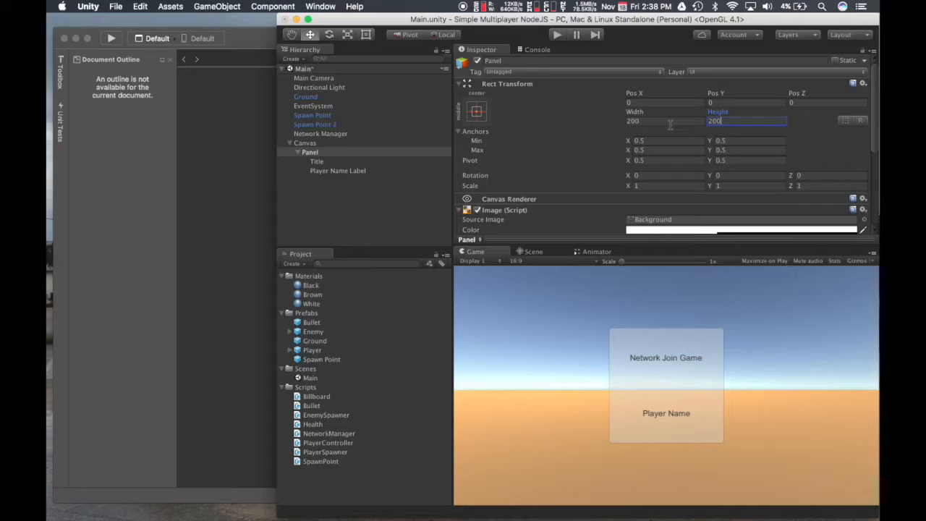
# Review the Title and Player Name Label settings, then return to the Panel.
pyautogui.click(315, 162)
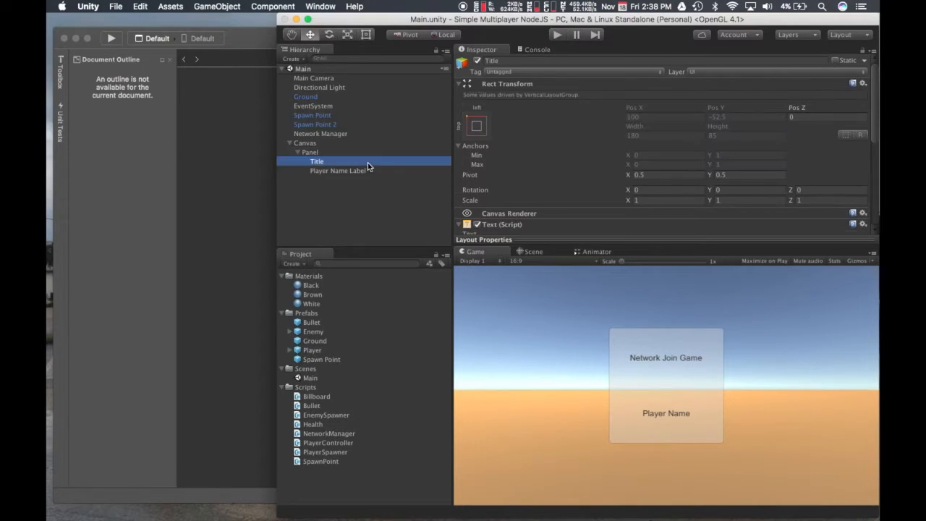
pyautogui.click(339, 171)
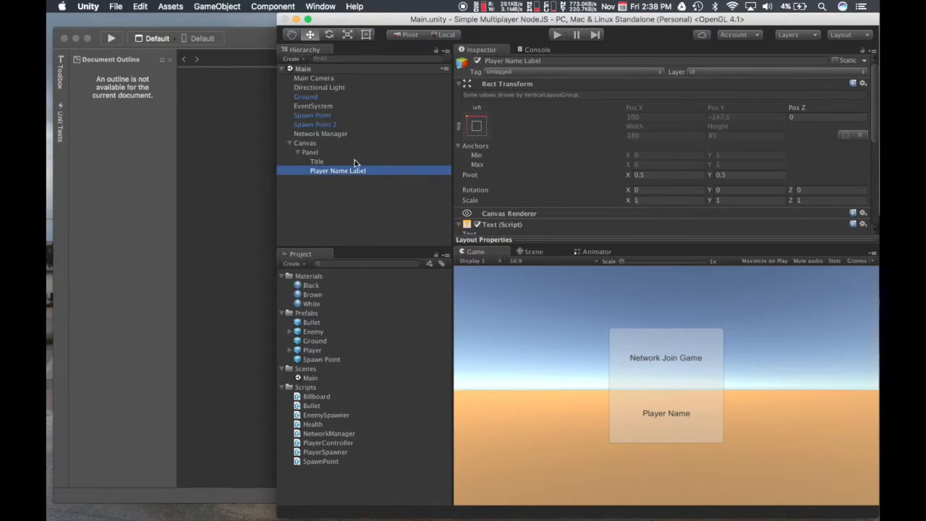
pyautogui.click(309, 152)
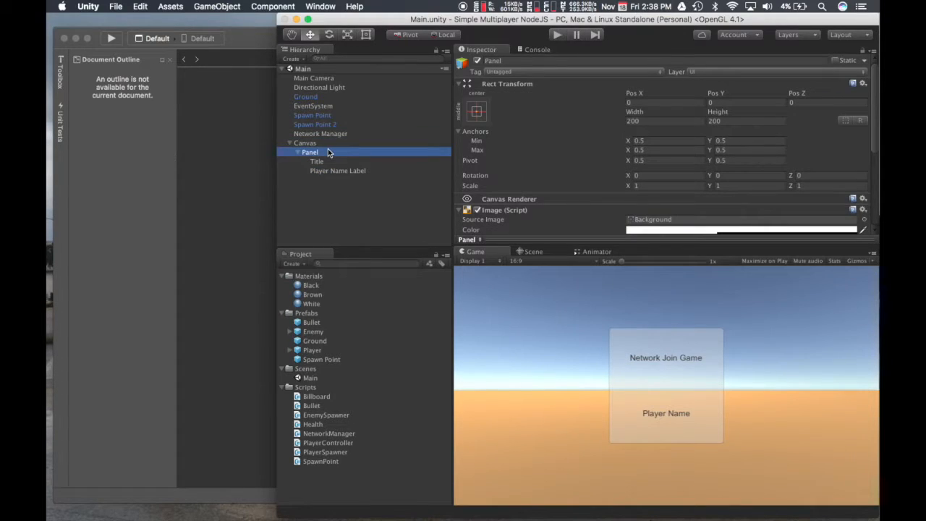
# Add a UI Input Field inside the Panel and rename it Player Name Input.
pyautogui.rightClick(310, 152)
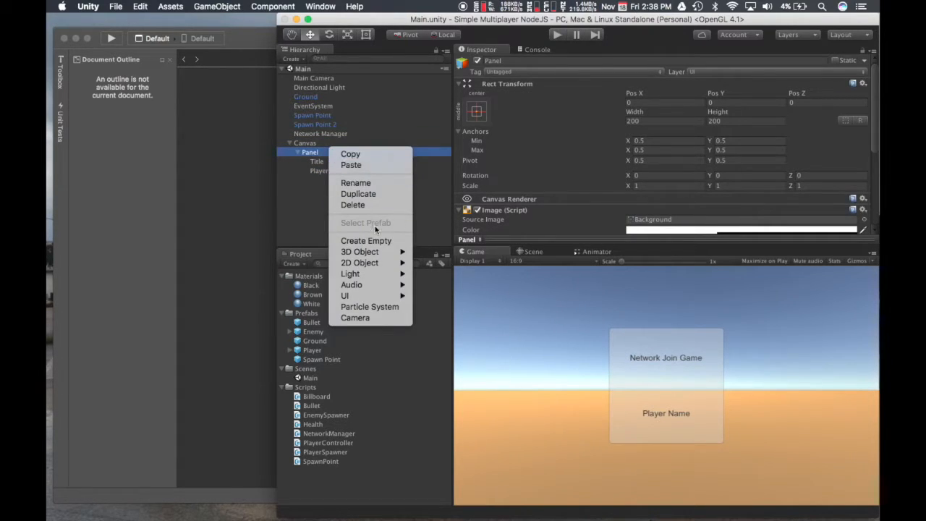
pyautogui.moveTo(344, 296)
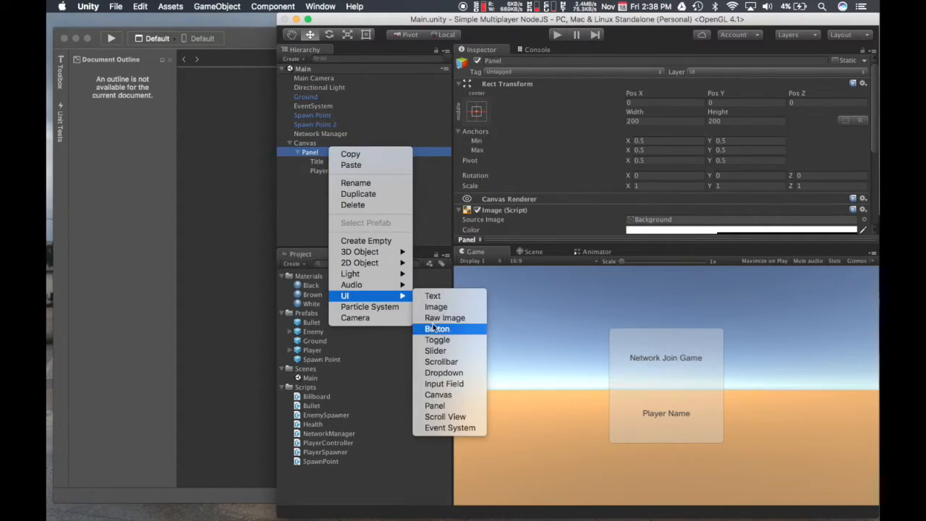
pyautogui.moveTo(444, 384)
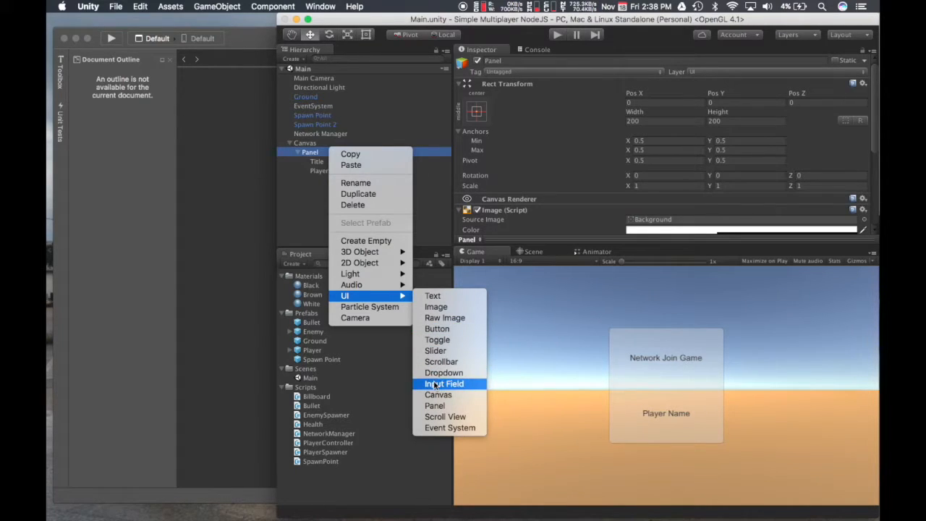
pyautogui.click(442, 384)
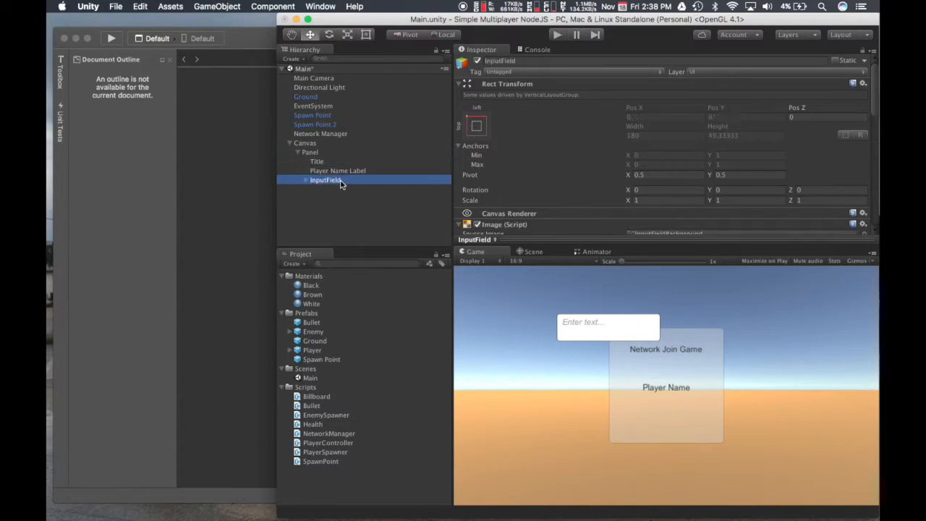
pyautogui.click(863, 82)
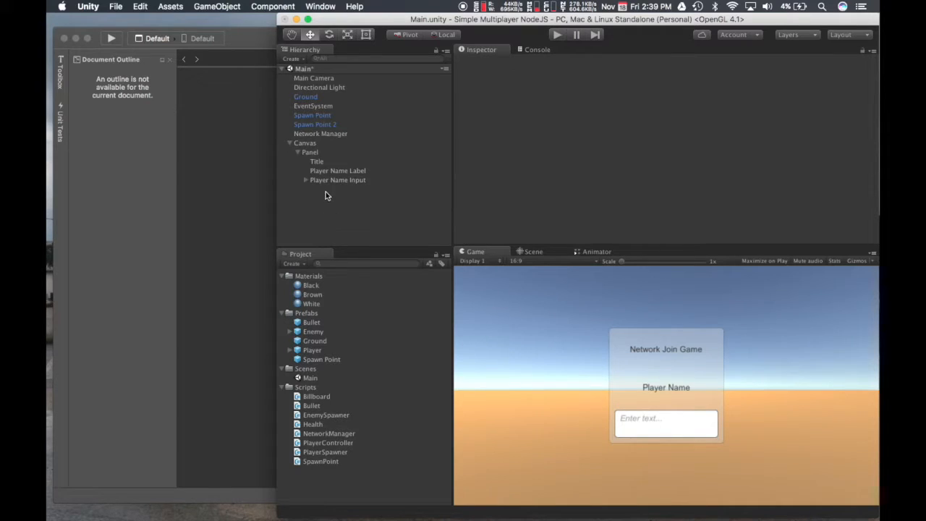
# Add a UI Button inside the Panel and name it Join Game Button.
pyautogui.rightClick(309, 152)
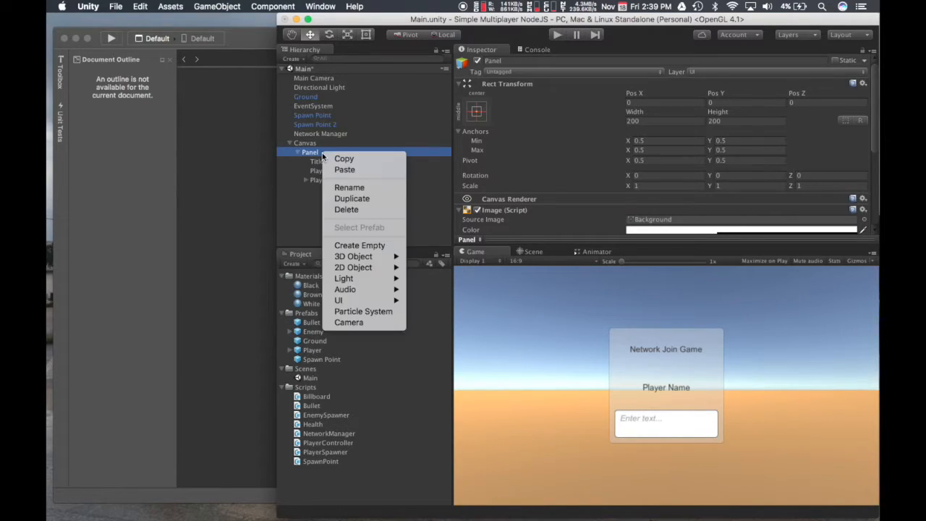
pyautogui.moveTo(339, 300)
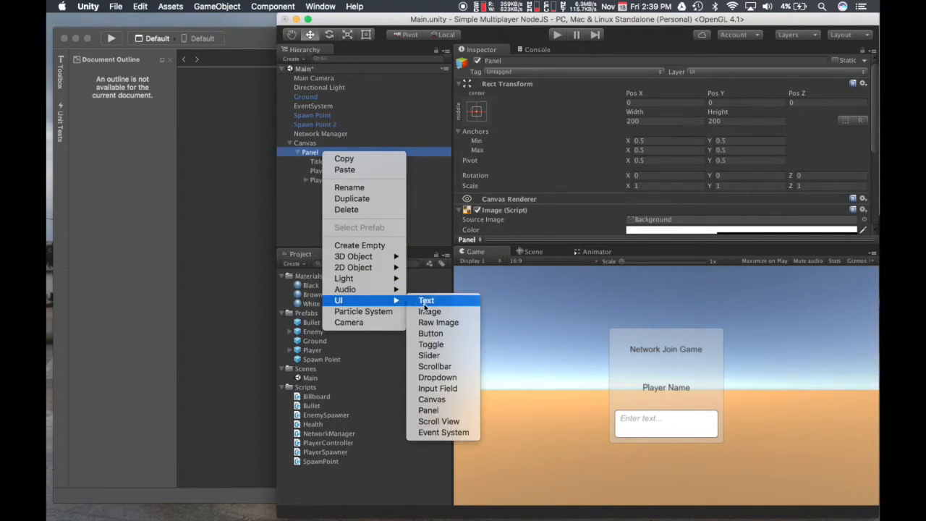
pyautogui.moveTo(430, 311)
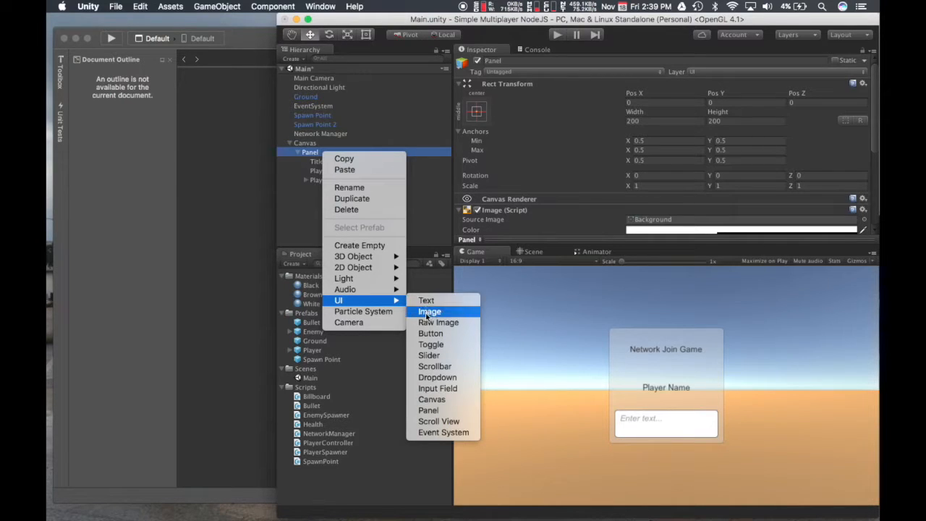
pyautogui.click(431, 333)
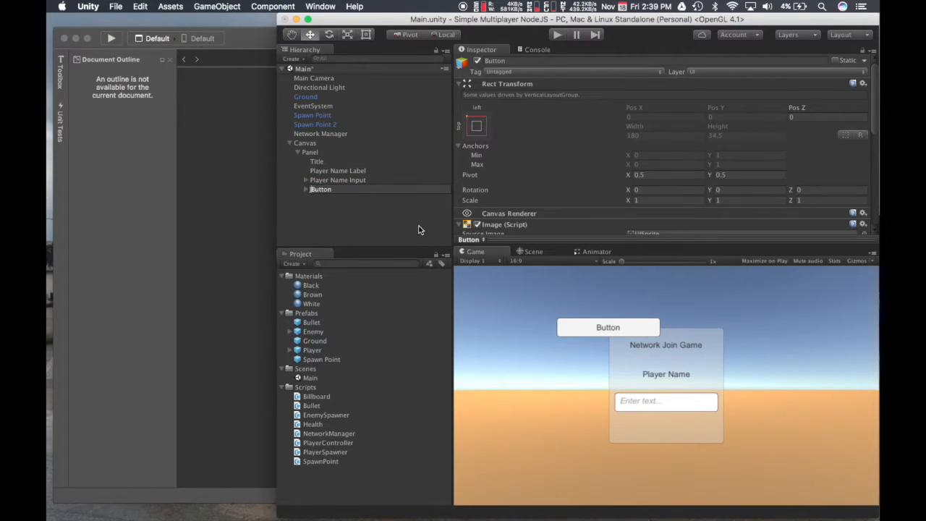
pyautogui.write('Join Game Button')
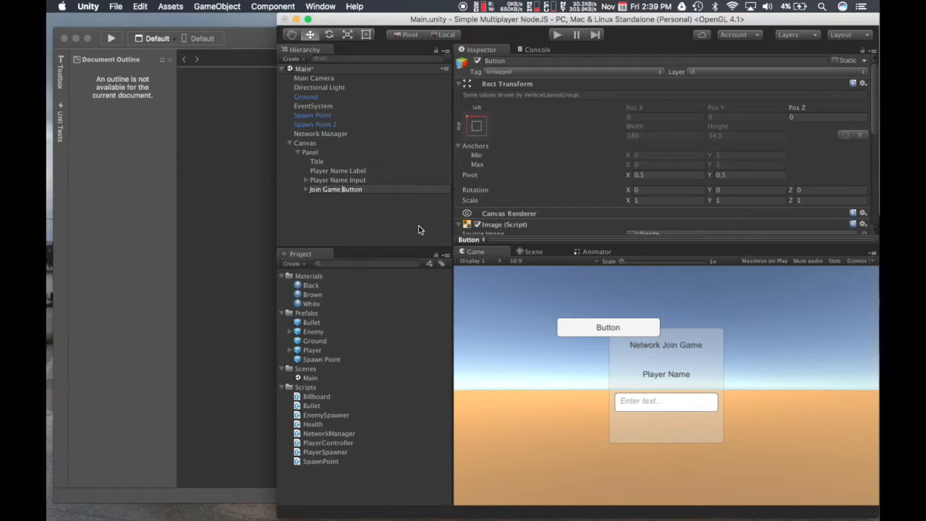
pyautogui.click(335, 189)
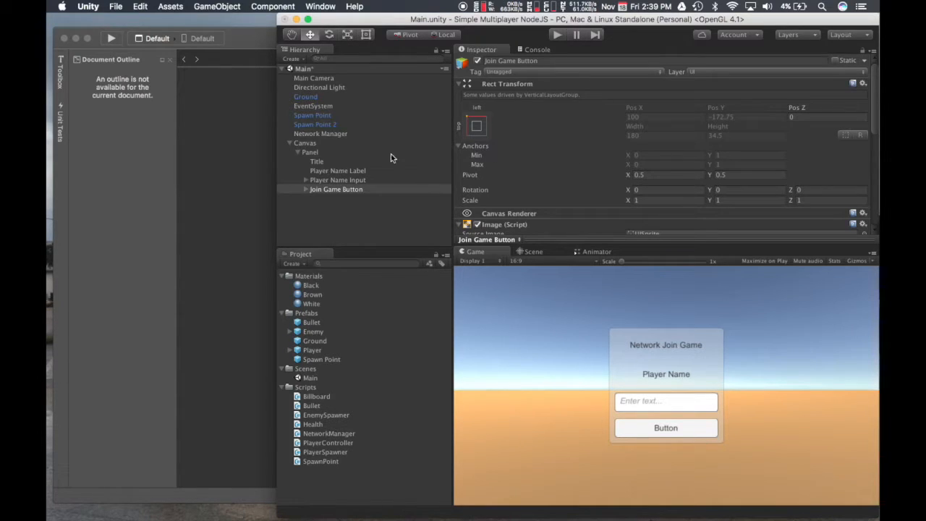
# Set the Title and Player Name Label text components to left paragraph alignment.
pyautogui.click(316, 162)
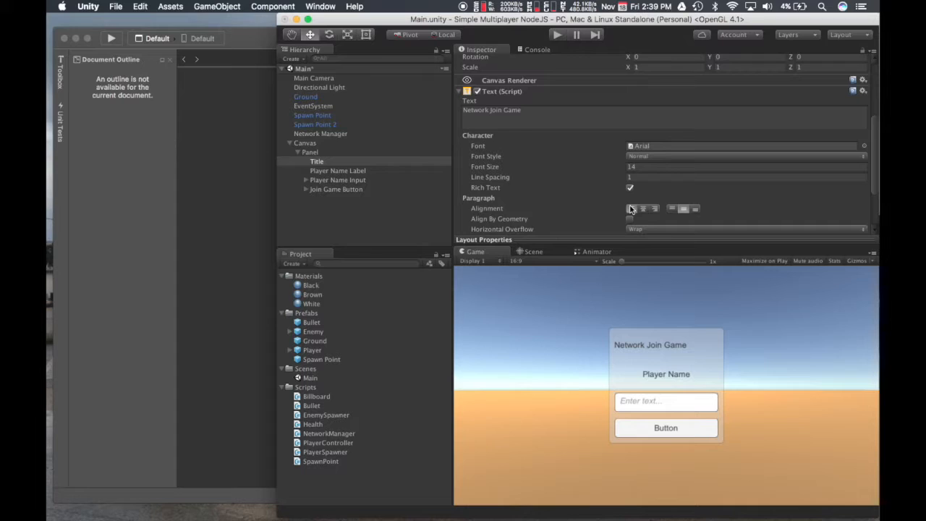
pyautogui.click(339, 171)
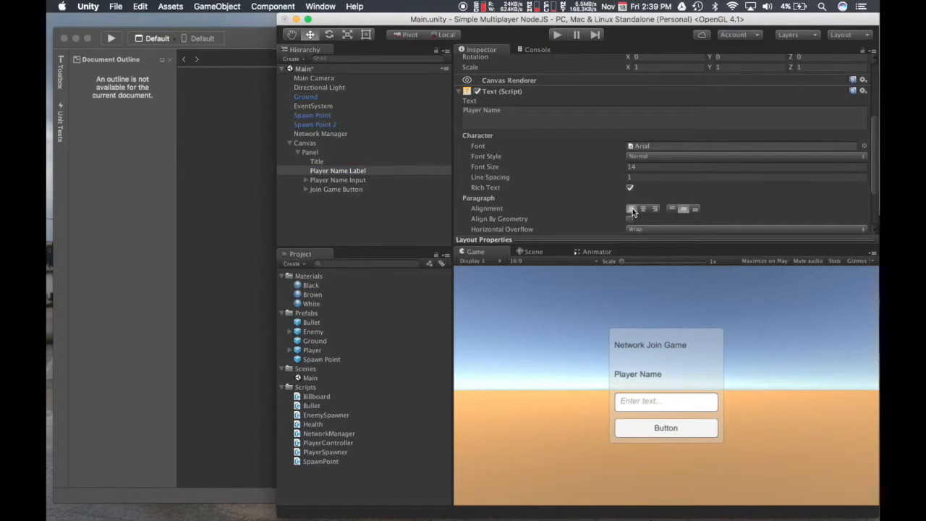
pyautogui.moveTo(508, 211)
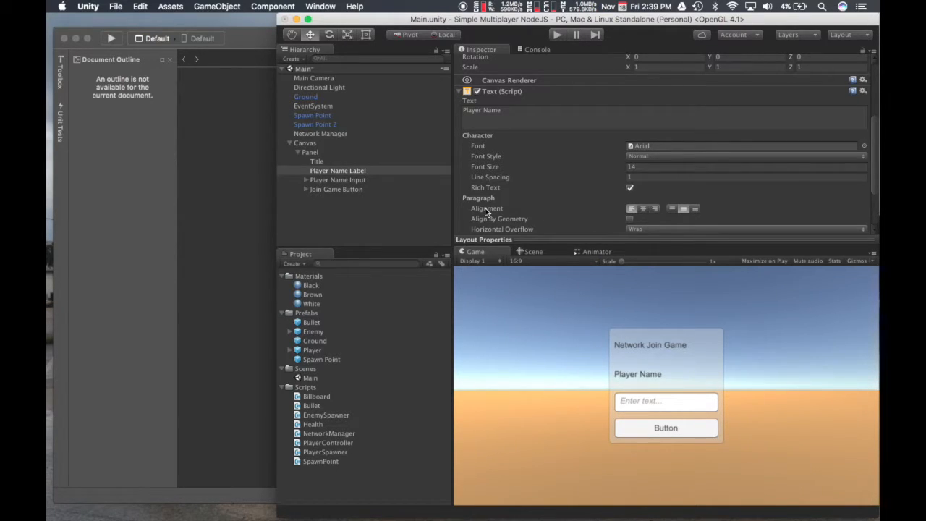
pyautogui.click(304, 143)
pyautogui.write('Join G')
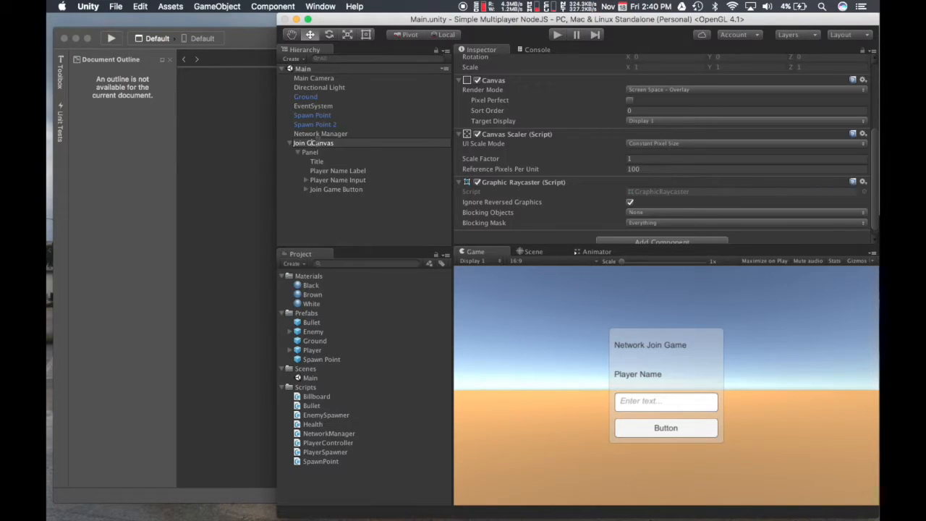
# Confirm the Join Game Canvas name, store it under Prefabs, and deactivate it in the scene.
pyautogui.click(313, 143)
pyautogui.write('ame ')
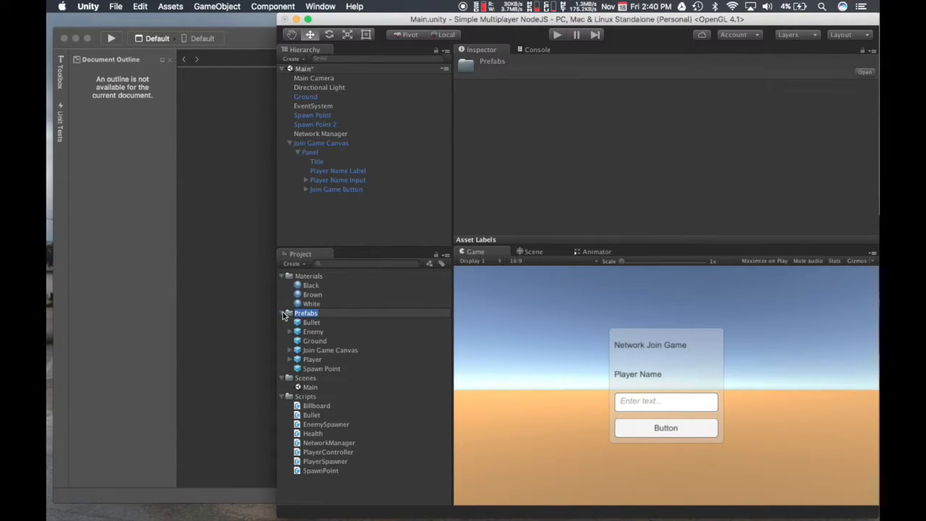
pyautogui.click(289, 313)
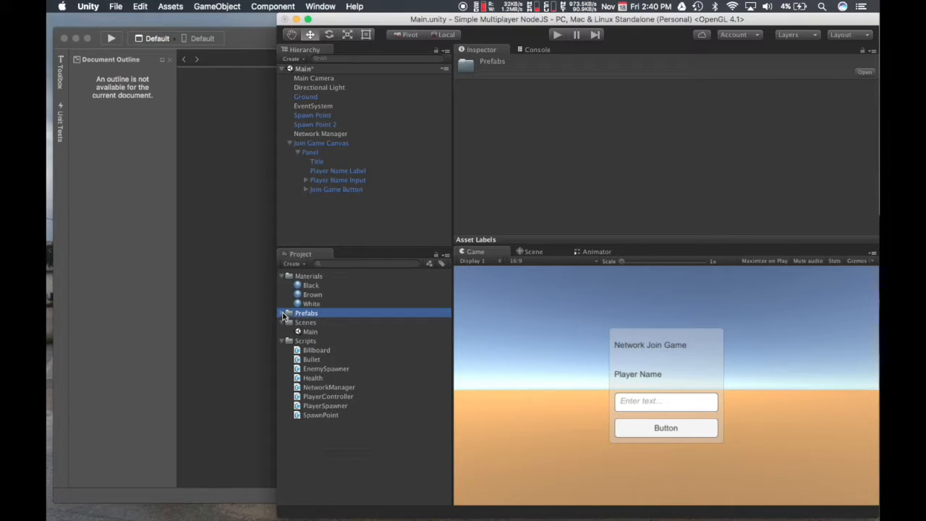
pyautogui.click(322, 143)
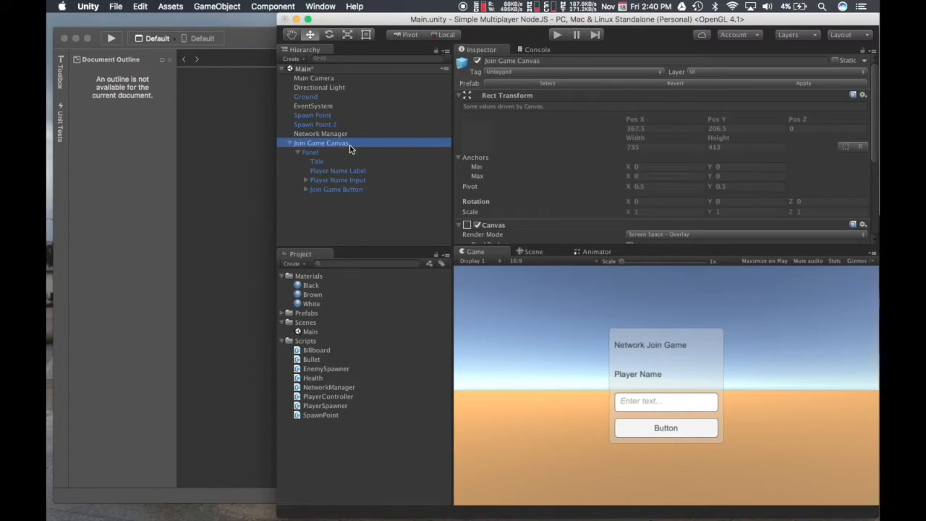
pyautogui.click(477, 61)
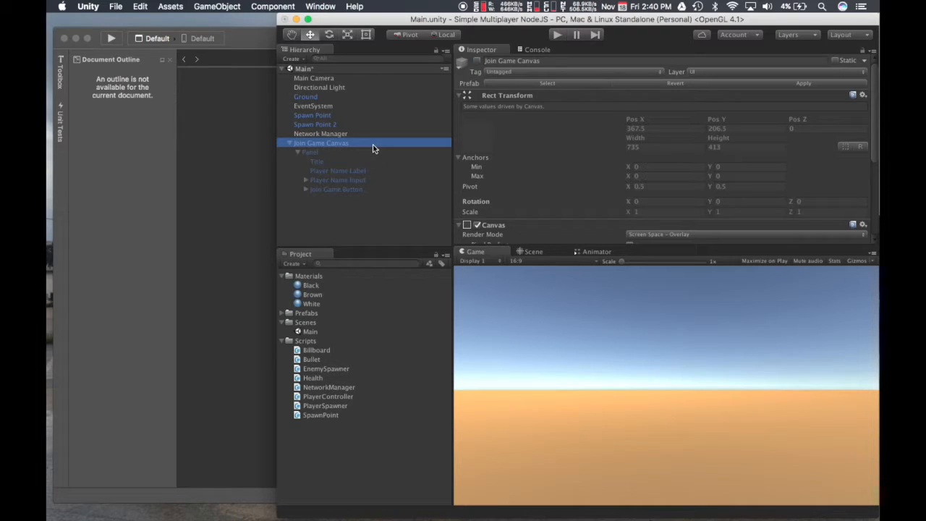
pyautogui.moveTo(292, 148)
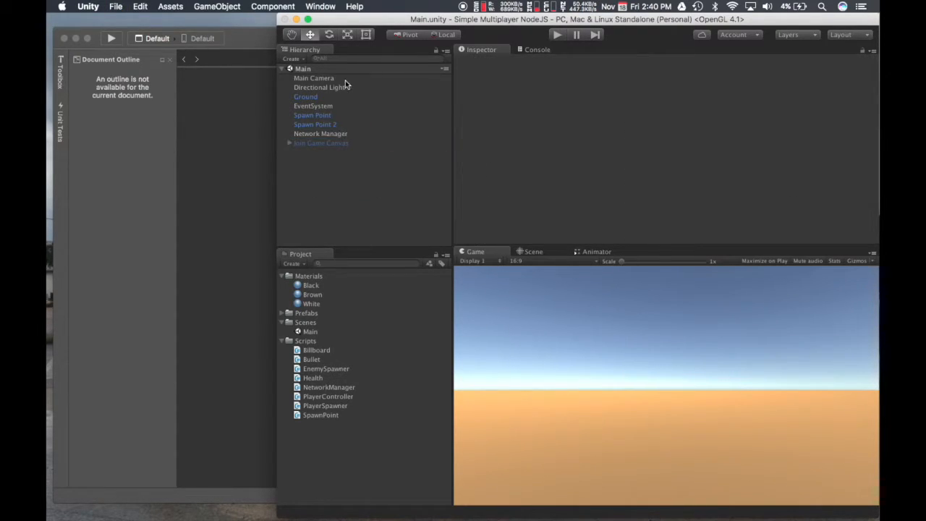
pyautogui.moveTo(339, 139)
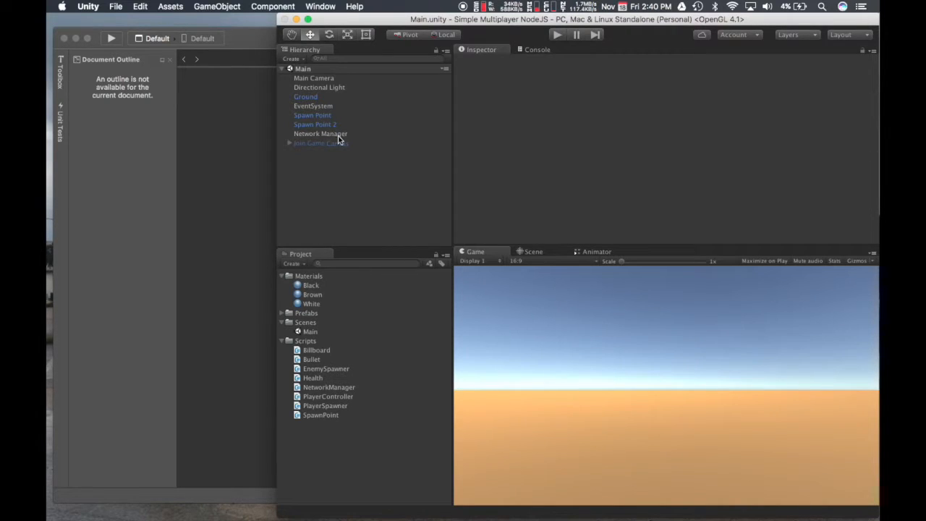
# Inspect the Join Game Canvas and Network Manager objects and expand the Prefabs folder.
pyautogui.click(322, 143)
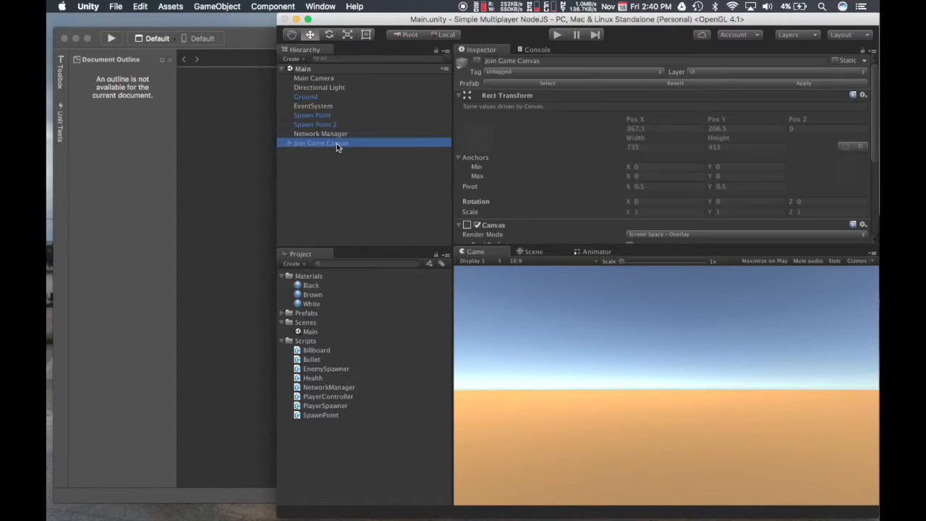
pyautogui.click(321, 133)
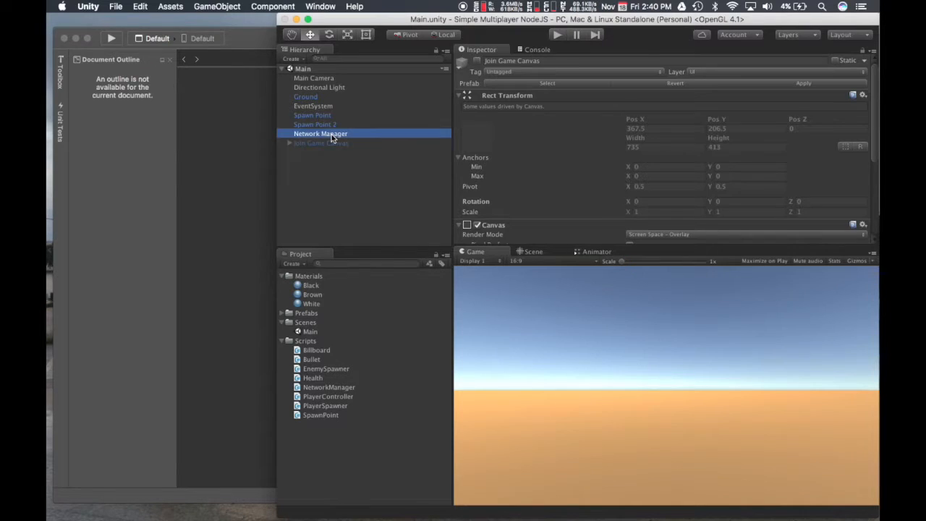
pyautogui.click(321, 133)
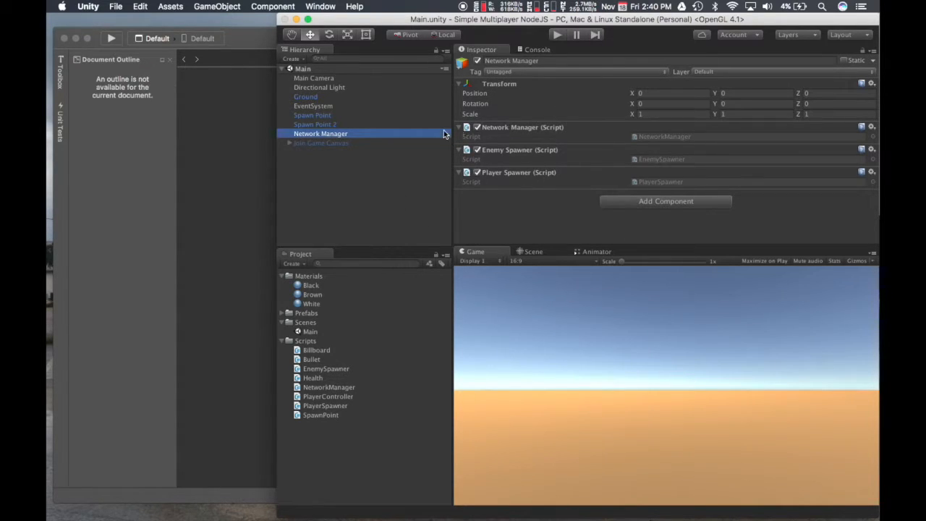
pyautogui.click(307, 326)
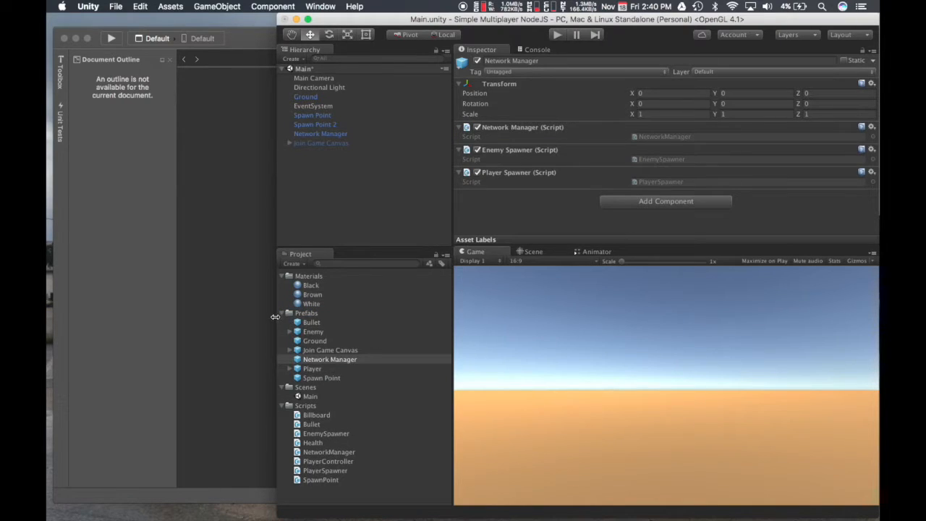
# Review the Join Game Canvas, Player and Spawn Point prefabs, then load the Billboard script.
pyautogui.click(330, 349)
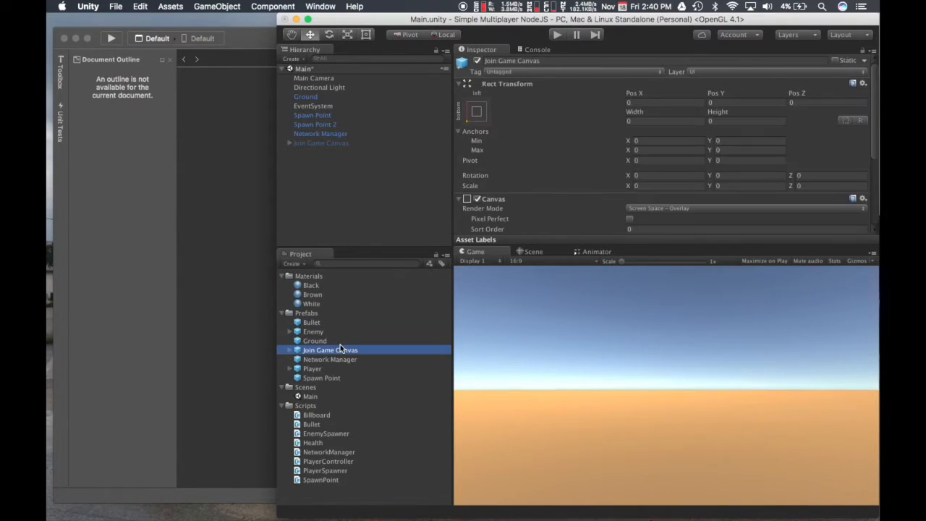
pyautogui.click(313, 370)
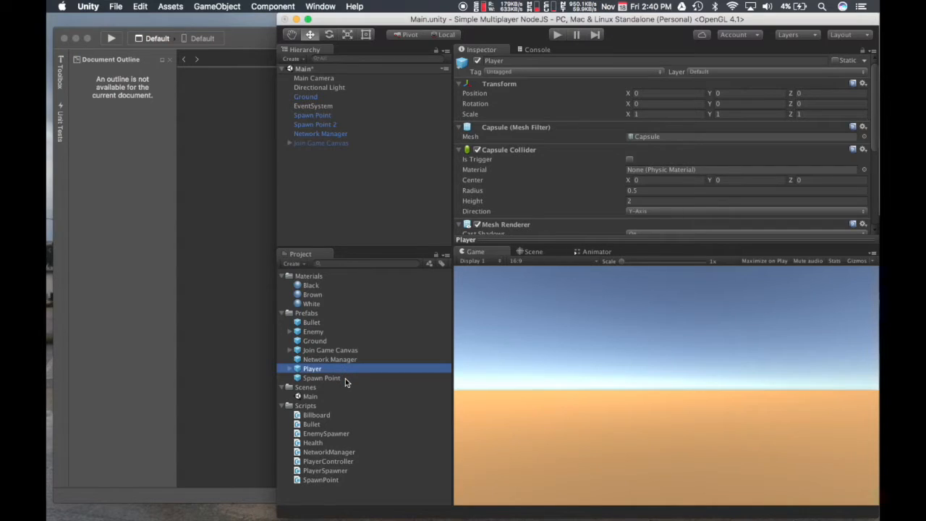
pyautogui.click(321, 378)
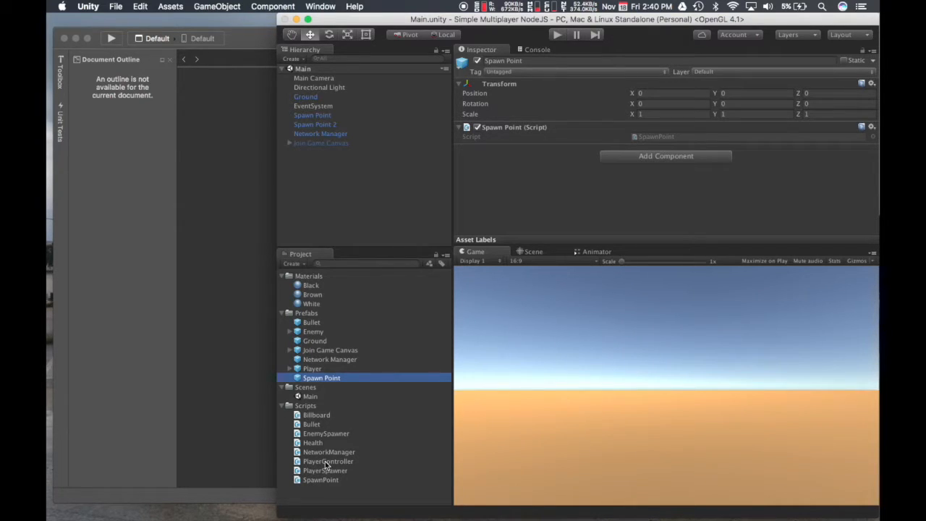
pyautogui.moveTo(327, 435)
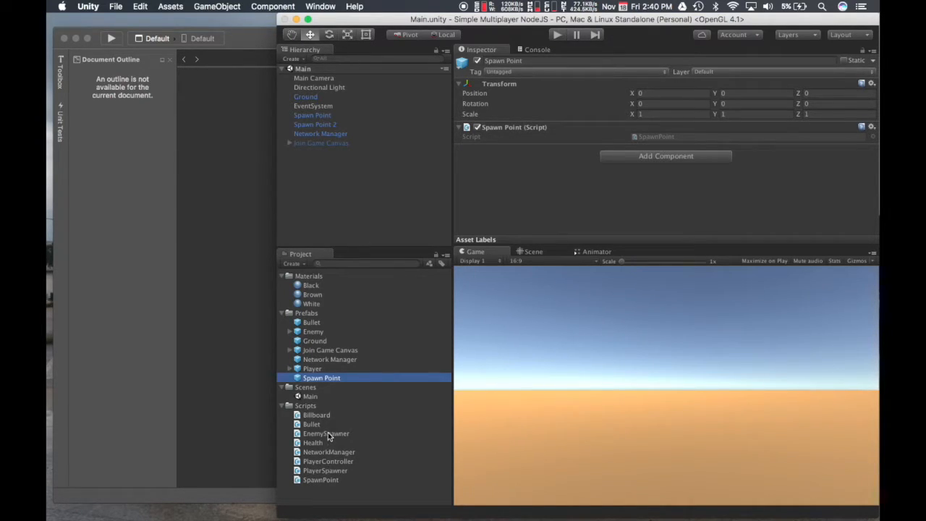
pyautogui.click(316, 414)
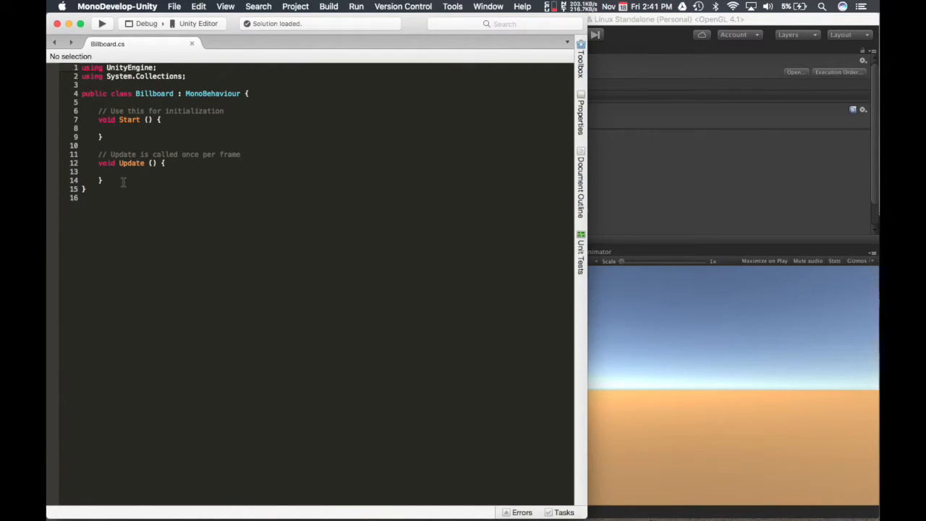
# Remove Start and write transform.LookAt(Camera.main.transform); inside Billboard's Update.
pyautogui.click(109, 133)
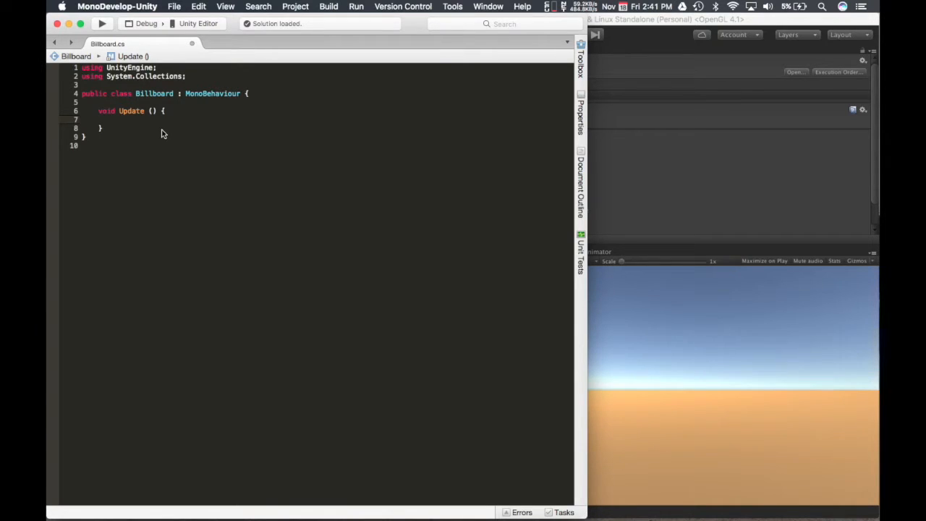
pyautogui.click(115, 119)
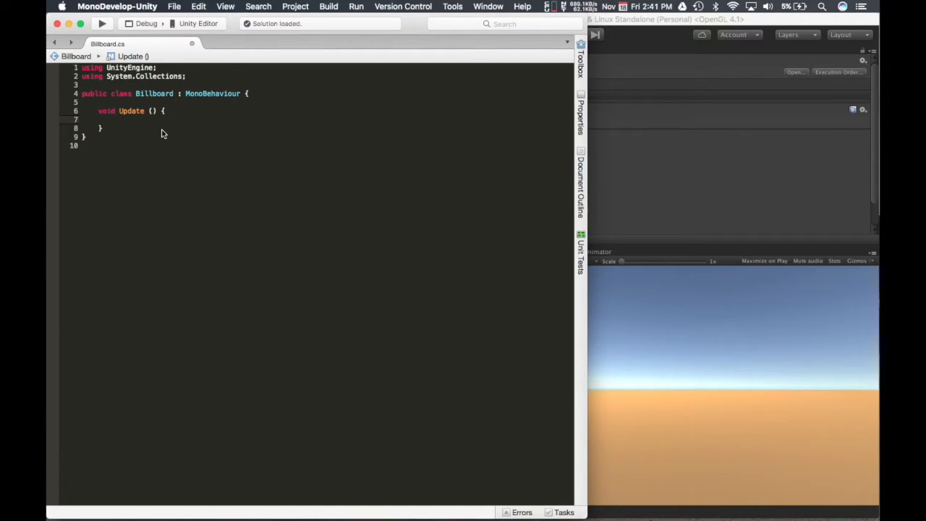
pyautogui.write('transform')
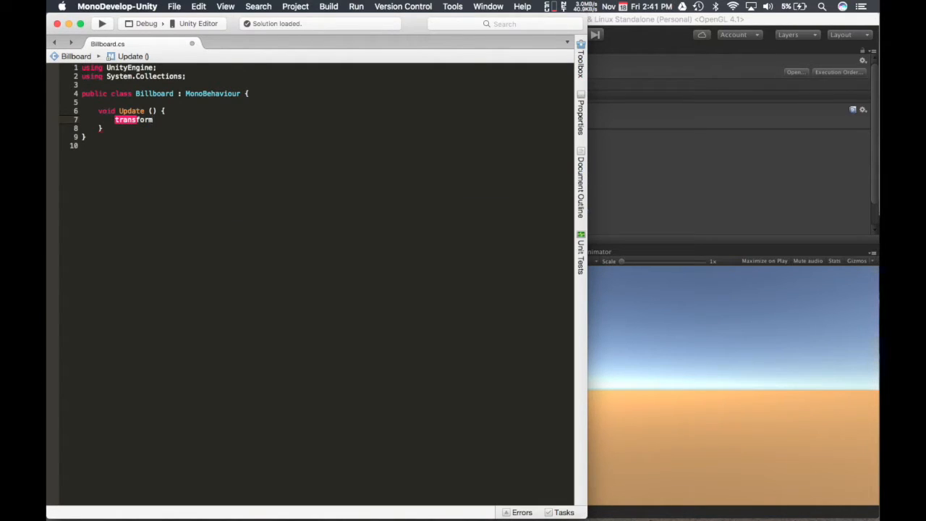
pyautogui.write('.LookAt')
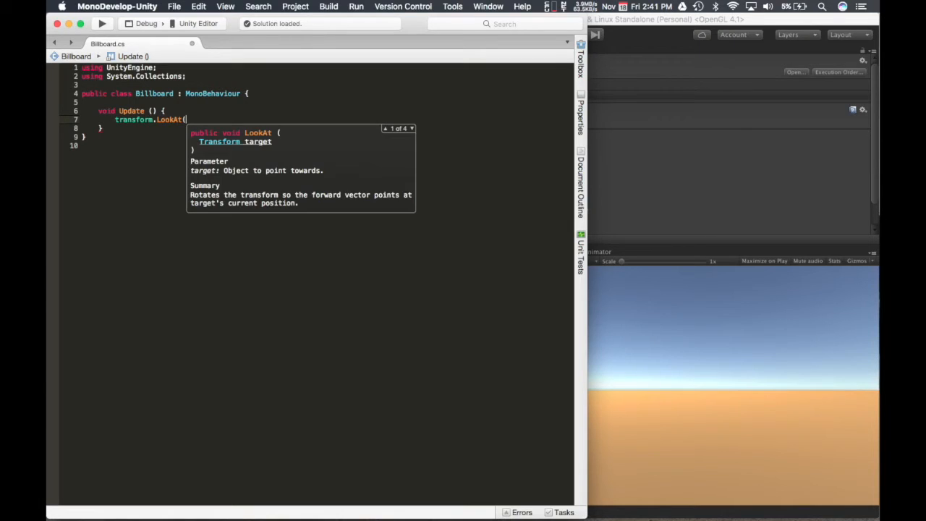
pyautogui.write('(')
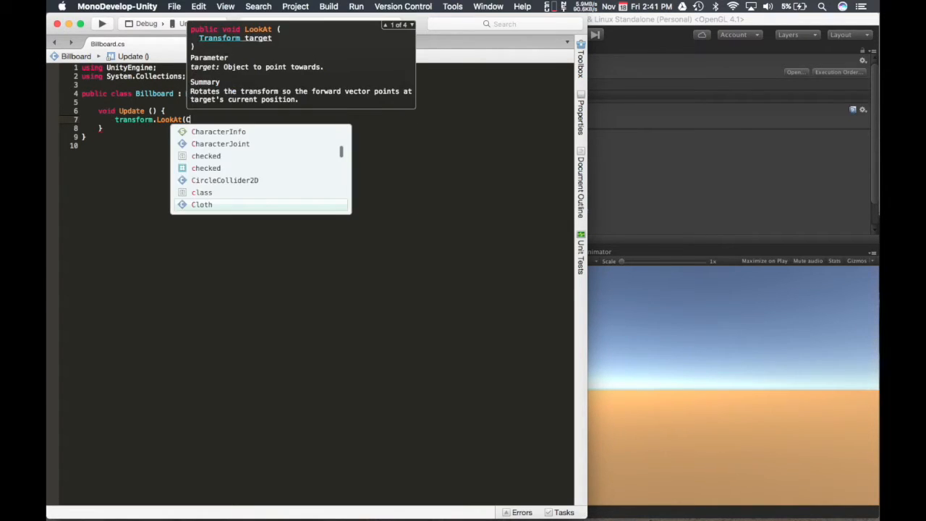
pyautogui.write('Camera.')
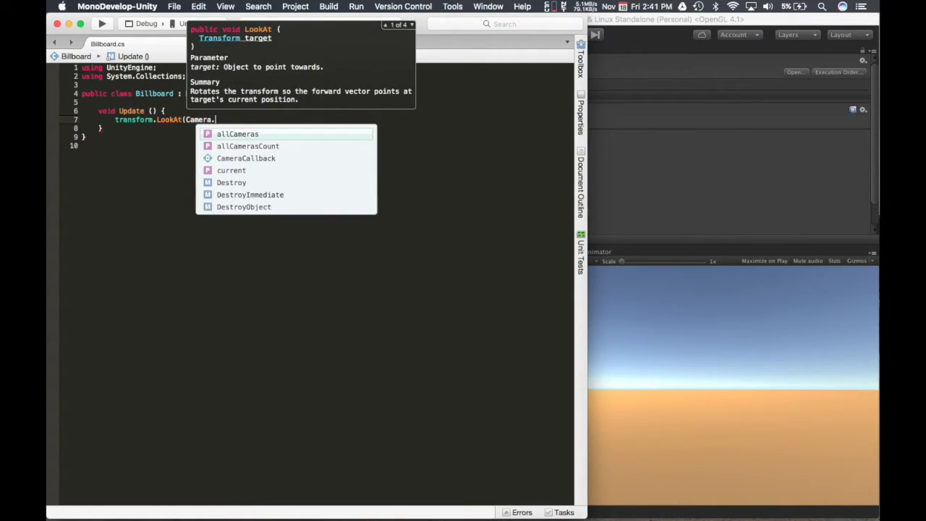
pyautogui.write('main.transform')
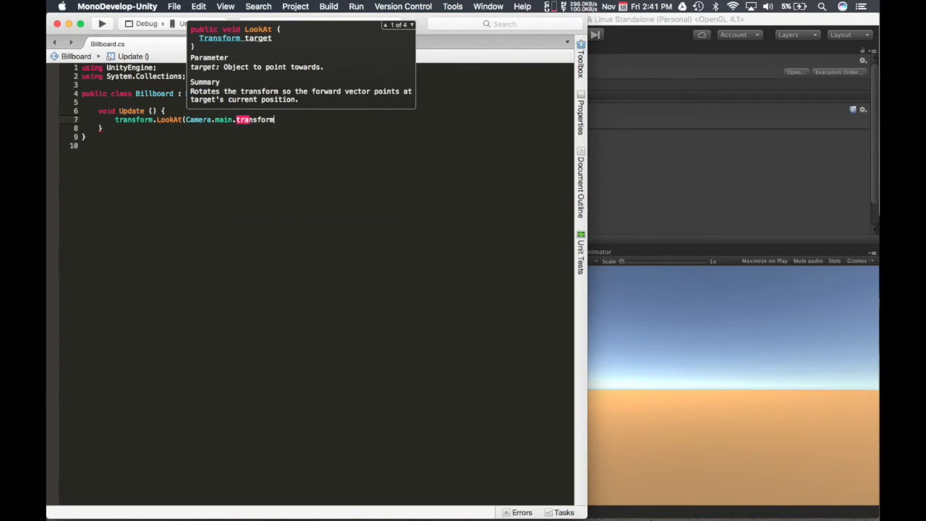
pyautogui.write(');')
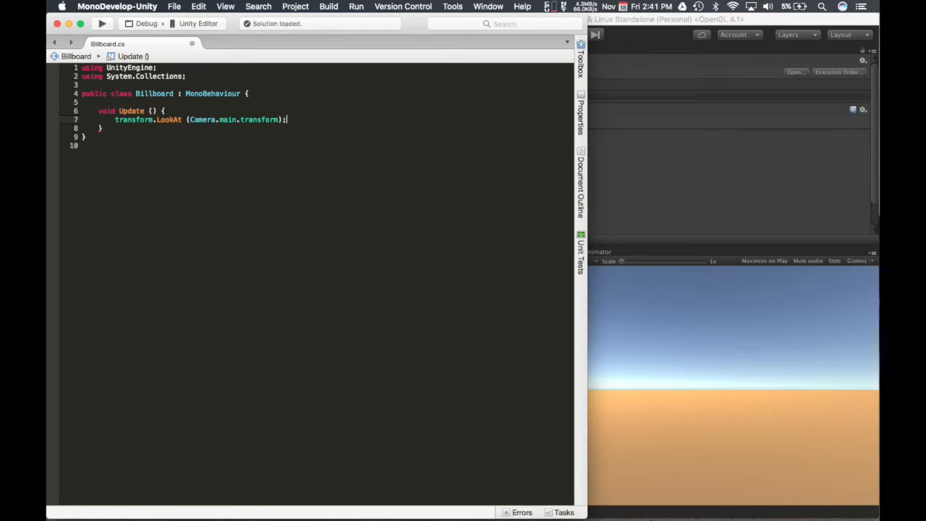
pyautogui.click(109, 144)
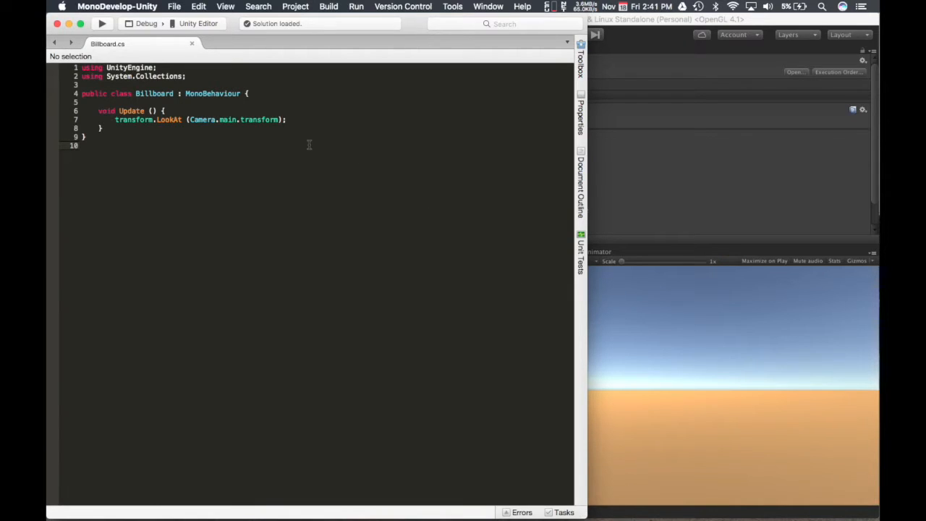
pyautogui.moveTo(213, 171)
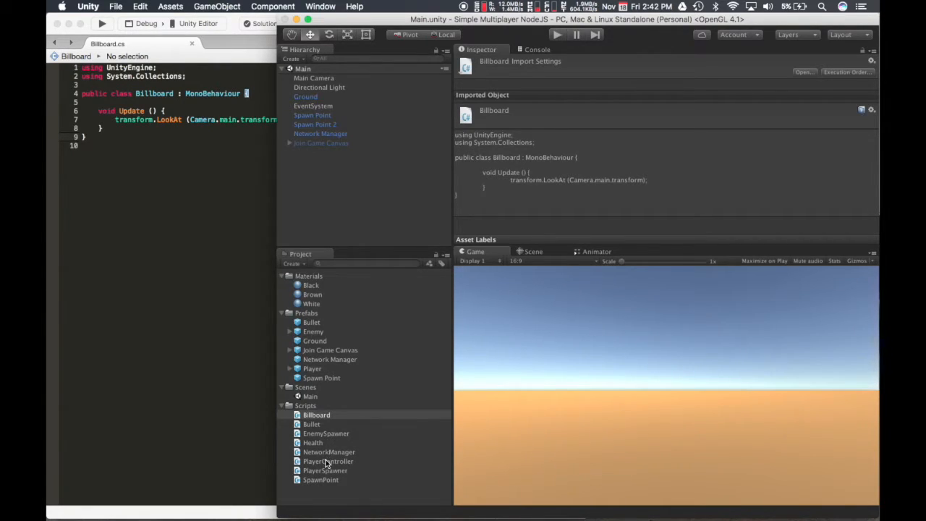
# Declare public bulletPrefab and bulletSpawn fields at the top of PlayerController.
pyautogui.doubleClick(327, 461)
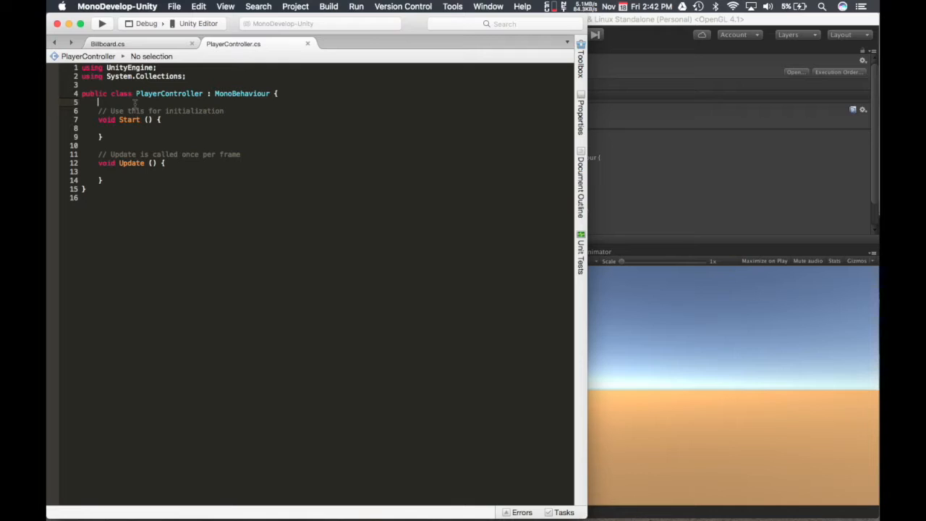
pyautogui.press('Return')
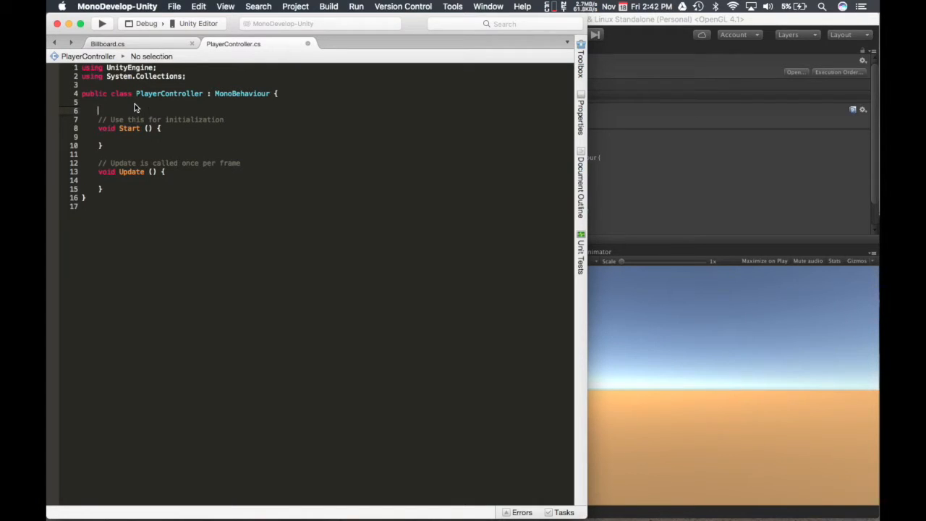
pyautogui.press('Return')
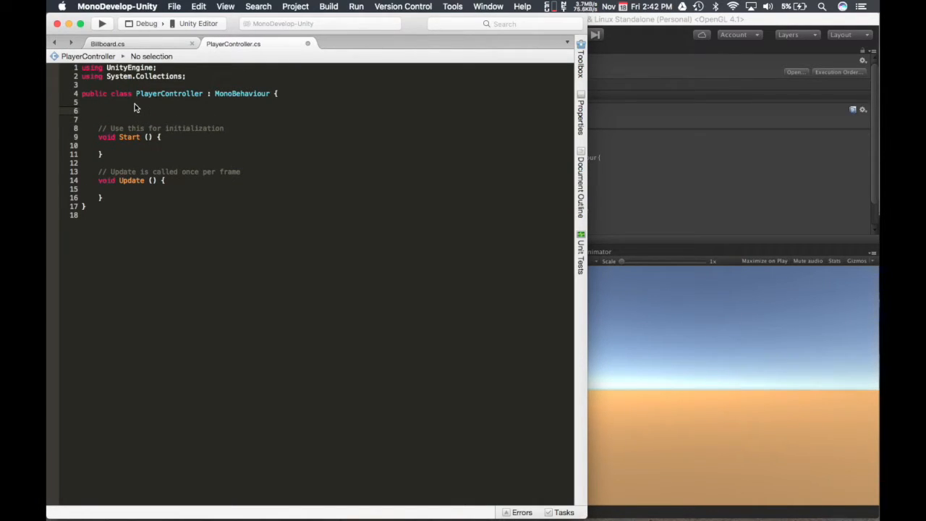
pyautogui.write('public GameObject')
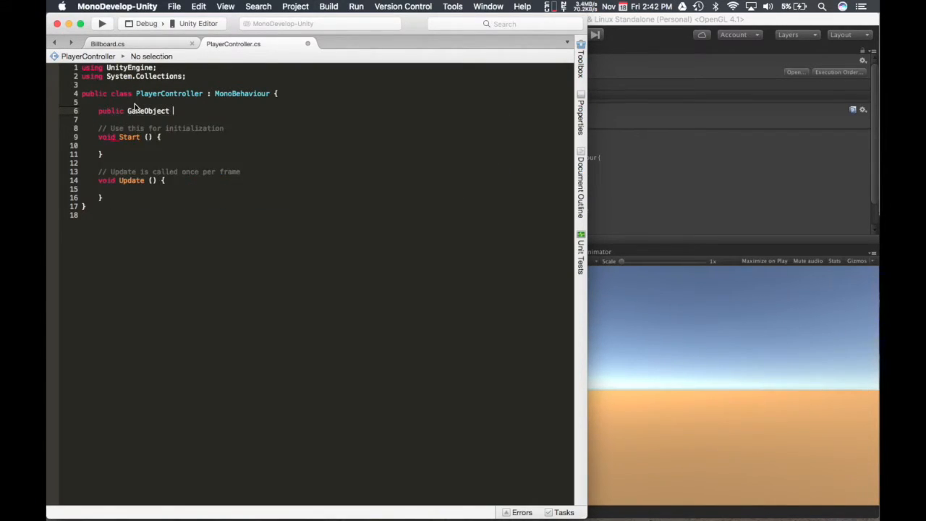
pyautogui.write('b')
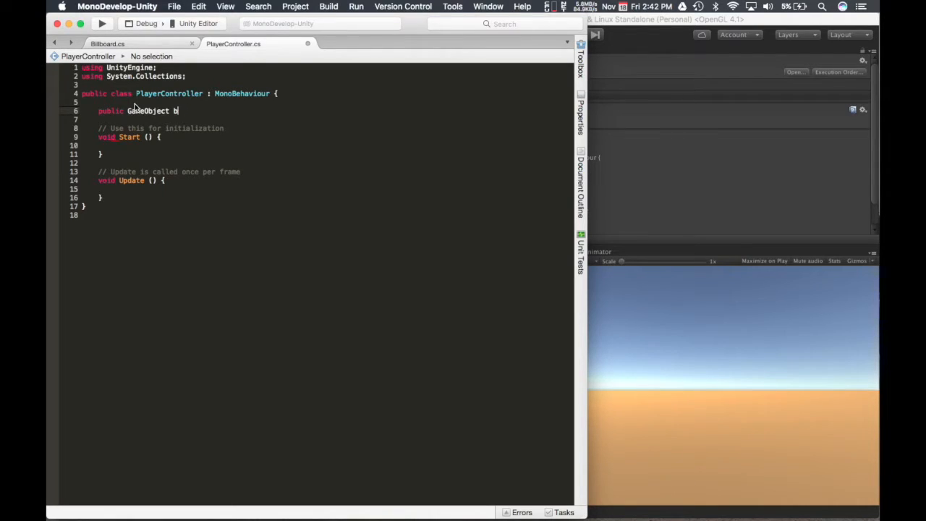
pyautogui.write('ulletPrefab')
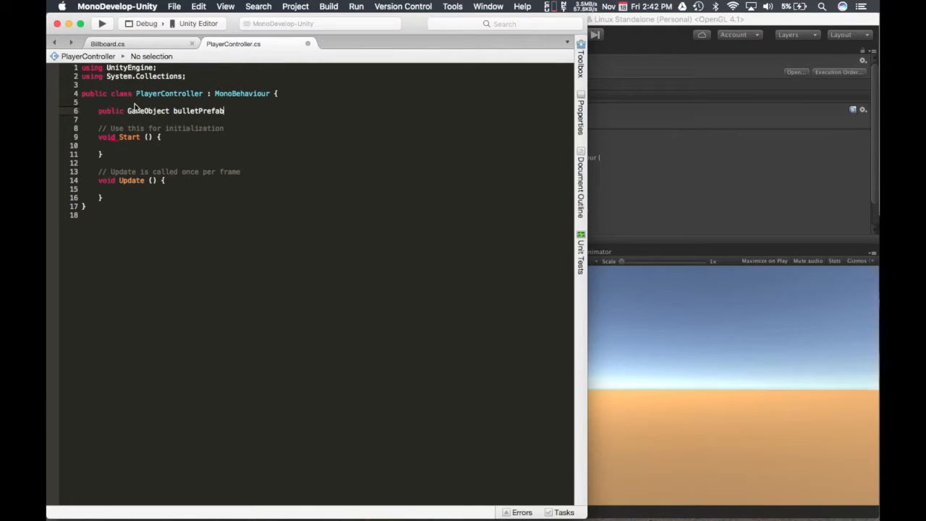
pyautogui.write('public Transform')
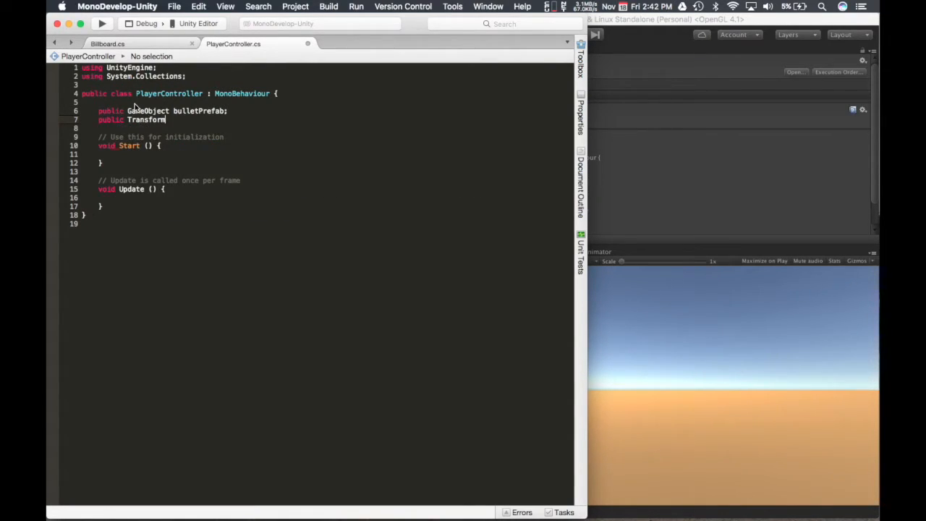
pyautogui.write('bullet')
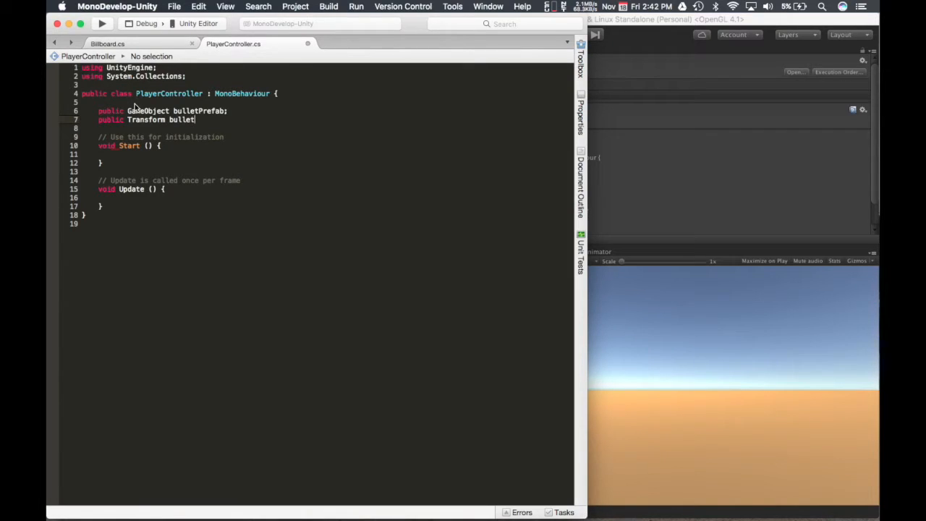
pyautogui.write('Spawn;')
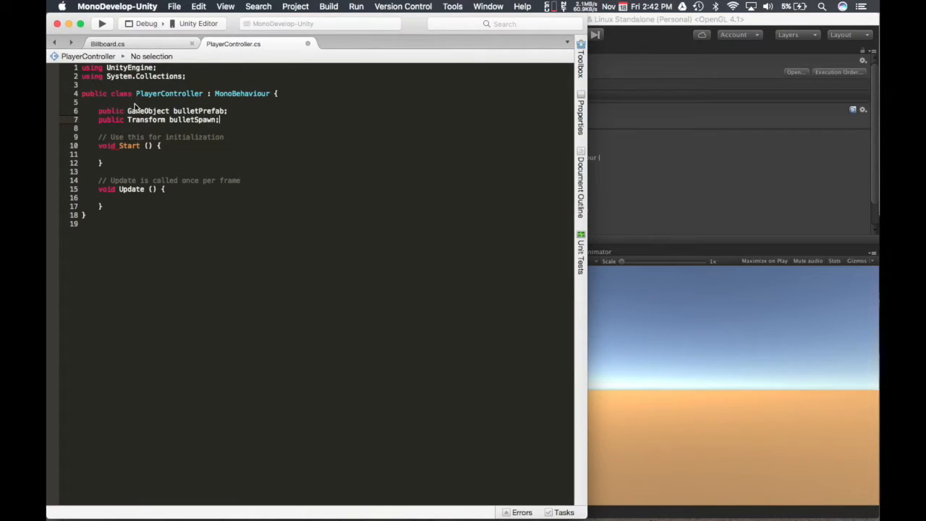
# Add public bool isLocalPlayer = false; and leave blank lines below the fields.
pyautogui.write('public')
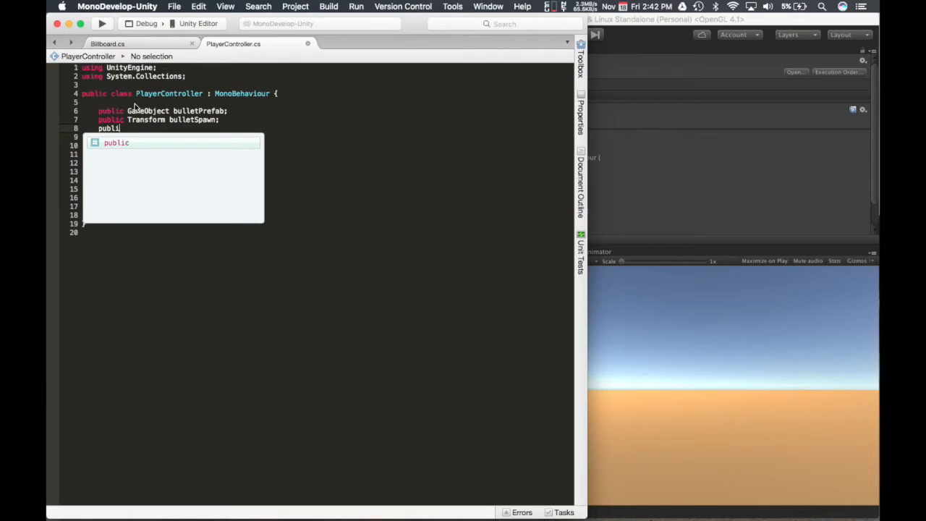
pyautogui.write('bool')
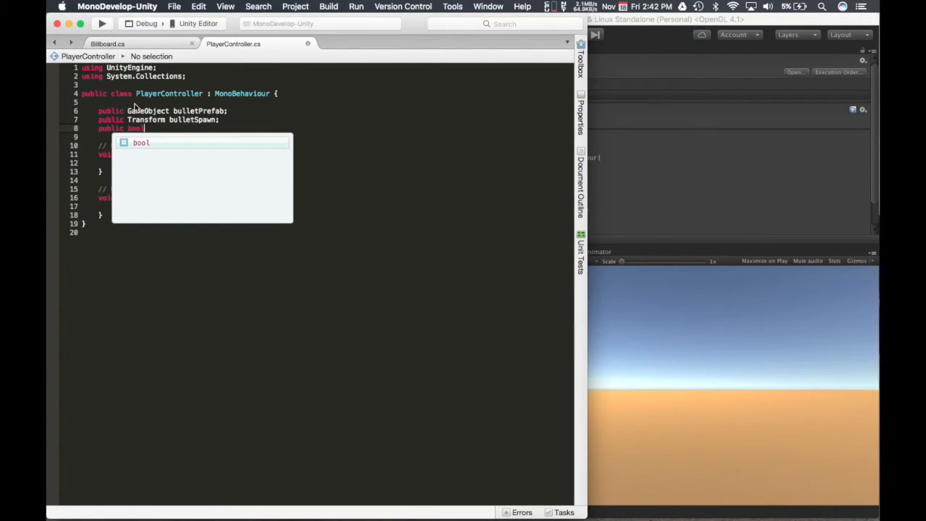
pyautogui.write('isL')
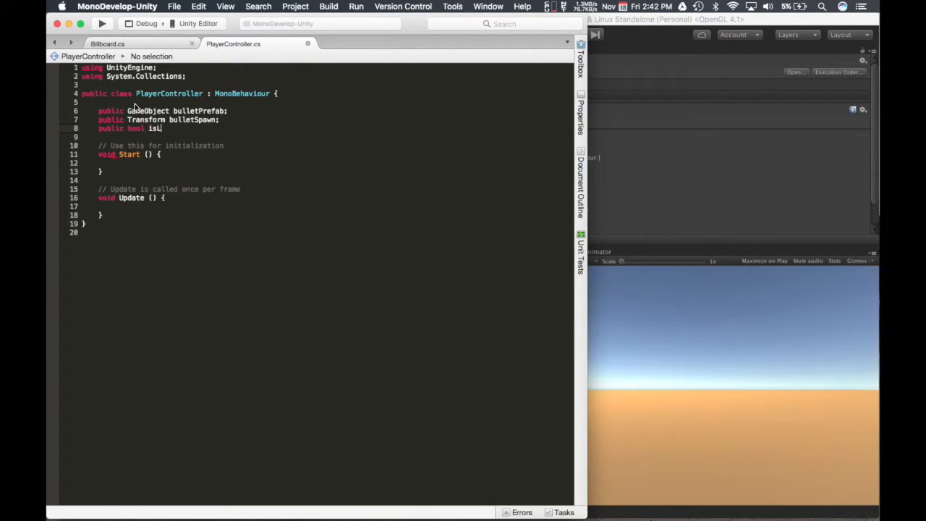
pyautogui.write('ocal')
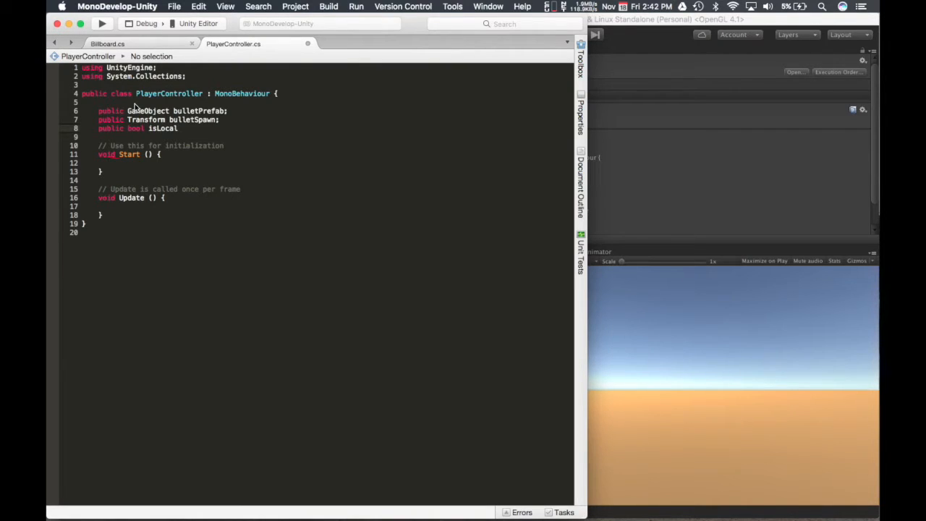
pyautogui.write('Player')
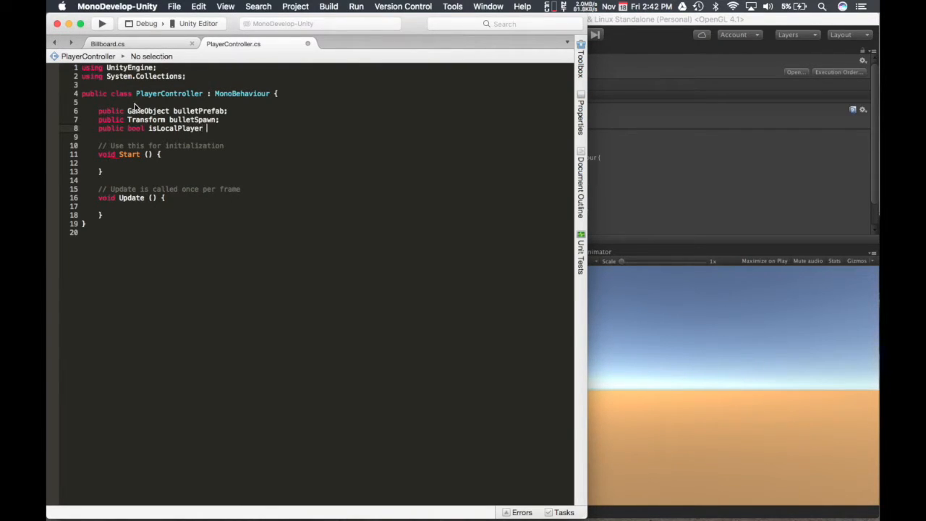
pyautogui.write('= false;')
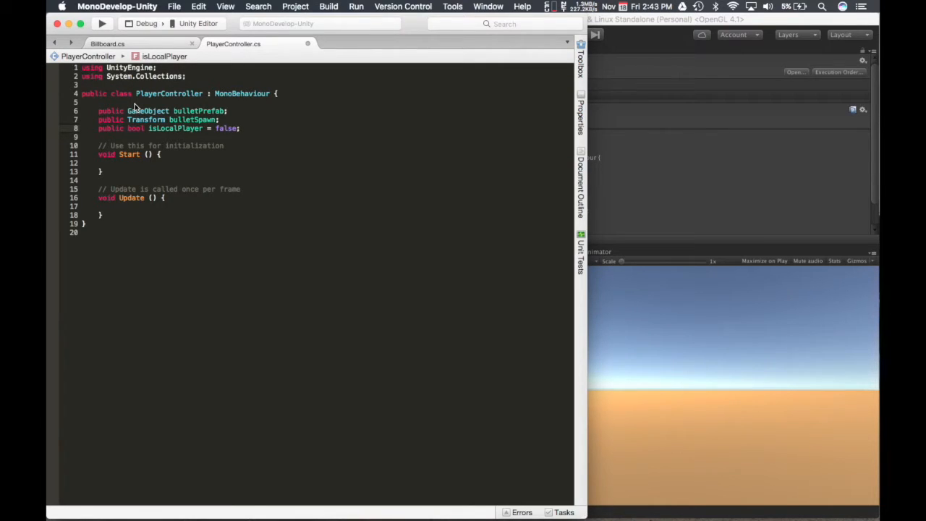
pyautogui.click(241, 127)
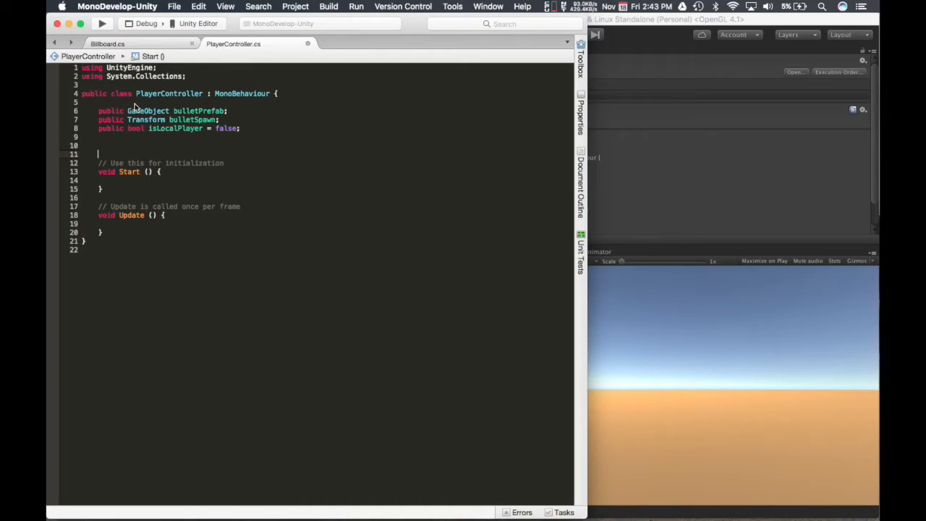
# Declare Vector3 oldPosition/currentPosition and Quaternion oldRotation/currentRotation fields.
pyautogui.write('Vector3')
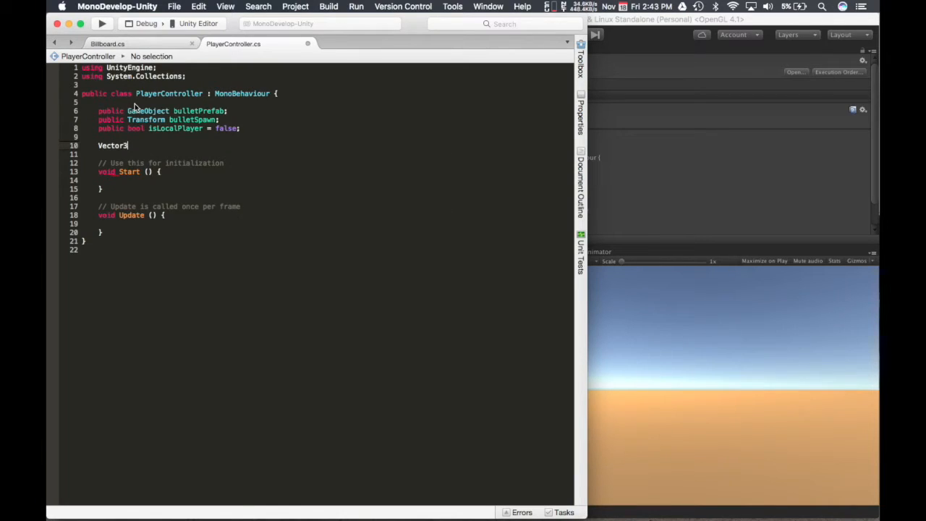
pyautogui.write('oldPosition;')
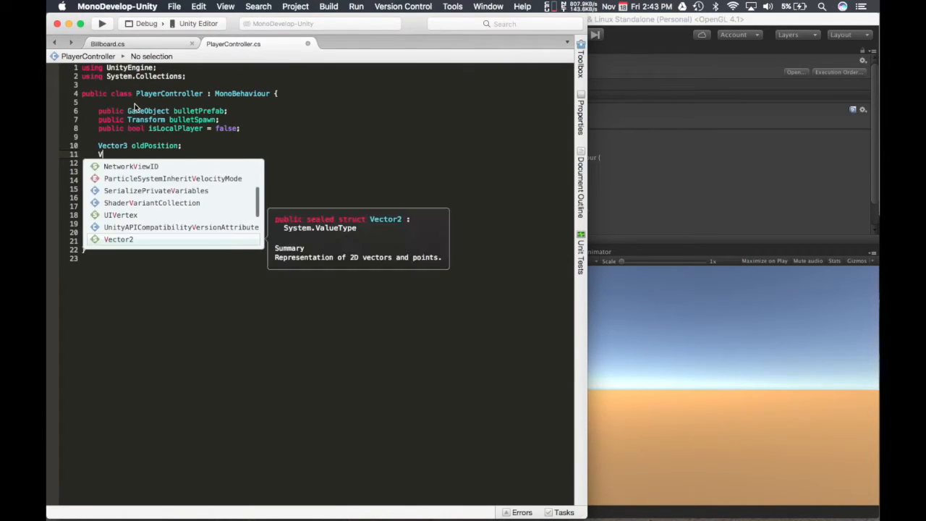
pyautogui.write('Vector3')
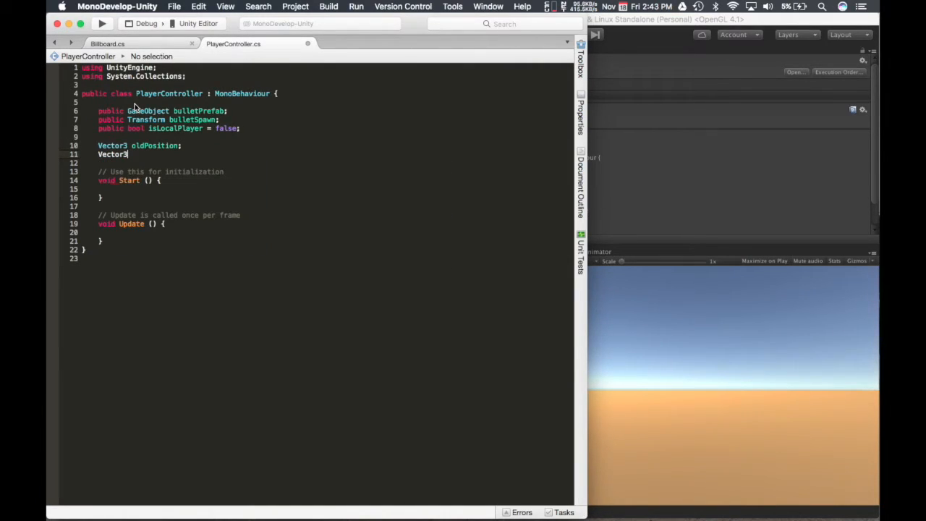
pyautogui.write('cu')
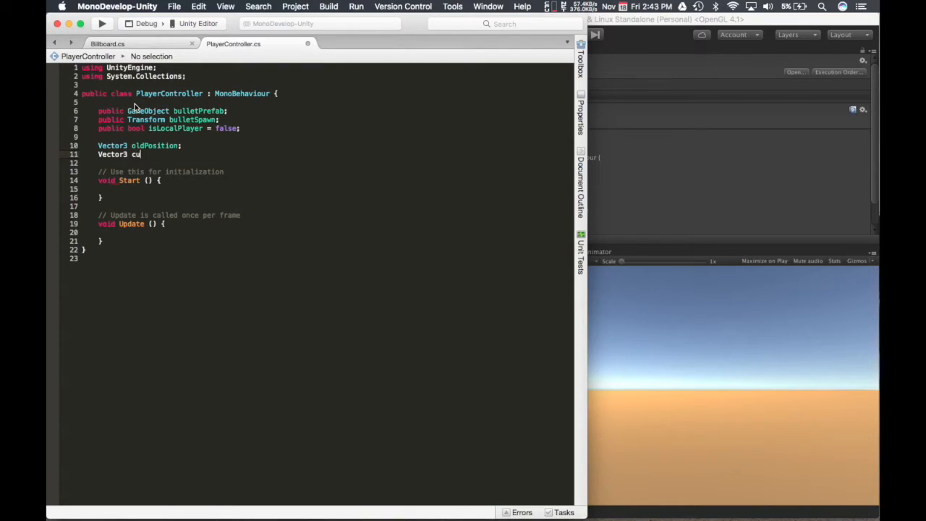
pyautogui.write('rrentPosi')
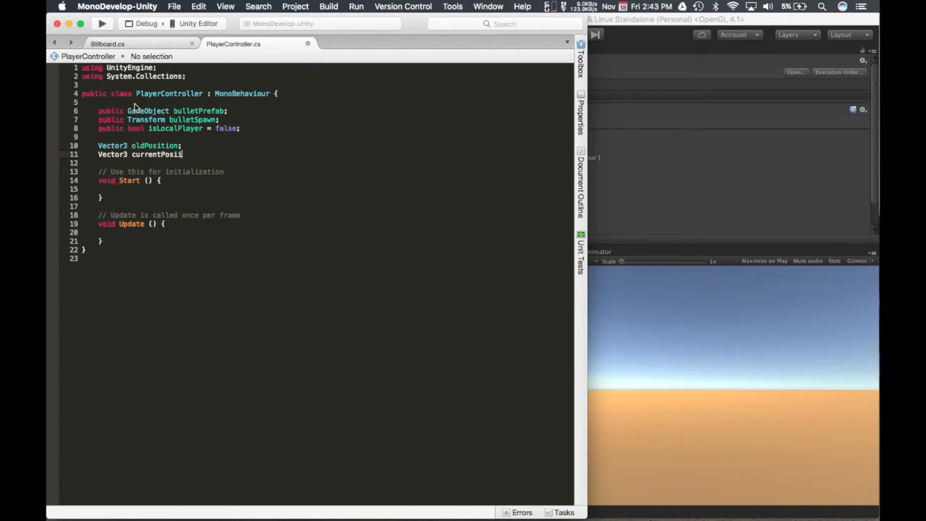
pyautogui.write('tion;')
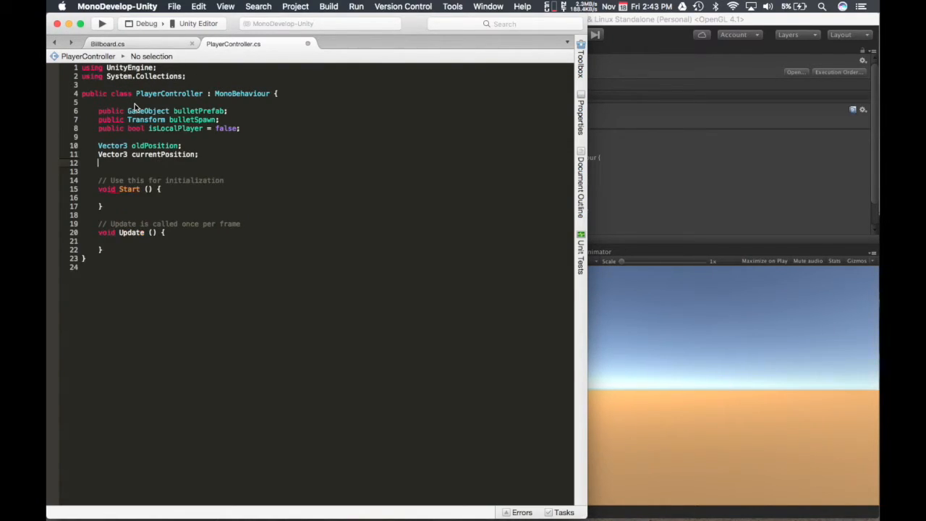
pyautogui.write('Quaternion')
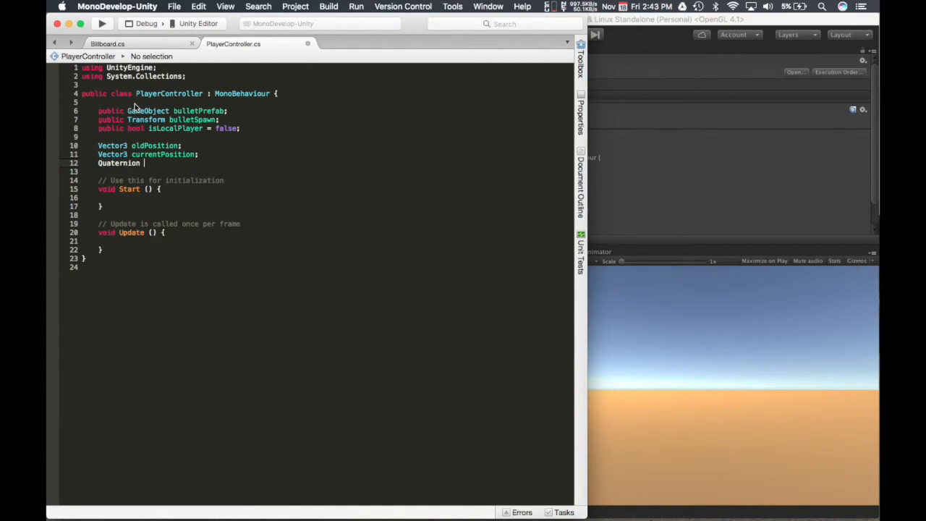
pyautogui.write('oldRotation;')
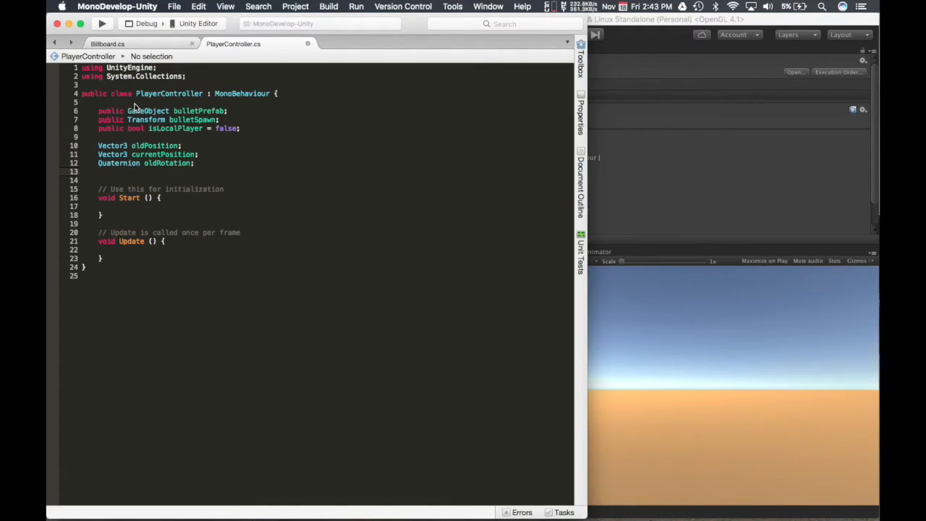
pyautogui.write('Quaternion curren')
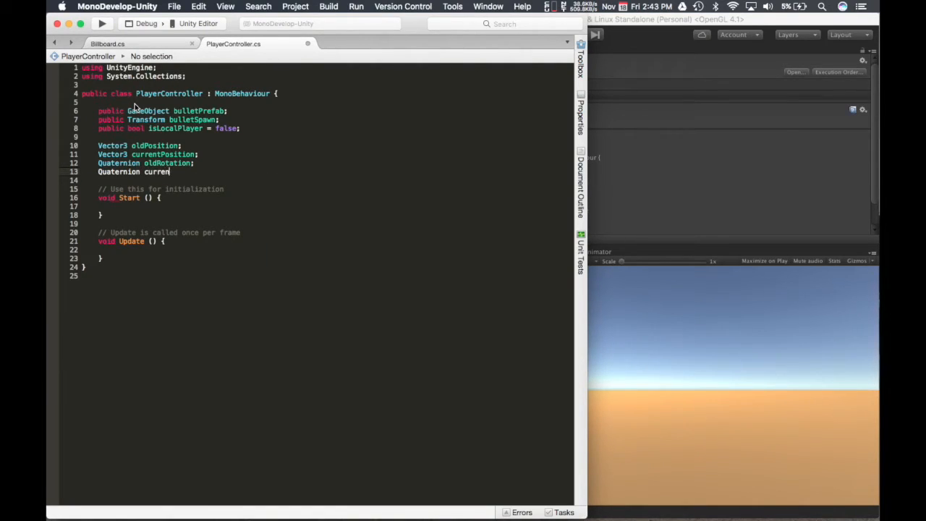
pyautogui.write('tRota')
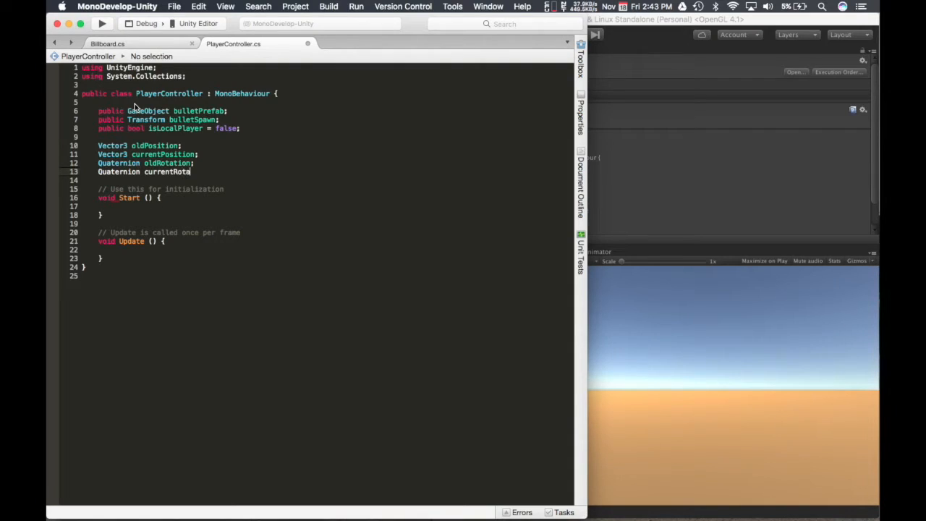
pyautogui.write('tion;')
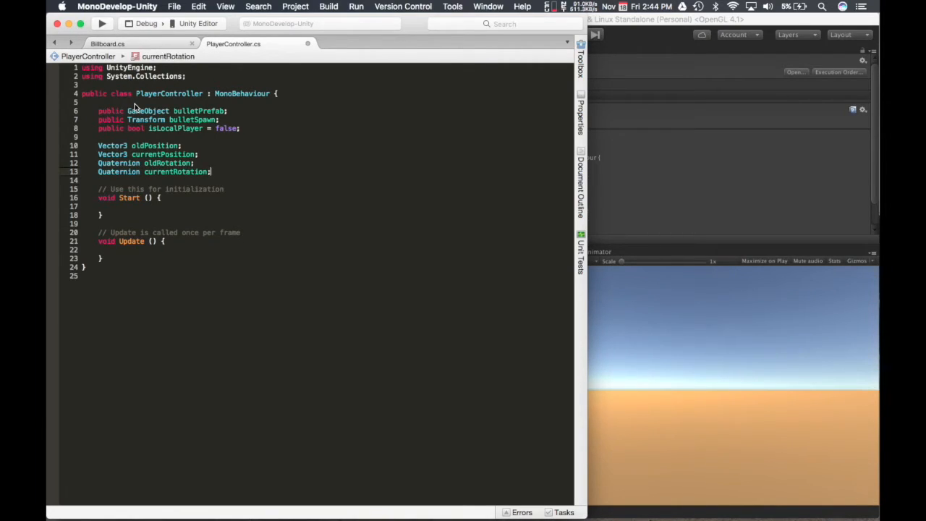
# In Start, set oldPosition from the transform and currentPosition = oldPosition.
pyautogui.click(116, 206)
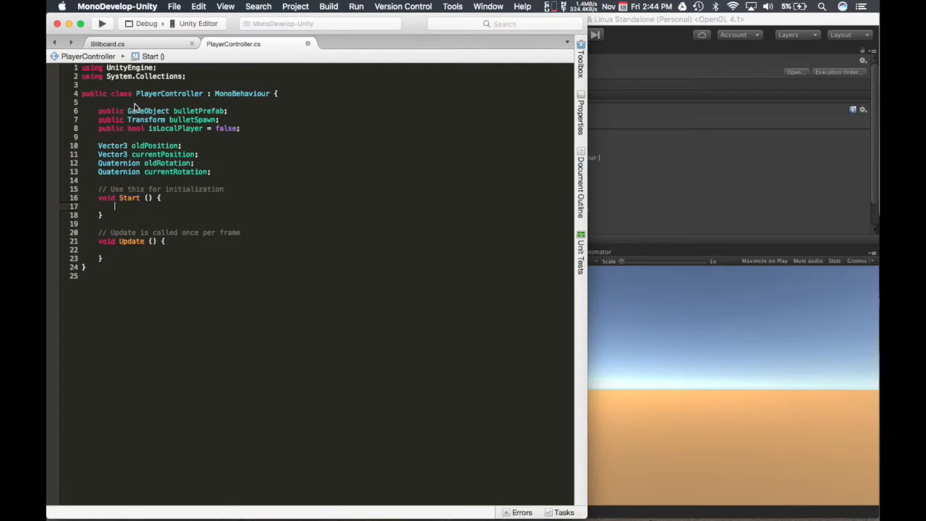
pyautogui.write('oldPosition =')
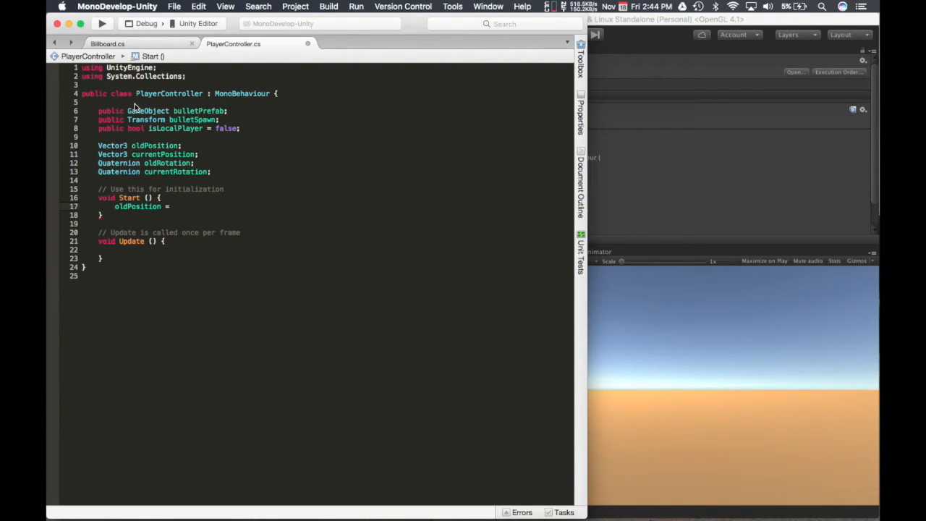
pyautogui.write('transform.position;')
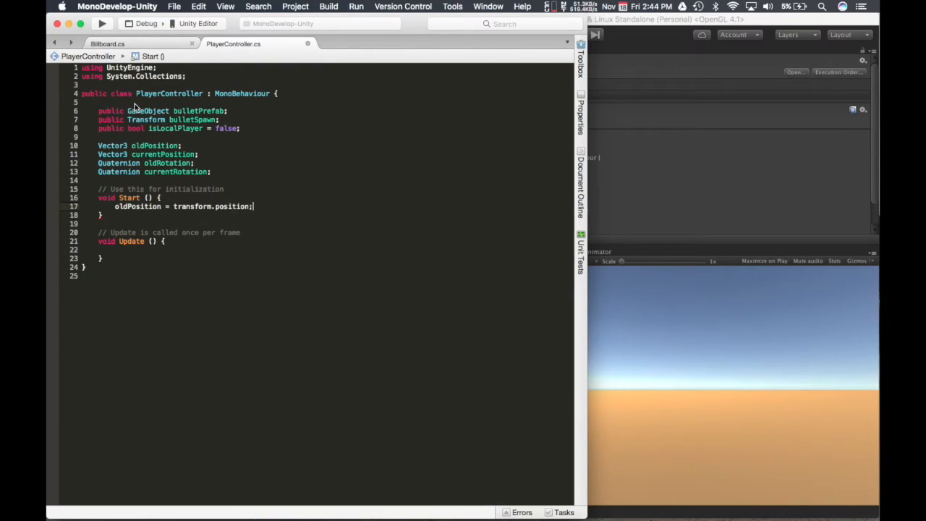
pyautogui.write('curr')
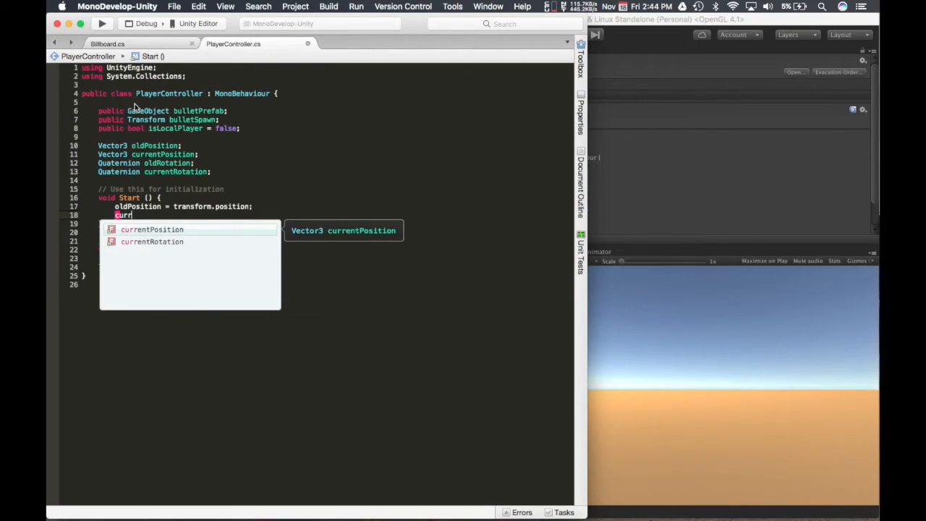
pyautogui.write('ent')
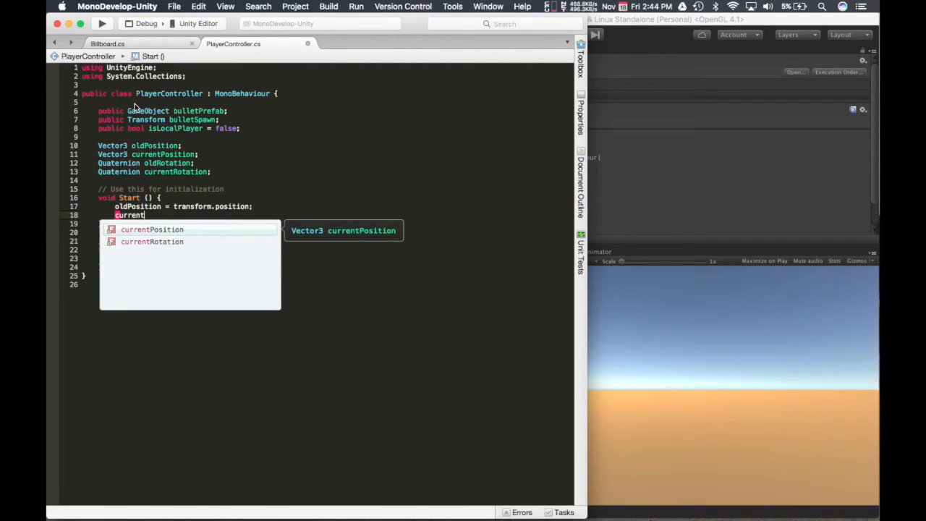
pyautogui.write('Posi')
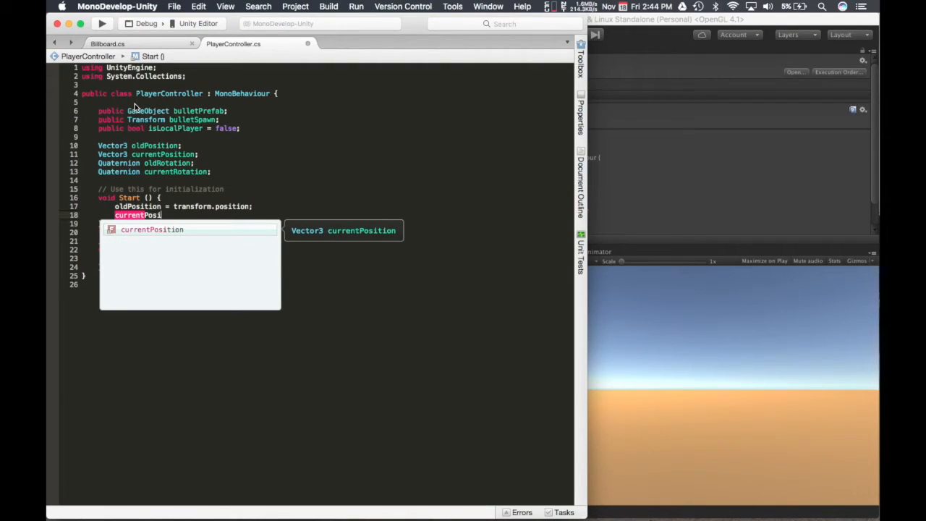
pyautogui.write('= o')
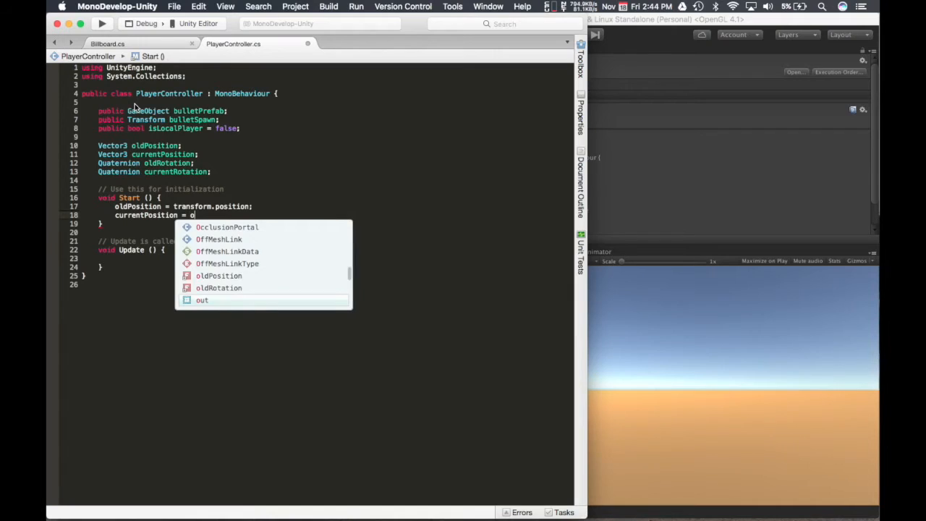
pyautogui.write('ldPosition;')
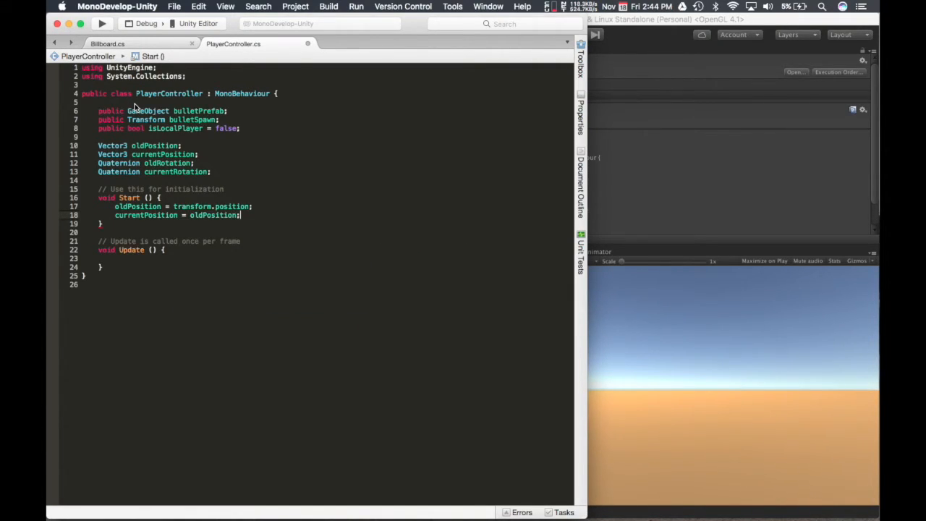
# In Start, set oldRotation from the transform and currentRotation = oldRotation.
pyautogui.write('oldRotation =')
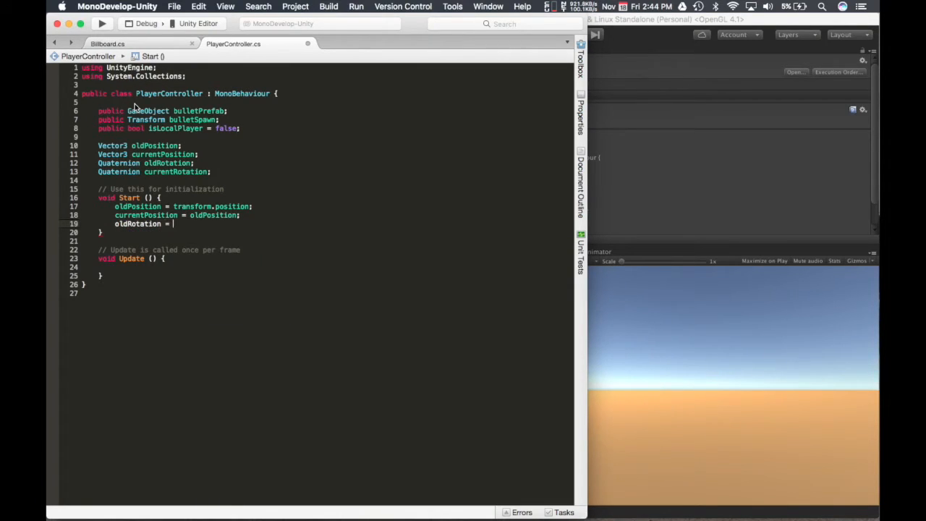
pyautogui.write('transform')
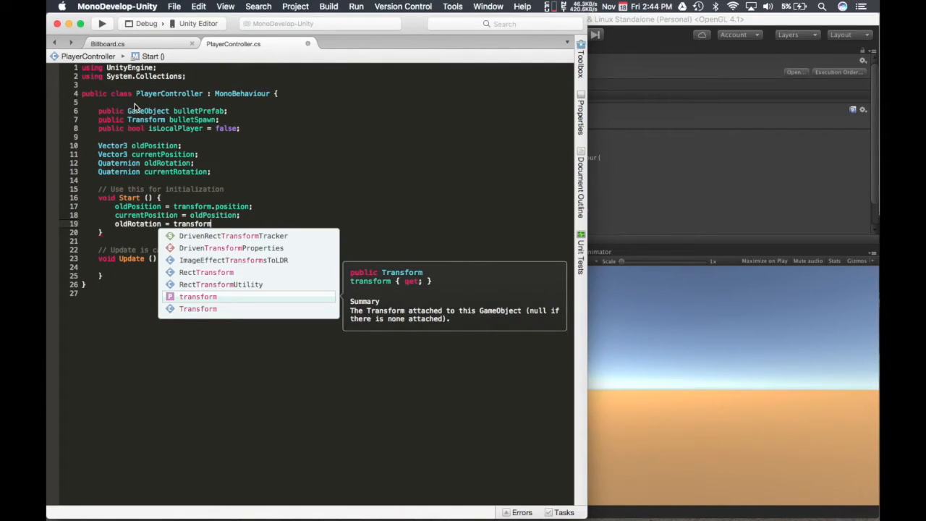
pyautogui.write('.rotation;')
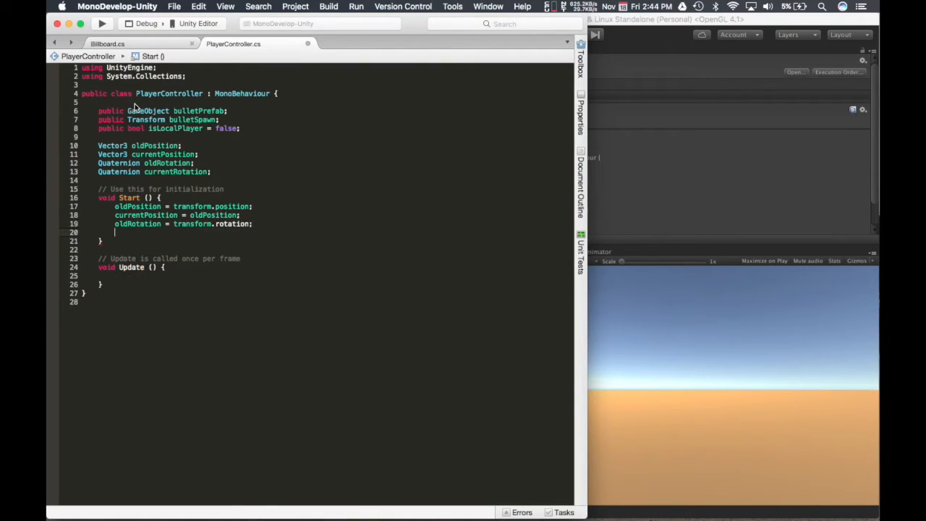
pyautogui.write('currentRotation =')
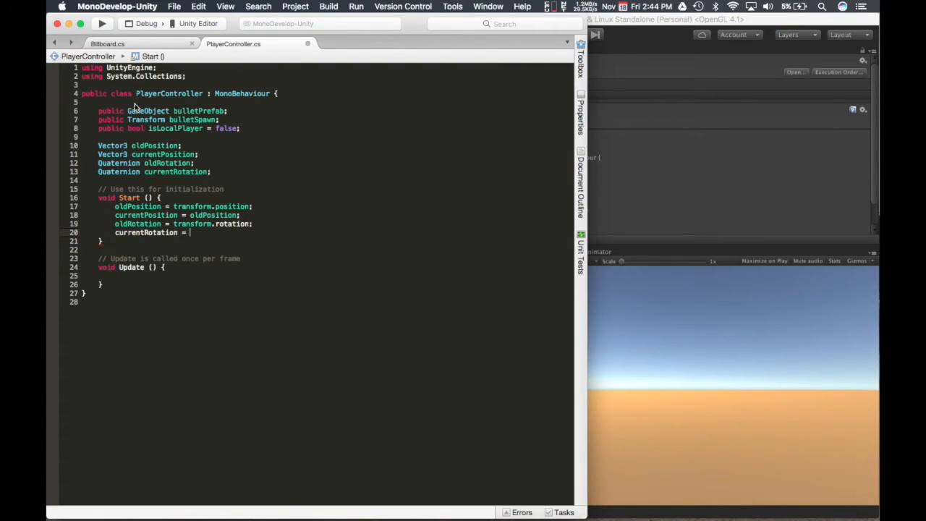
pyautogui.write('oldRotation;')
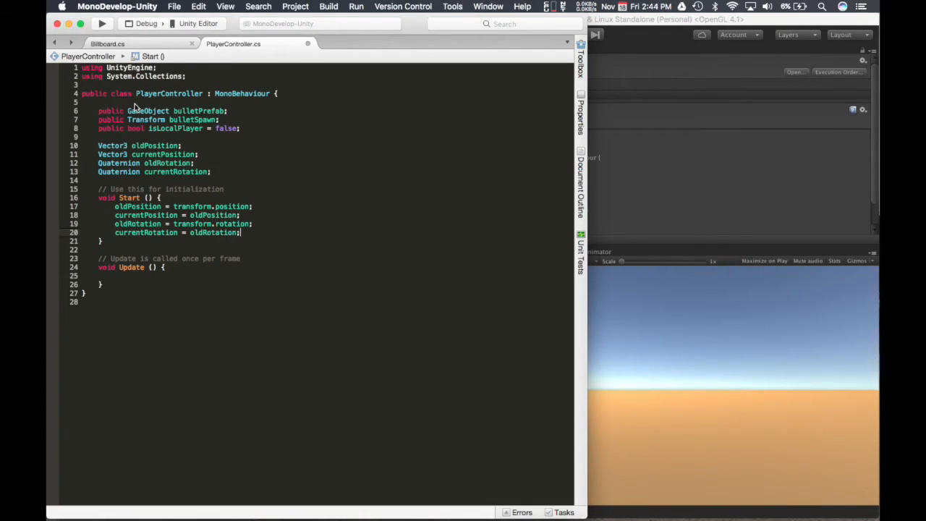
pyautogui.click(99, 249)
pyautogui.write('void U')
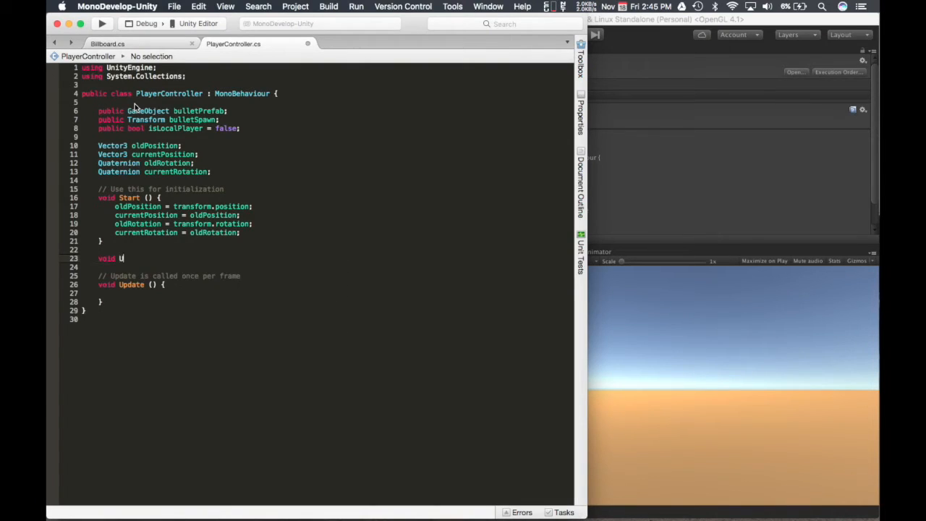
pyautogui.write('pdate')
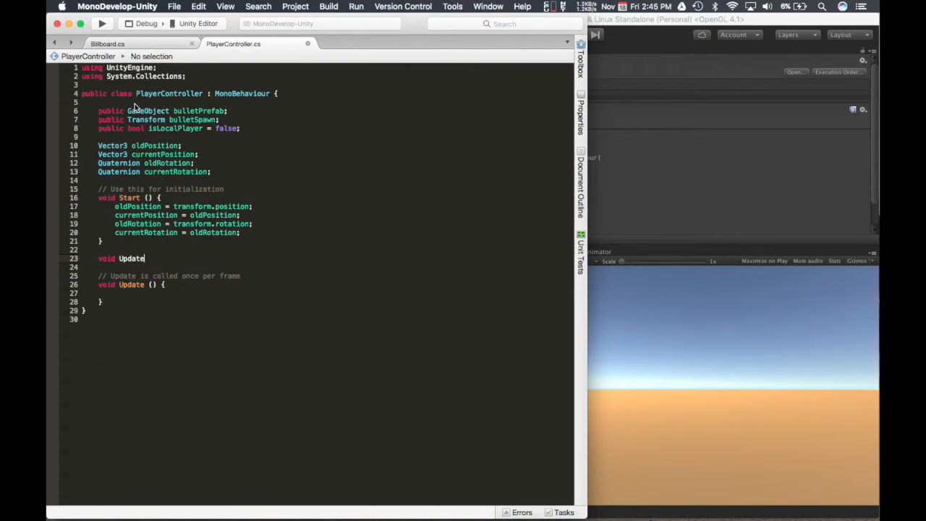
pyautogui.write('()')
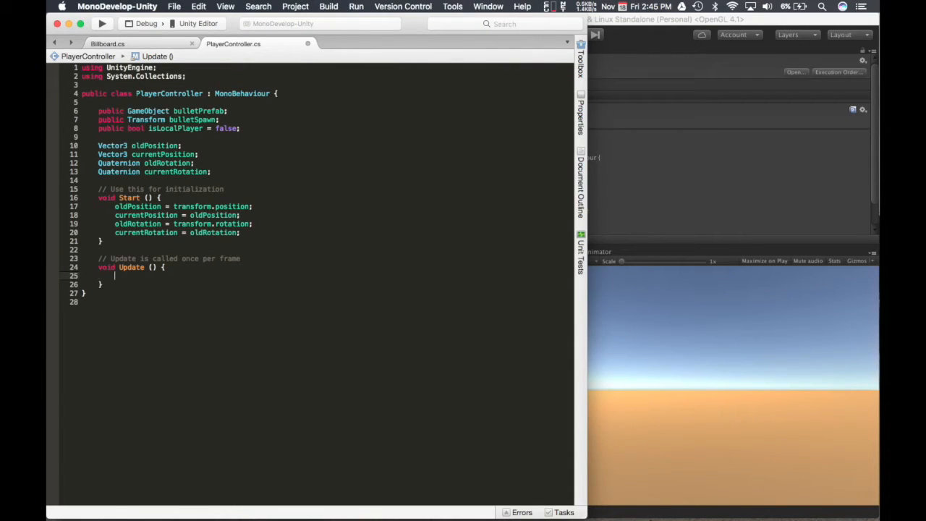
# Begin Update with if (!isLocalPlayer) { return; } and leave blank lines after it.
pyautogui.write('if(!')
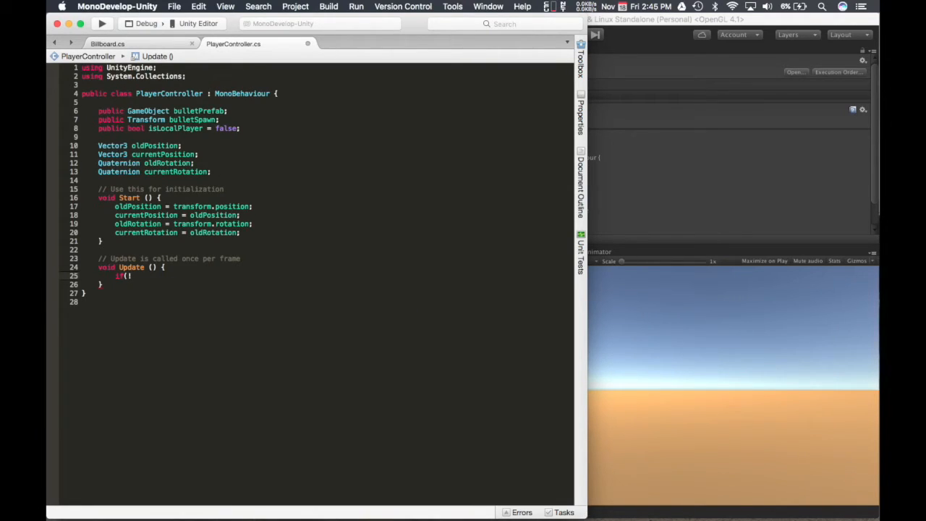
pyautogui.write('isLocalPlayer)')
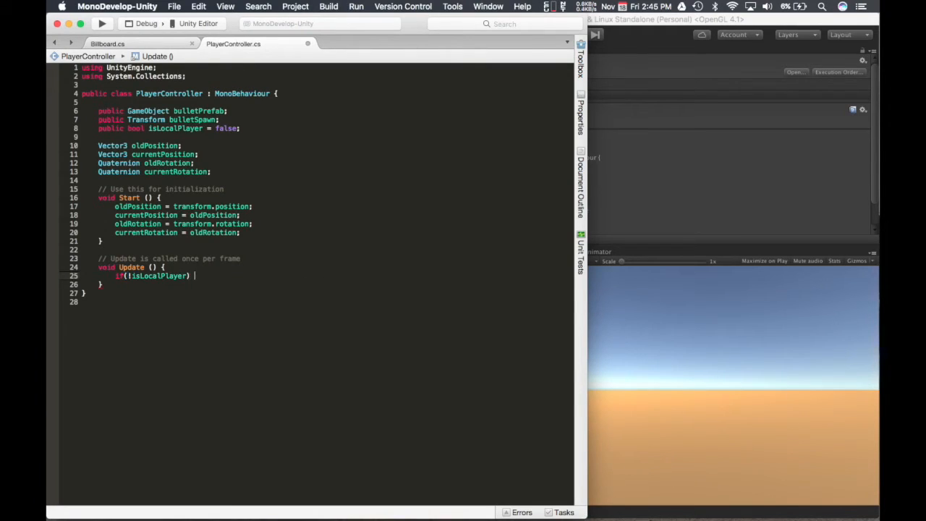
pyautogui.write('{')
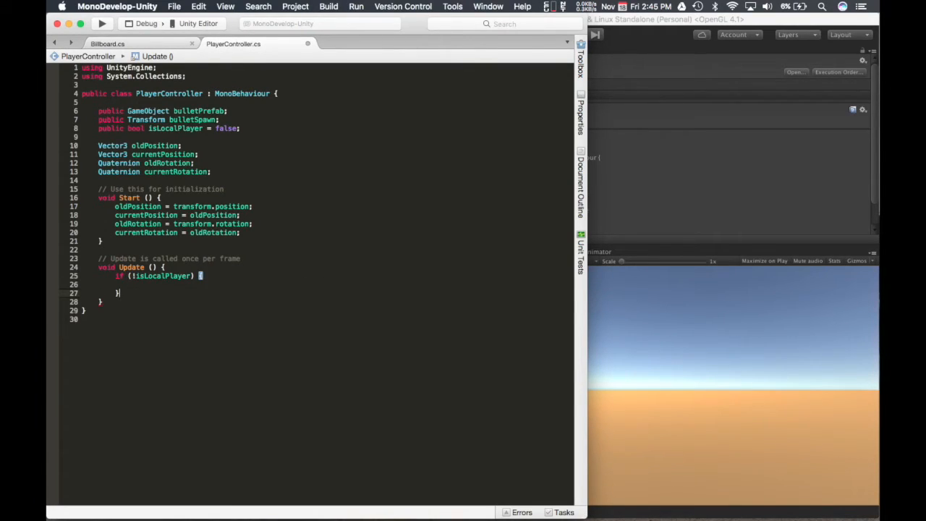
pyautogui.press('Return')
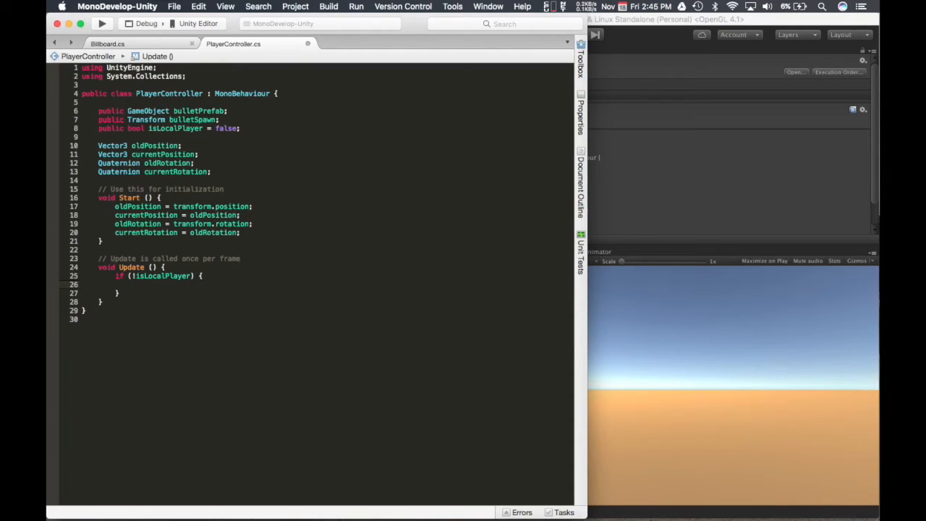
pyautogui.click(132, 284)
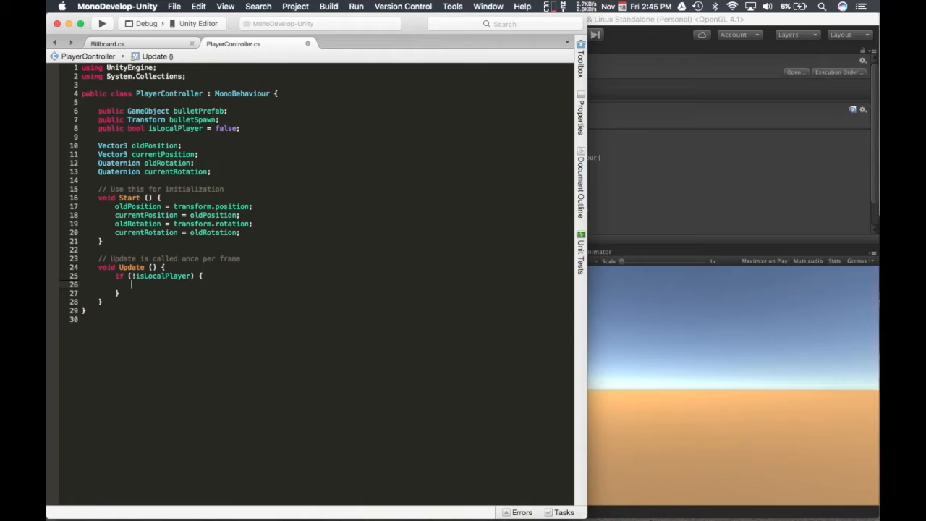
pyautogui.write('re')
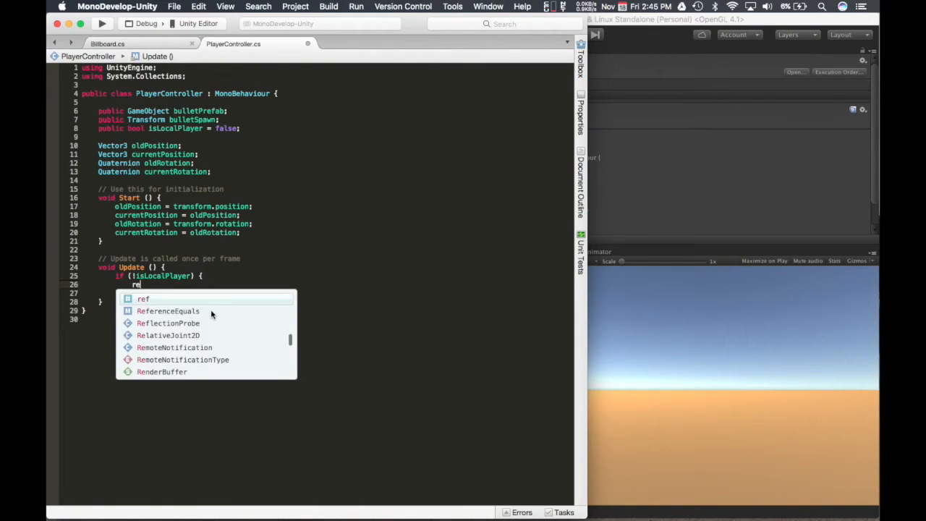
pyautogui.write('return;')
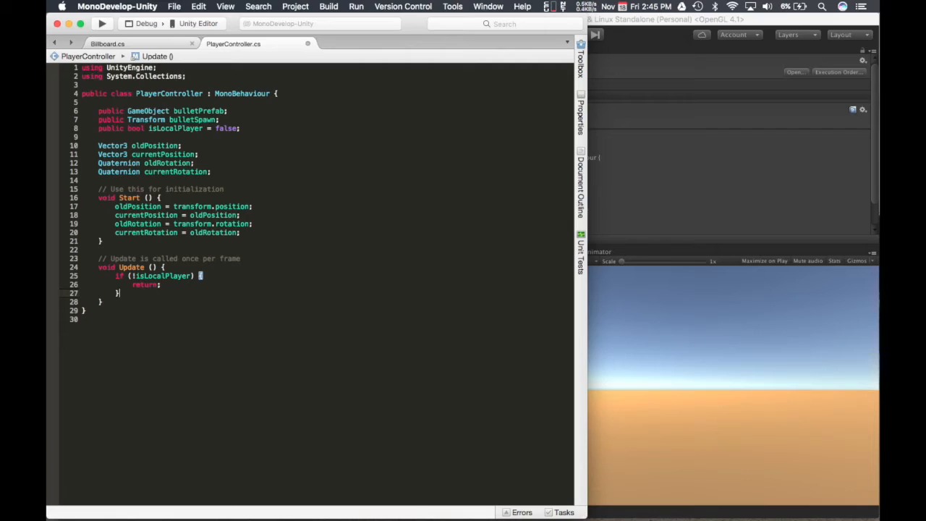
pyautogui.write('{')
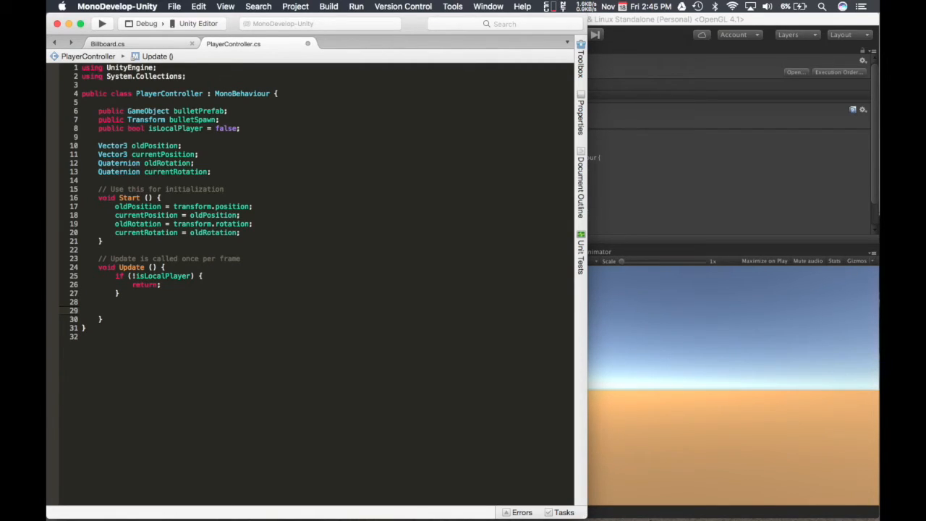
# Write var x = Input.GetAxis("Horizontal") * Time.deltaTime * 150.0f; in Update.
pyautogui.write('var x =')
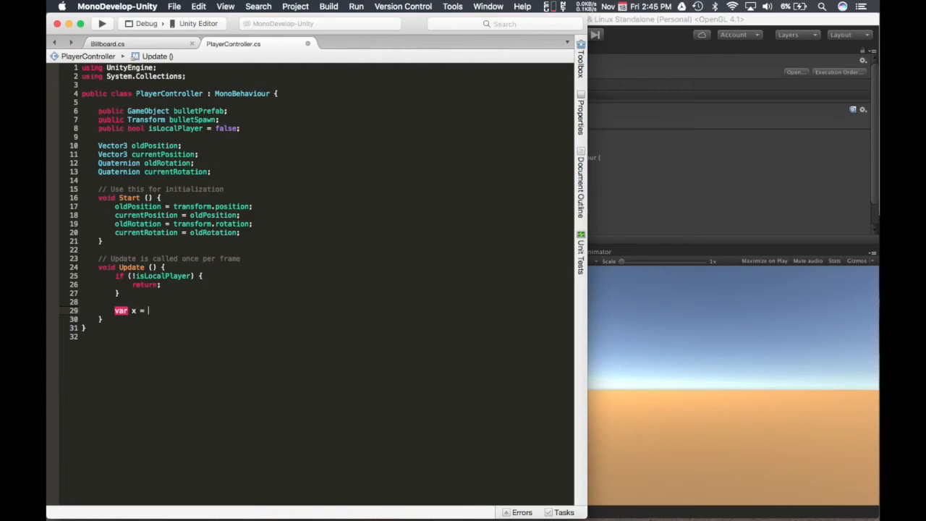
pyautogui.write('Input')
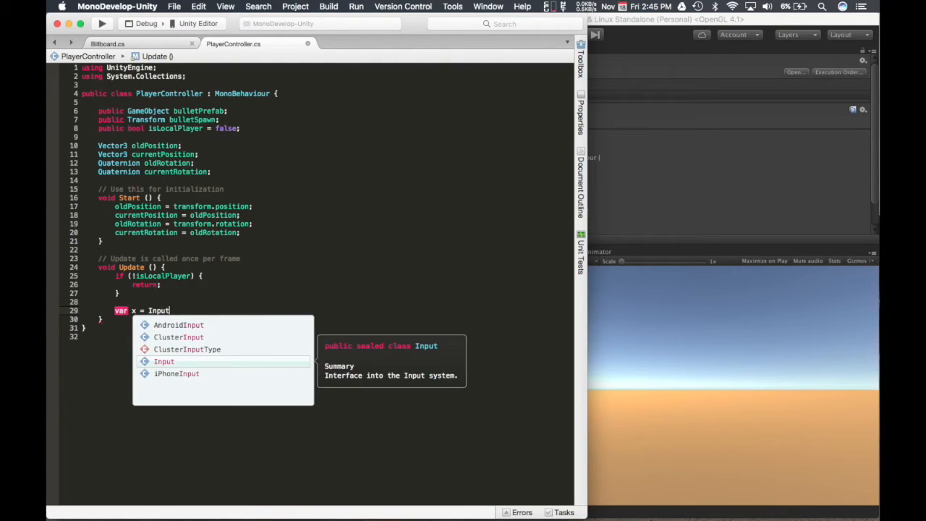
pyautogui.write('.Get')
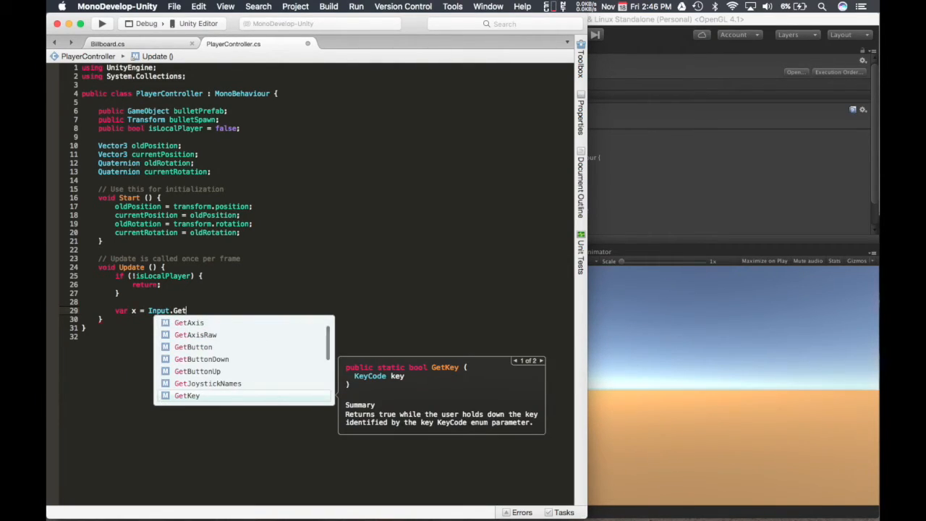
pyautogui.write('Axis')
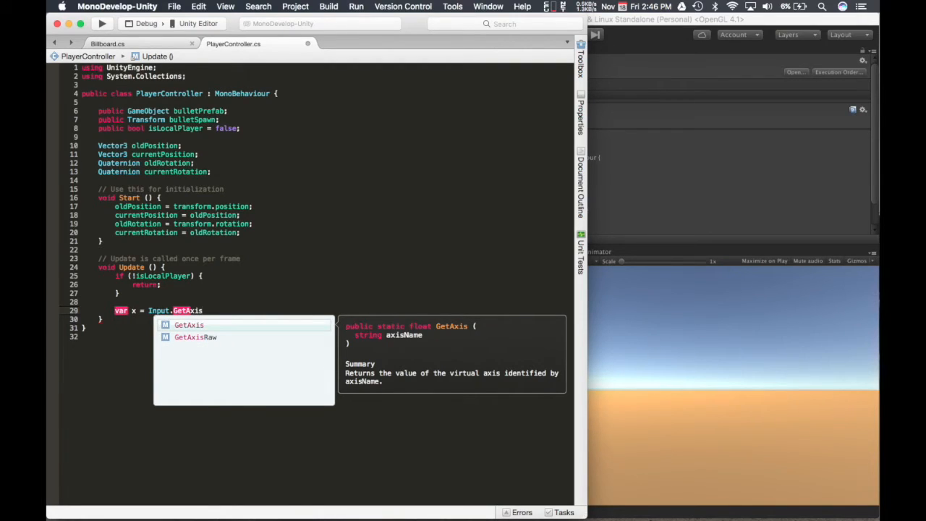
pyautogui.write('("Hor')
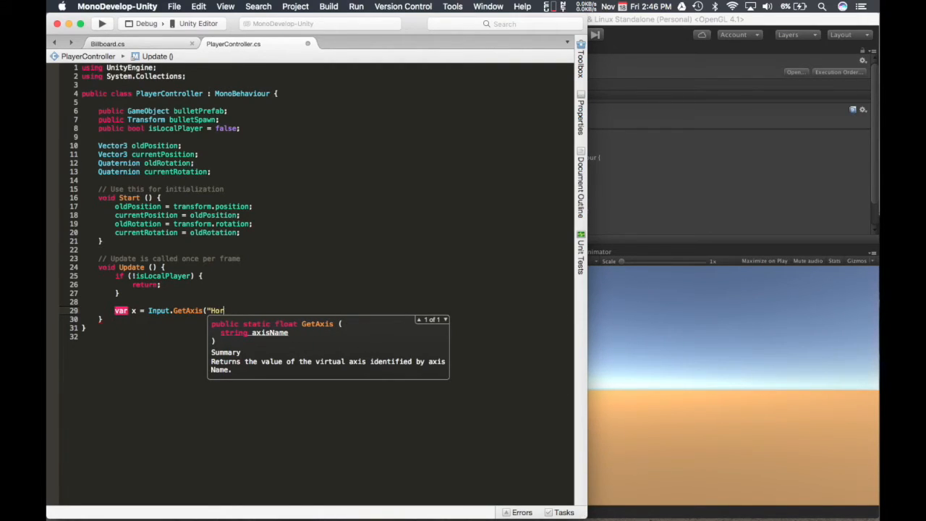
pyautogui.write('izonta')
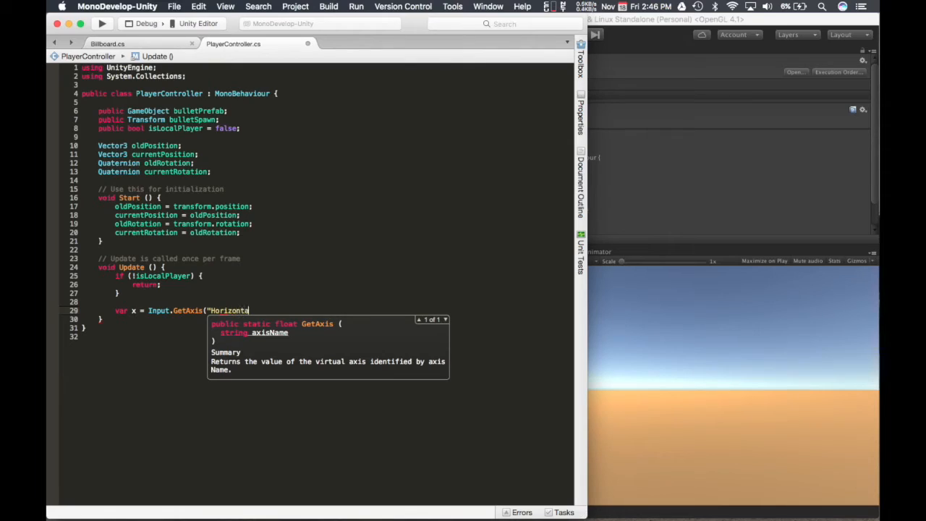
pyautogui.write('l");')
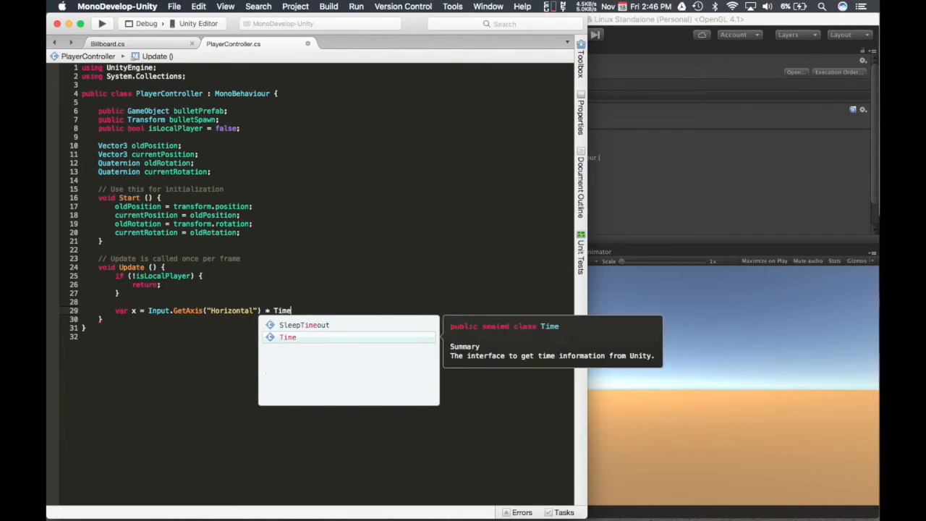
pyautogui.write('.deltaTime')
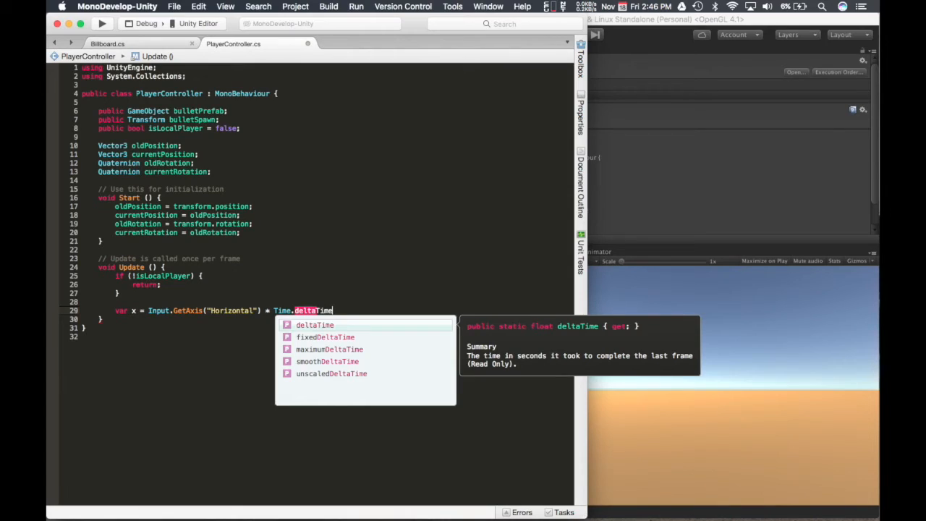
pyautogui.write('* 150')
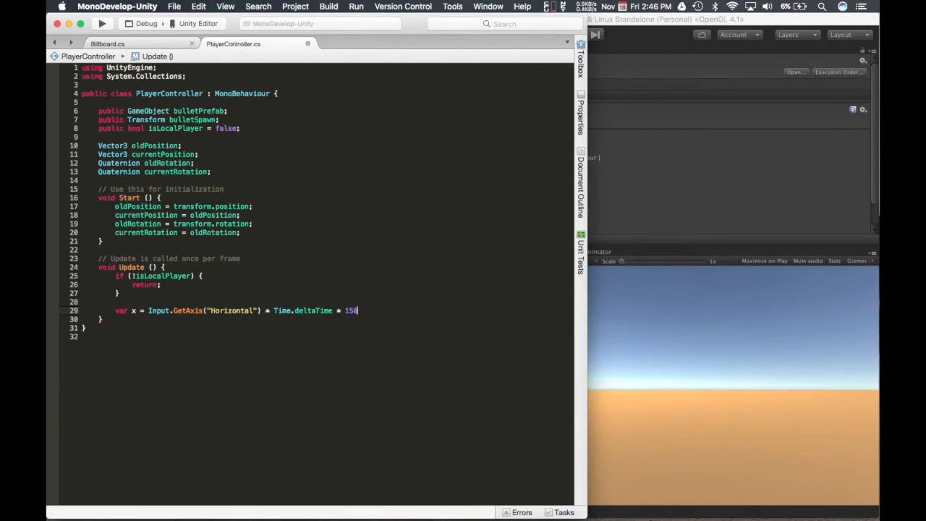
pyautogui.write('.0f;')
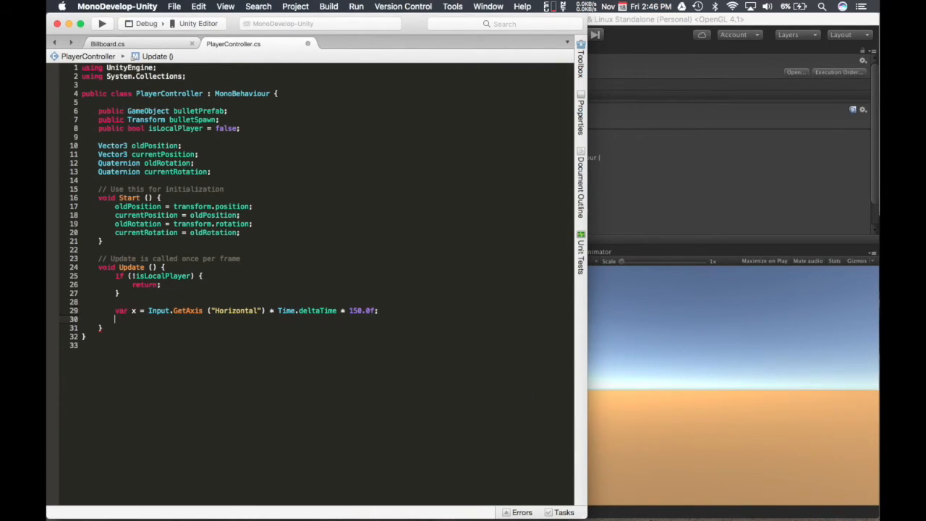
# Write var z = Input.GetAxis("Vertical") * Time.deltaTime * 3.0f; in Update.
pyautogui.write('var z =')
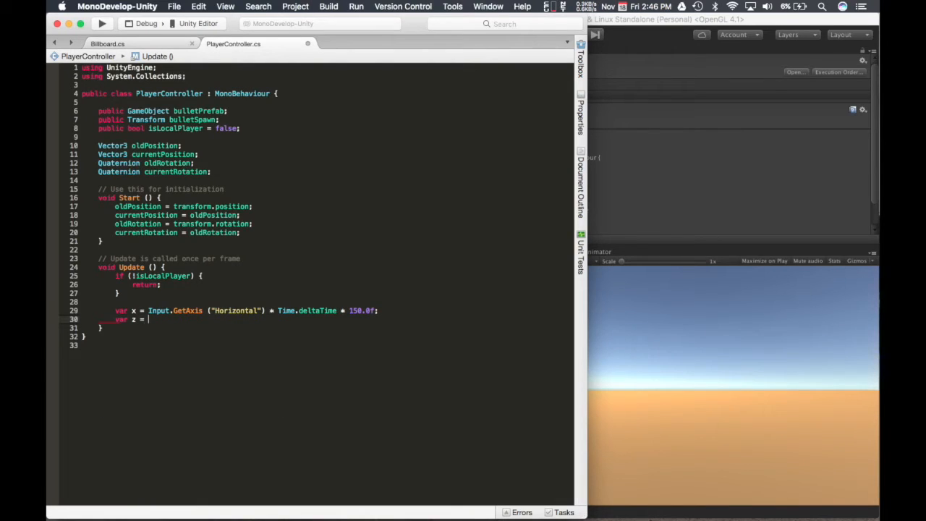
pyautogui.write('I')
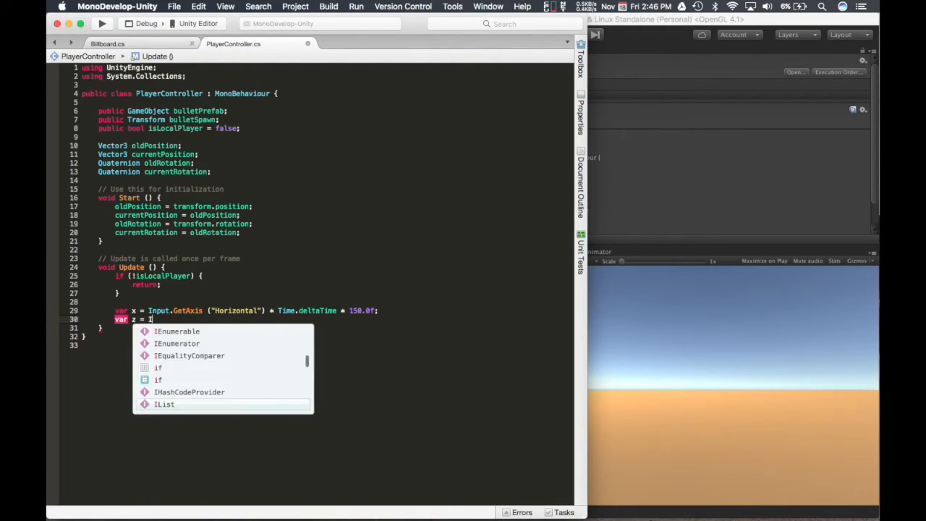
pyautogui.write('Input.')
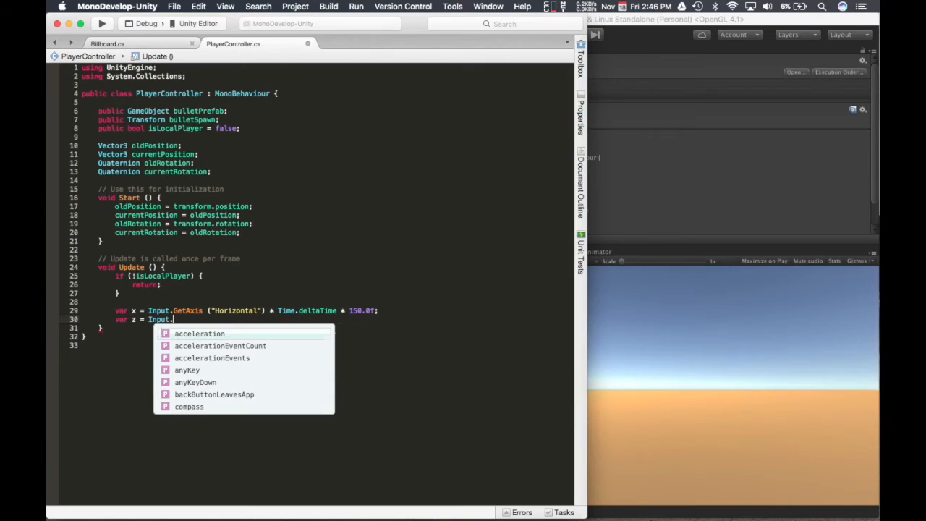
pyautogui.write('GetAxis')
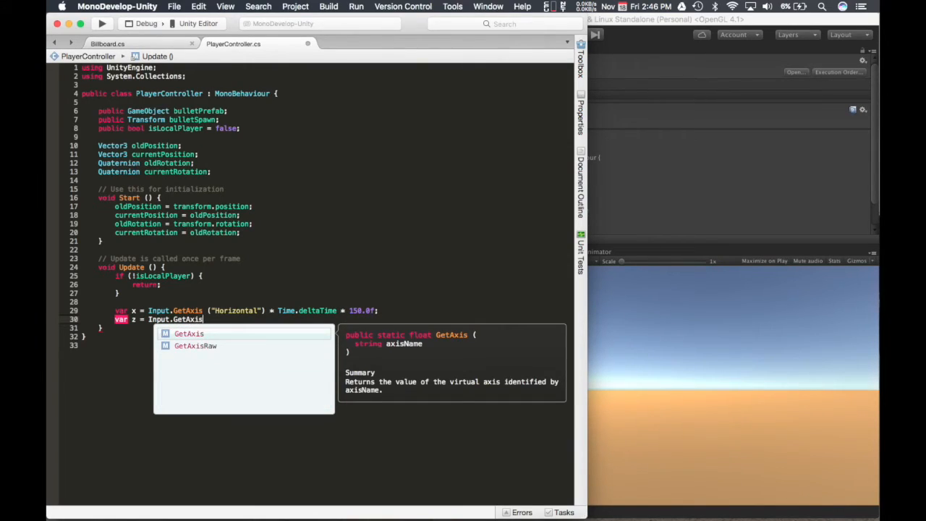
pyautogui.write('("Ver')
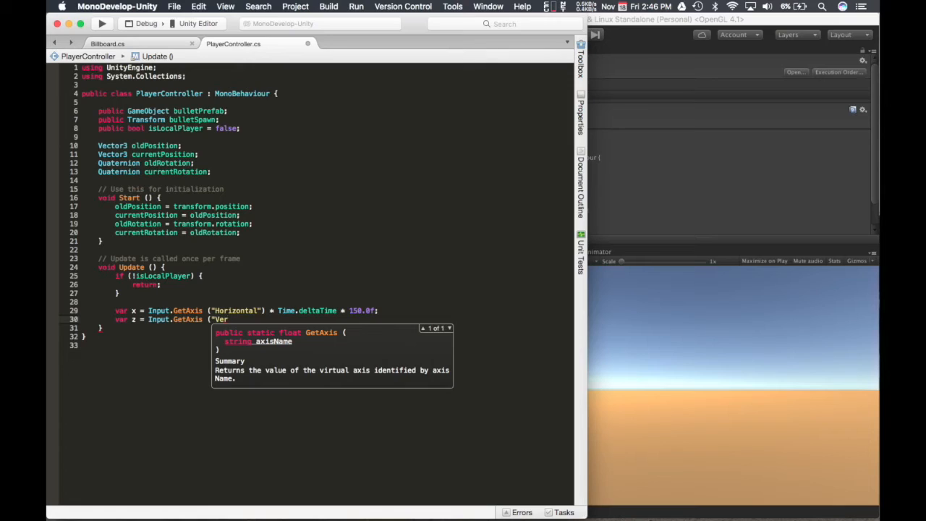
pyautogui.write('tical"')
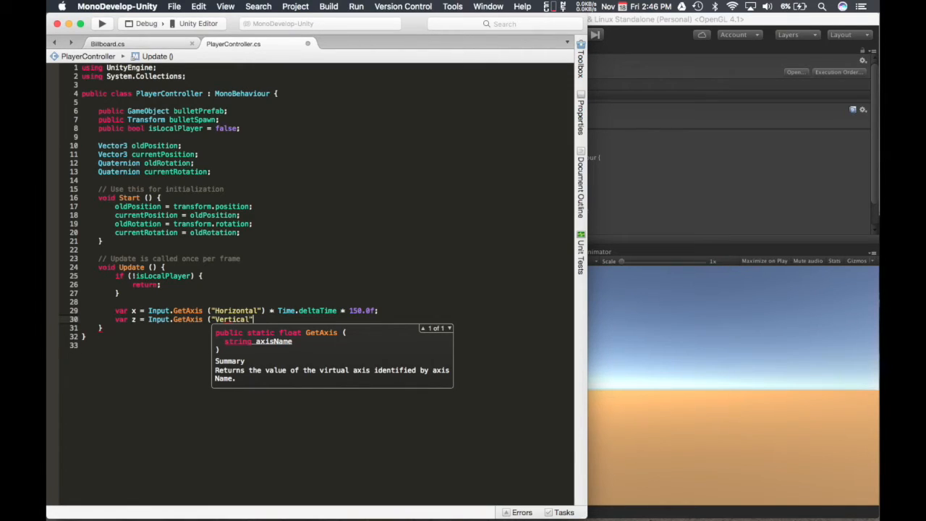
pyautogui.write(') * Time.deltaTime * 3.0f;')
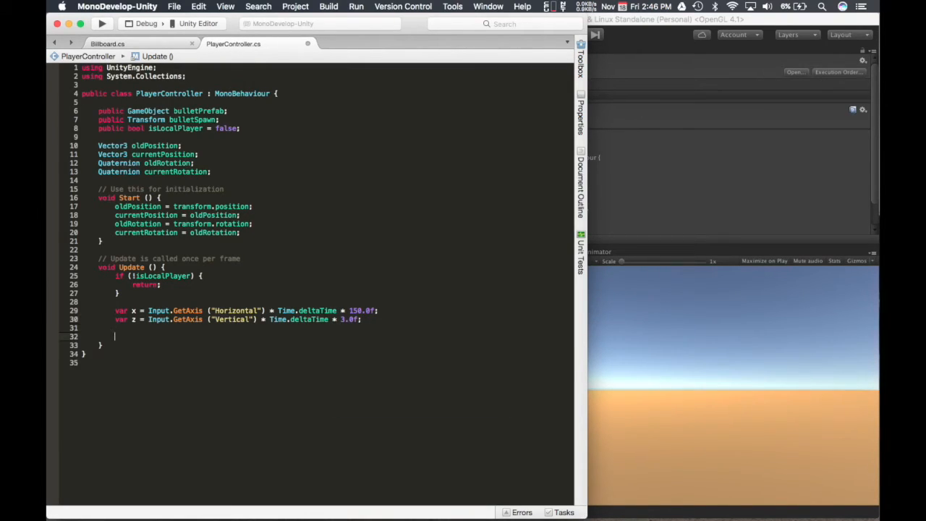
# Add transform.Rotate(0, x, 0); to Update.
pyautogui.write('transfor')
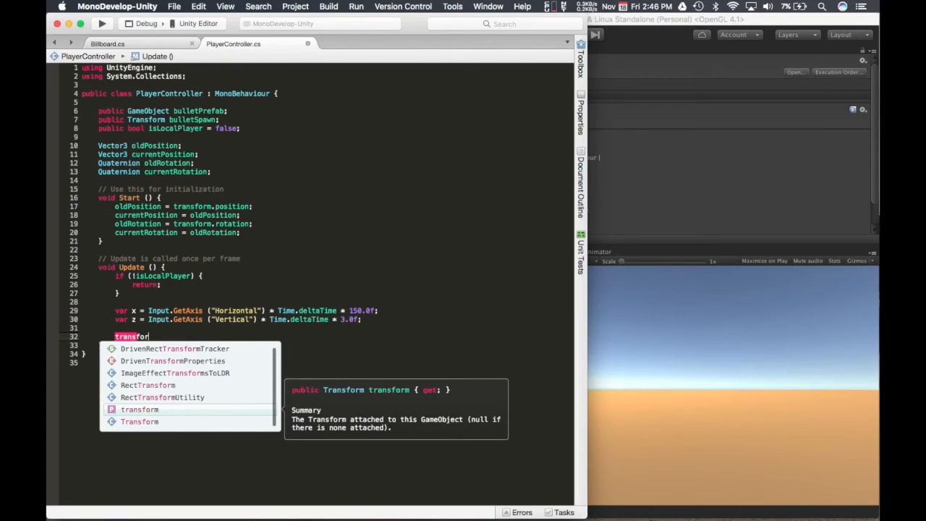
pyautogui.write('.R')
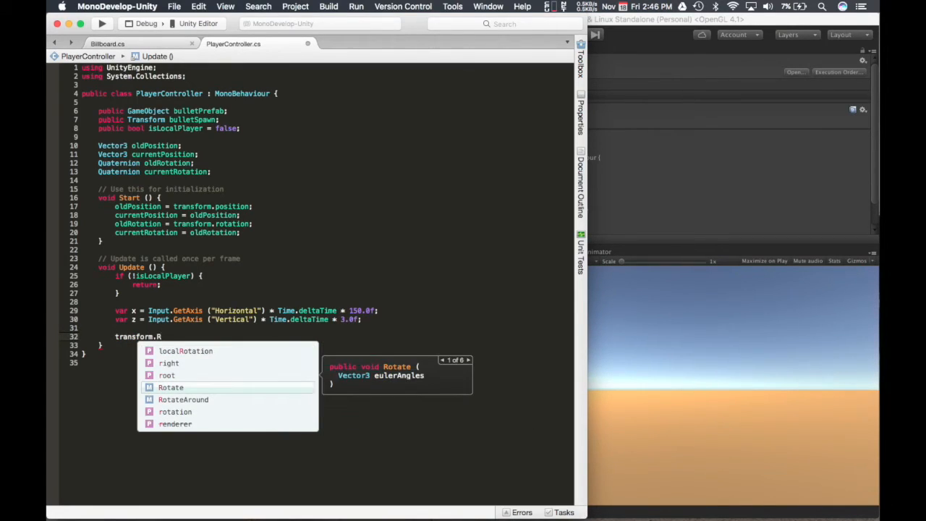
pyautogui.write('Rotate')
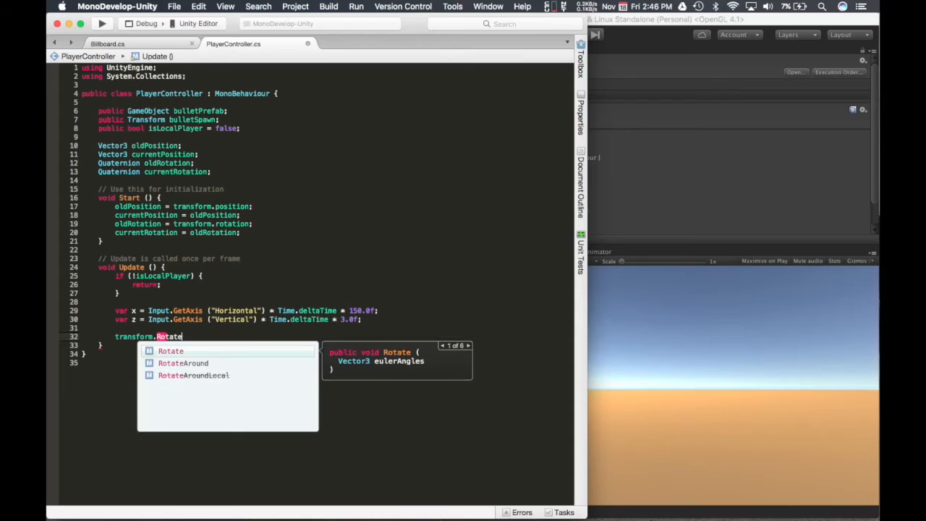
pyautogui.write('(')
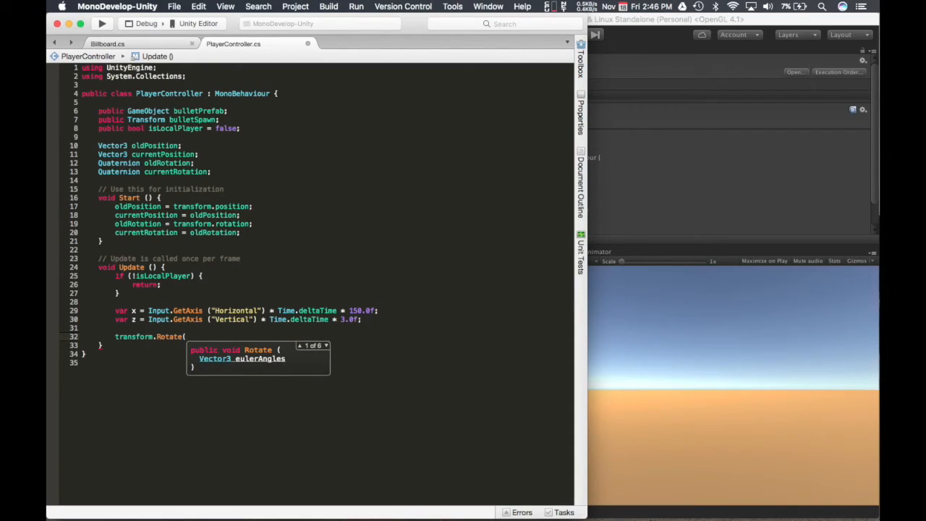
pyautogui.write('0,')
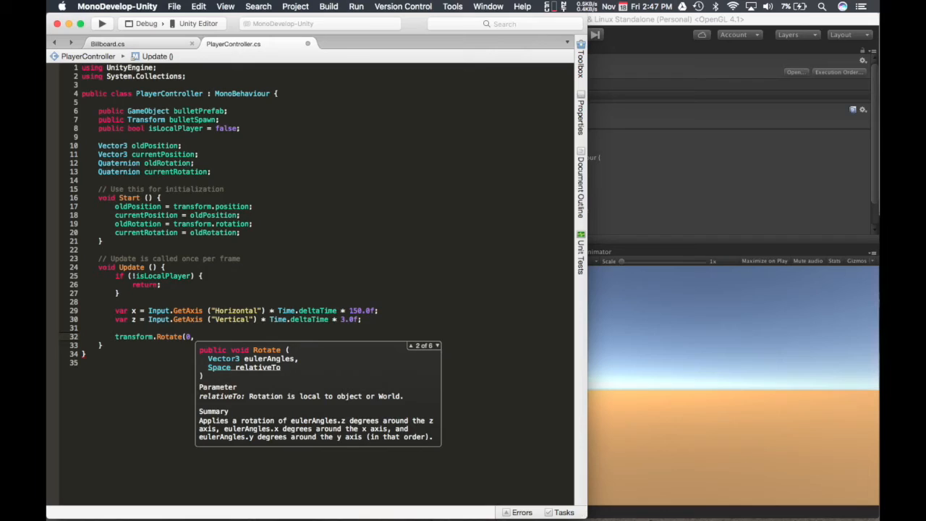
pyautogui.write('x,')
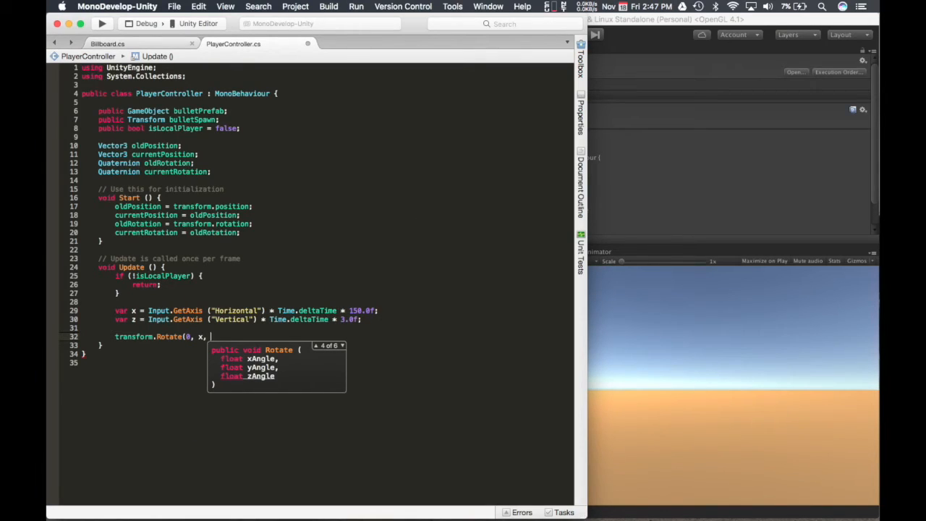
pyautogui.write('0')
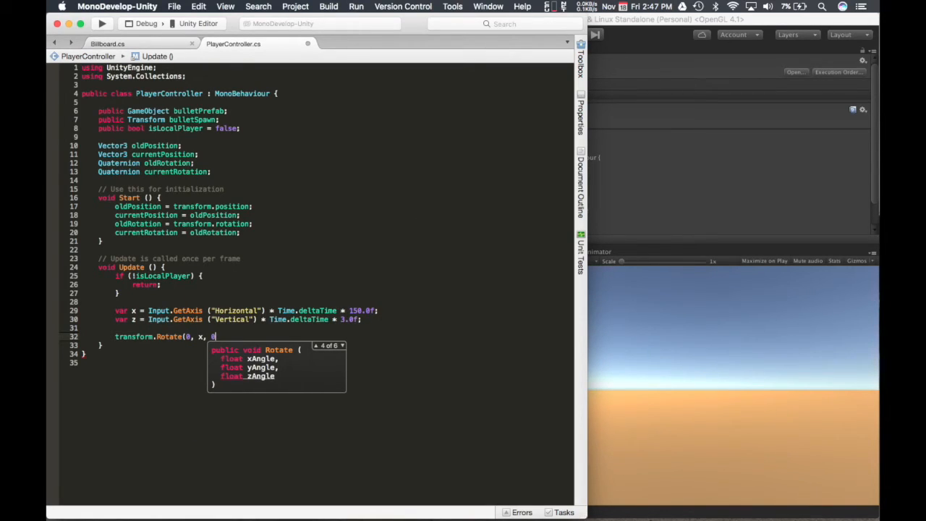
# Add transform.Translate(0, 0, z); to Update.
pyautogui.write('transform.')
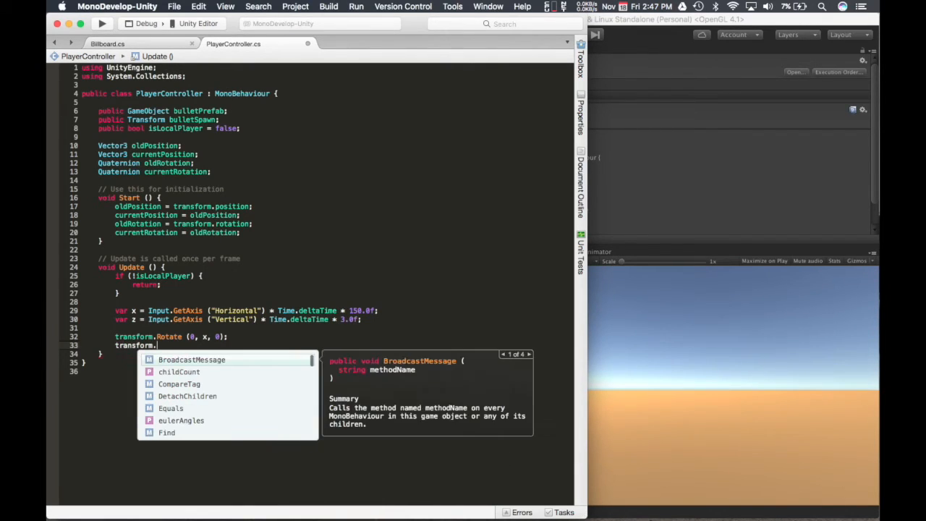
pyautogui.write('R')
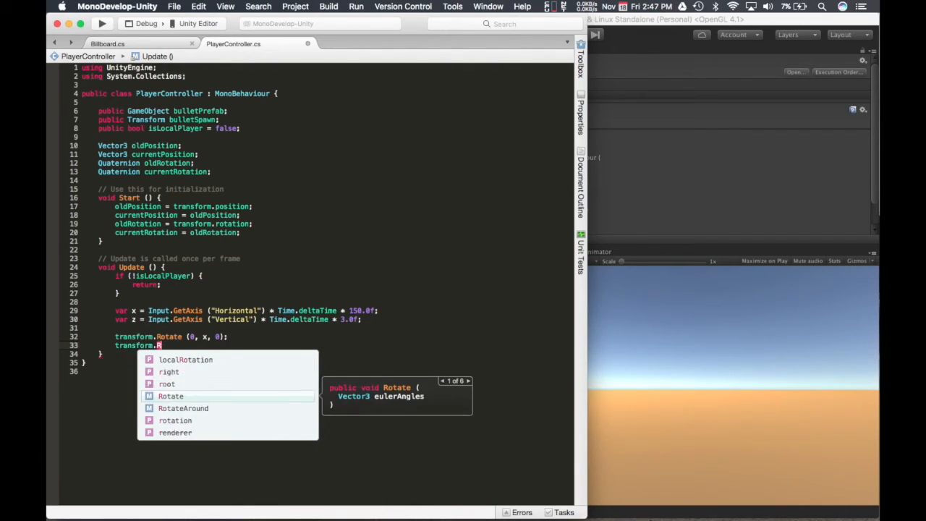
pyautogui.write('r')
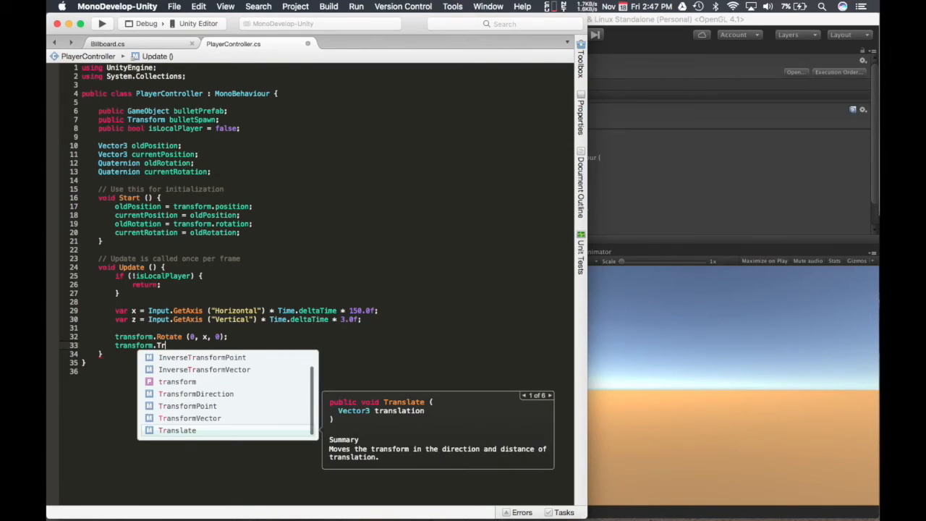
pyautogui.write('anslate (0, 0, z);')
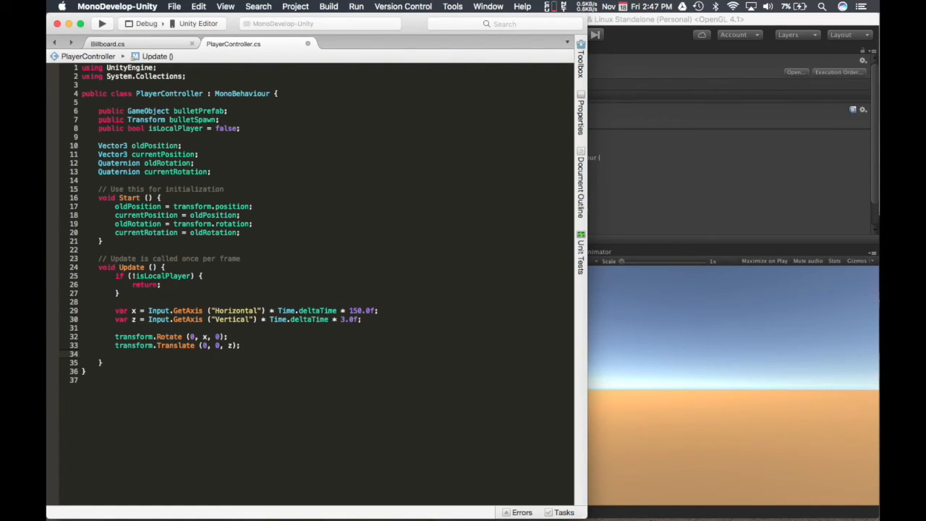
# Assign currentPosition = transform.position; and currentRotation = transform.rotation; after the movement calls.
pyautogui.write('cw')
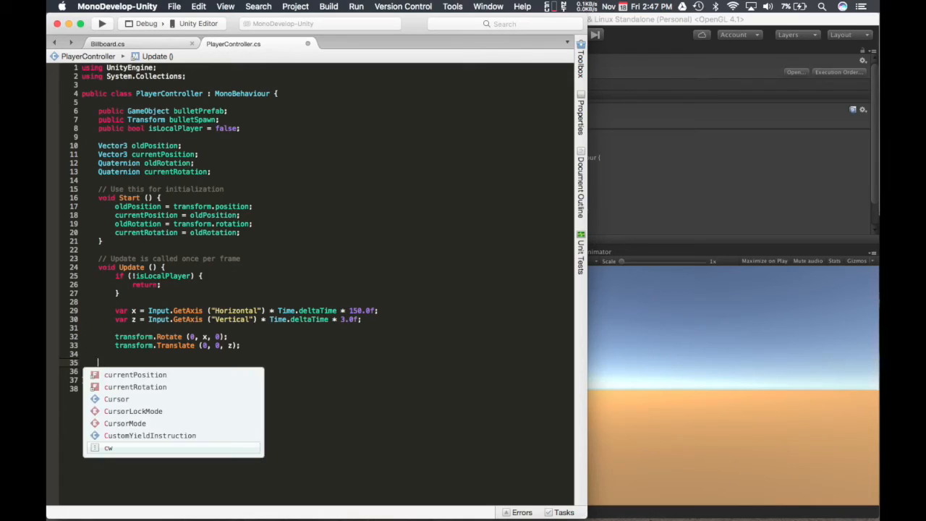
pyautogui.press('Escape')
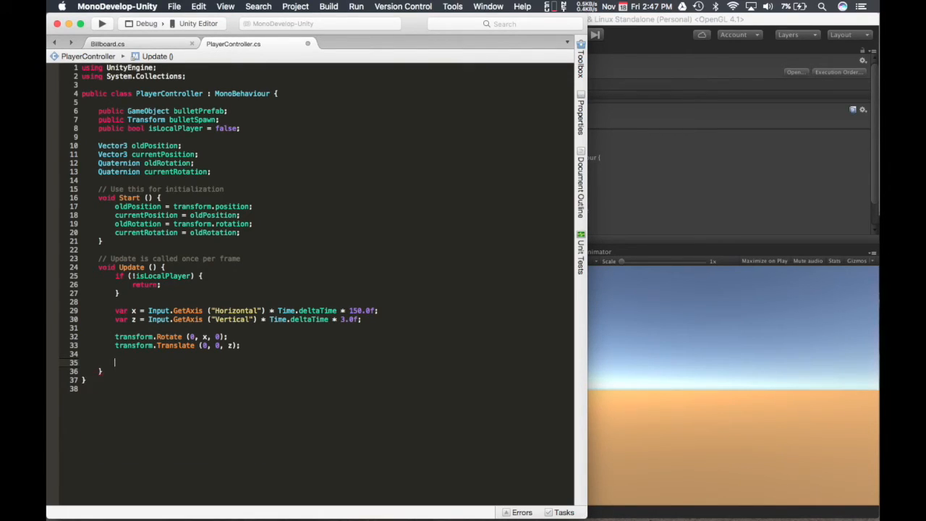
pyautogui.write('currentPosition')
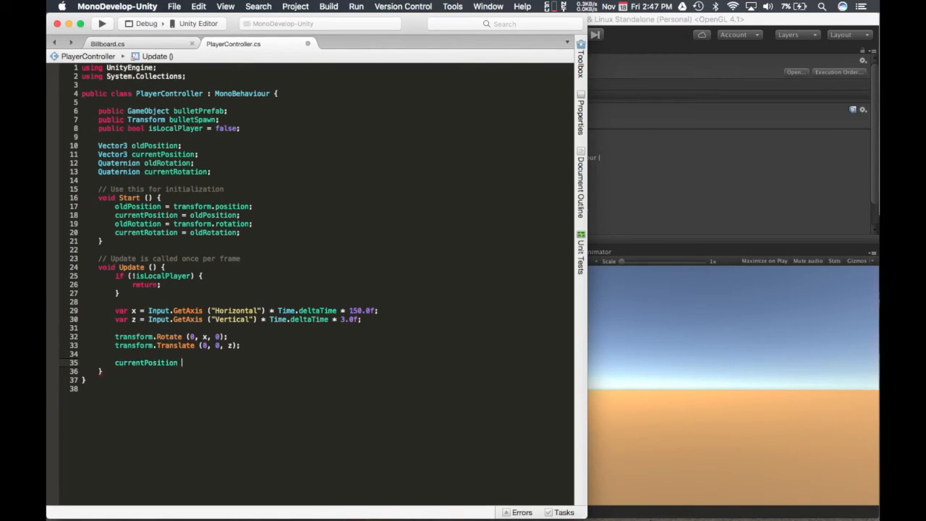
pyautogui.write('= transform')
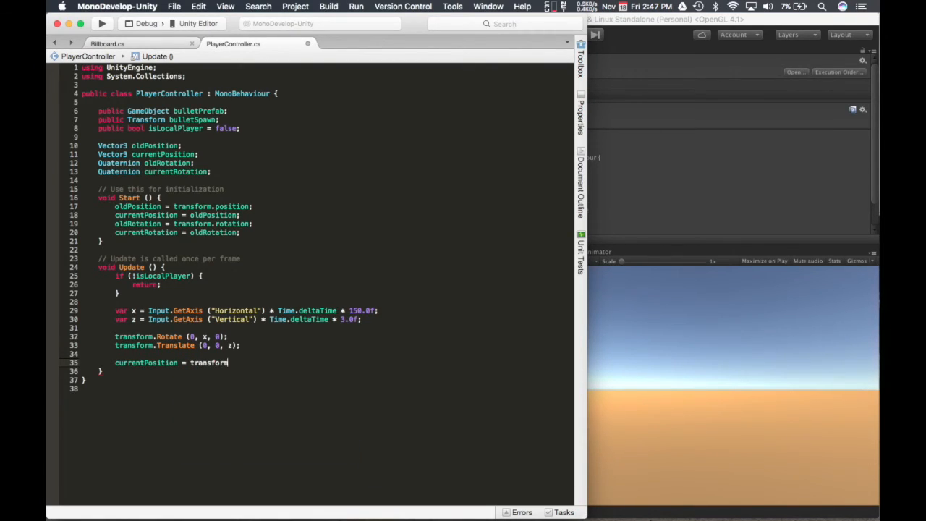
pyautogui.write('.position')
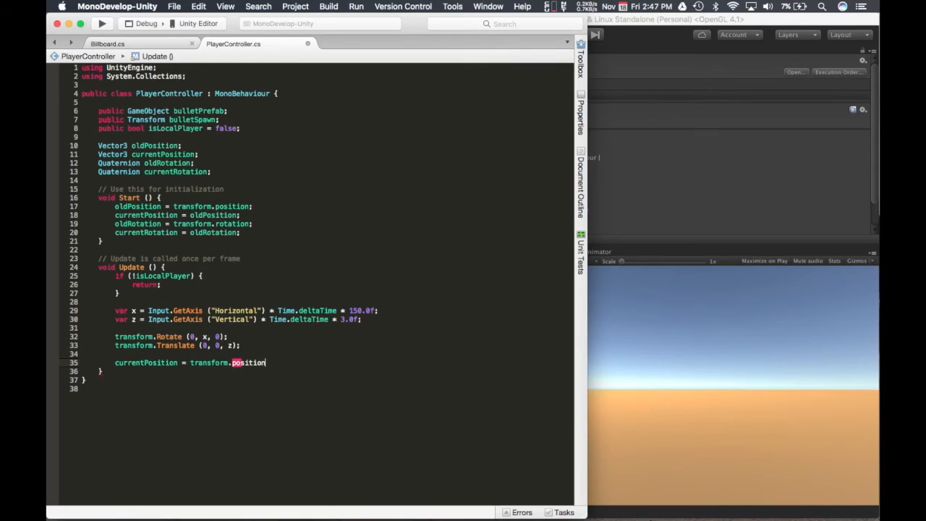
pyautogui.write('currentRotation = transform')
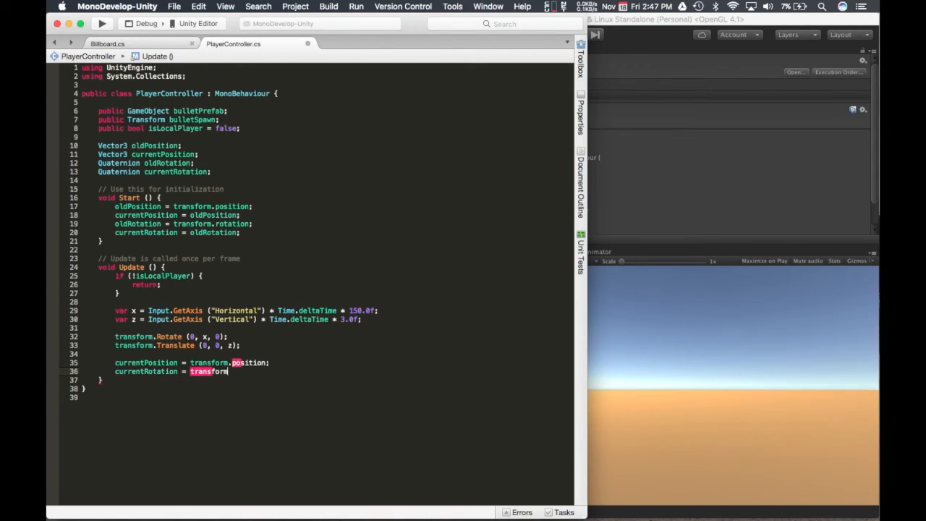
pyautogui.write('.rotation;')
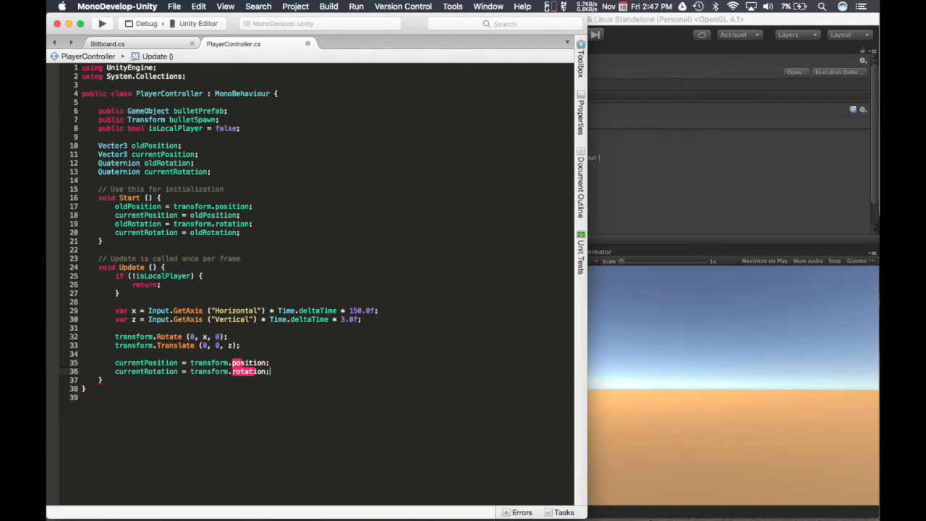
pyautogui.write('if')
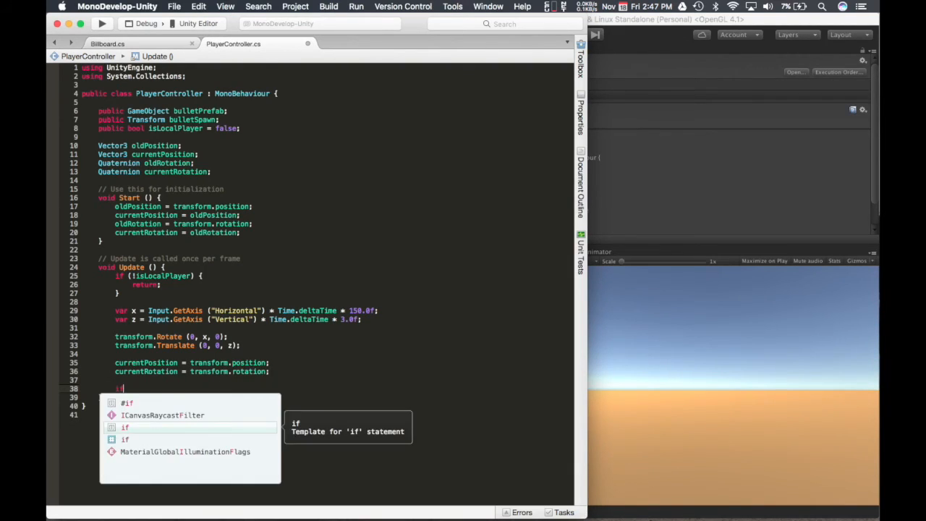
# Write the condition if (currentPosition != oldPosition).
pyautogui.write('(')
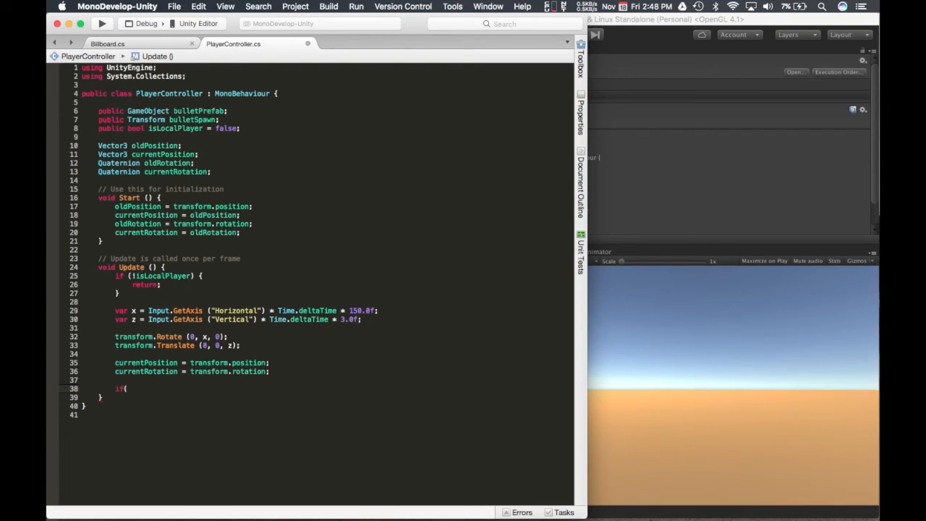
pyautogui.write('current')
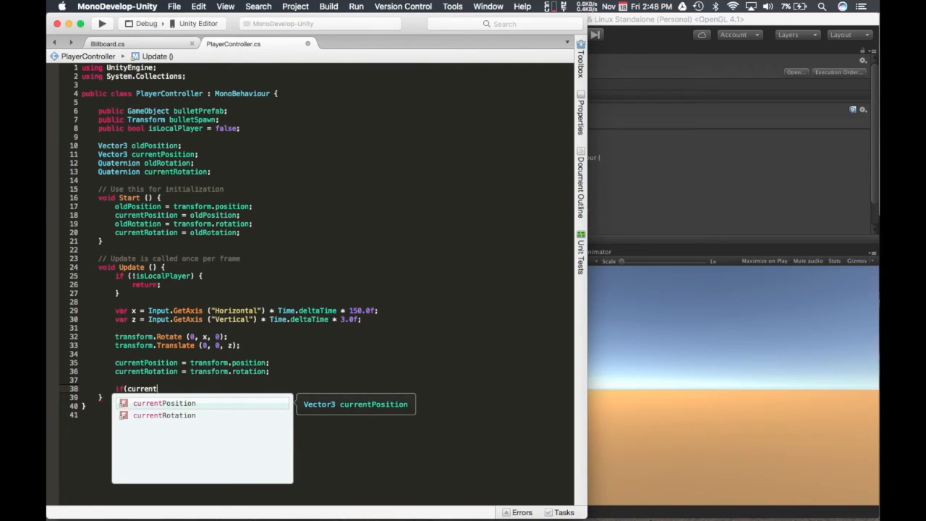
pyautogui.write('Position !=')
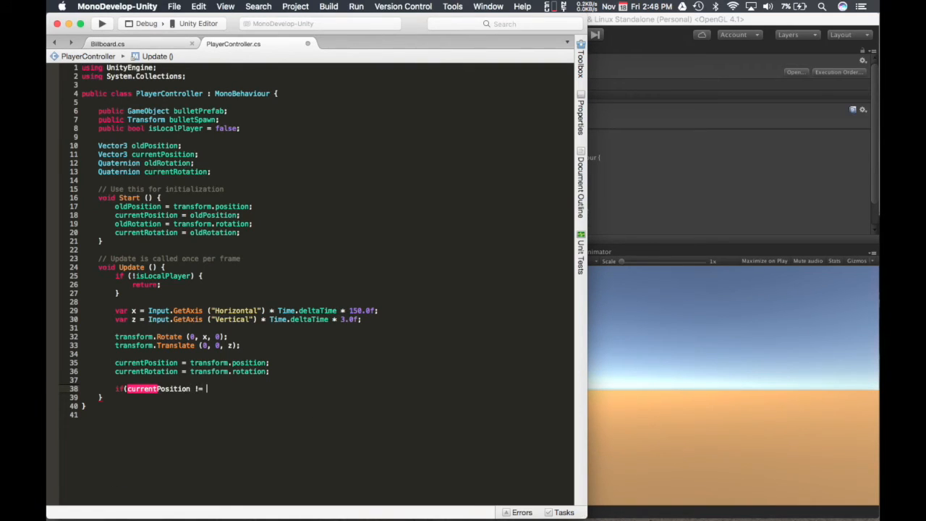
pyautogui.write('oldPosition) {')
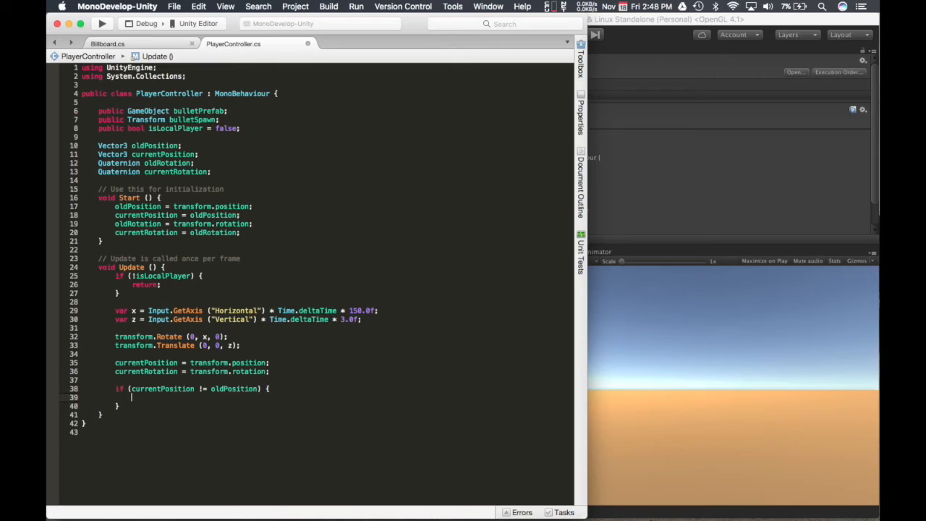
# Inside it, add a //TODO networking comment and oldPosition = currentPosition;.
pyautogui.write('//TODO')
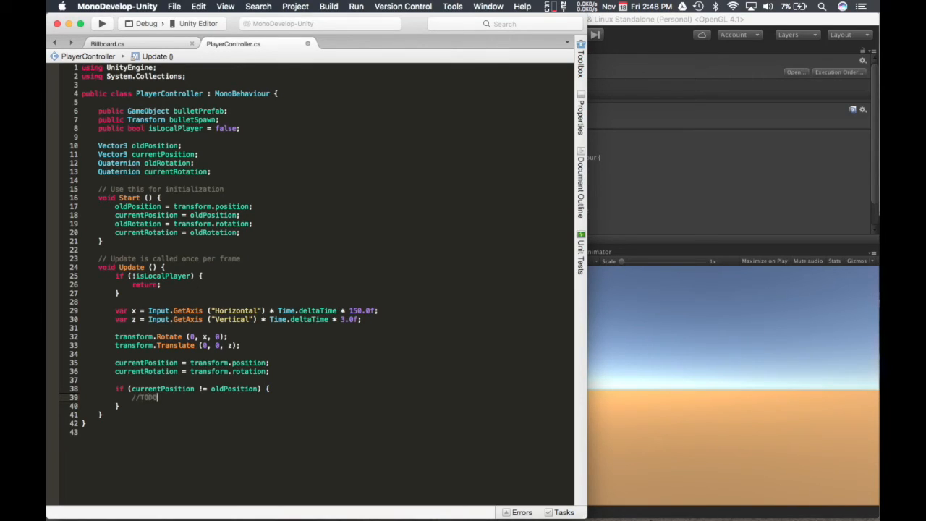
pyautogui.write('networking')
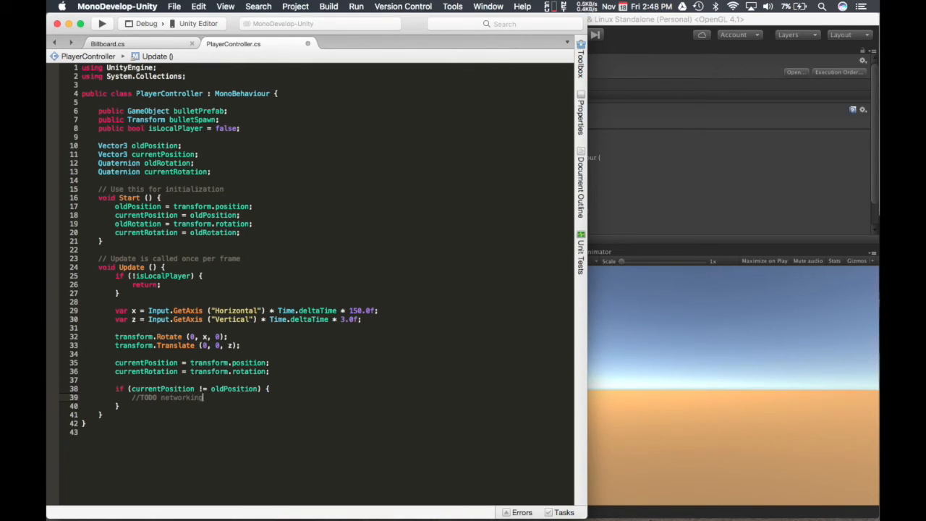
pyautogui.write('oldPosition')
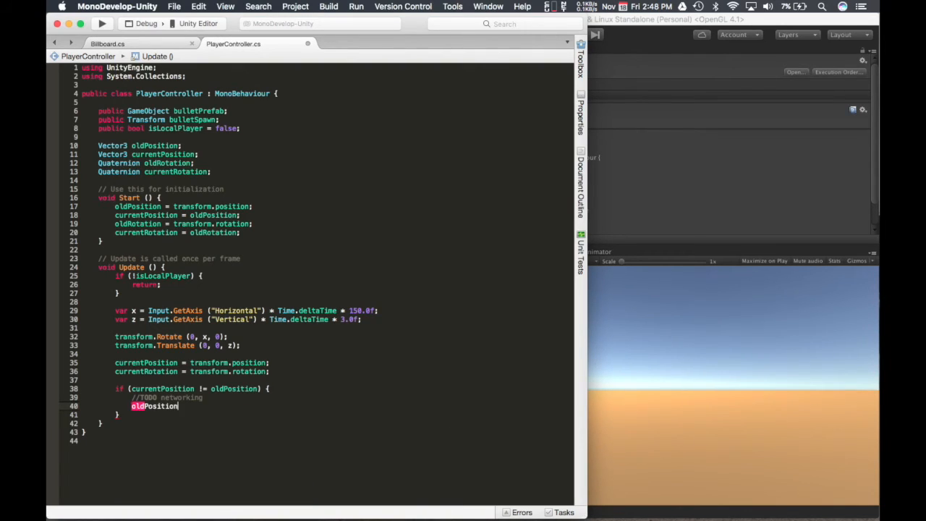
pyautogui.write('= cre')
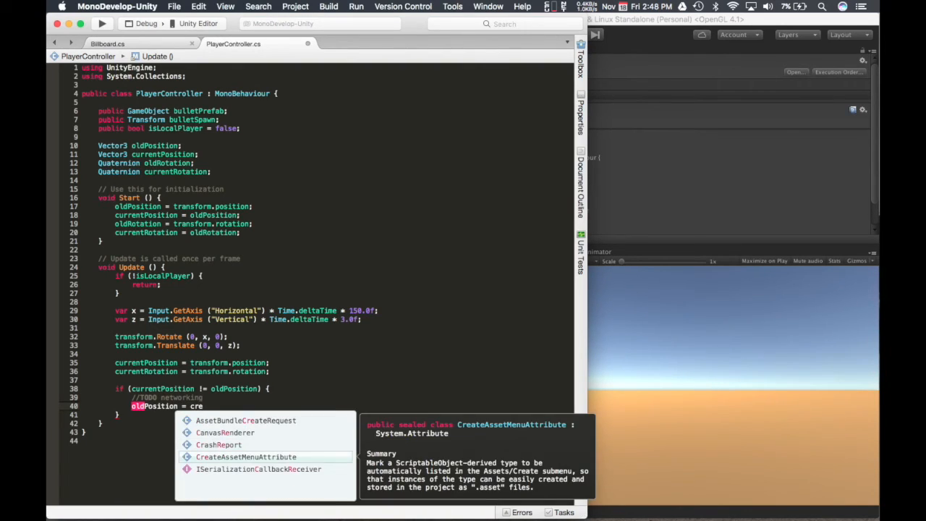
pyautogui.write('urrentPosition;')
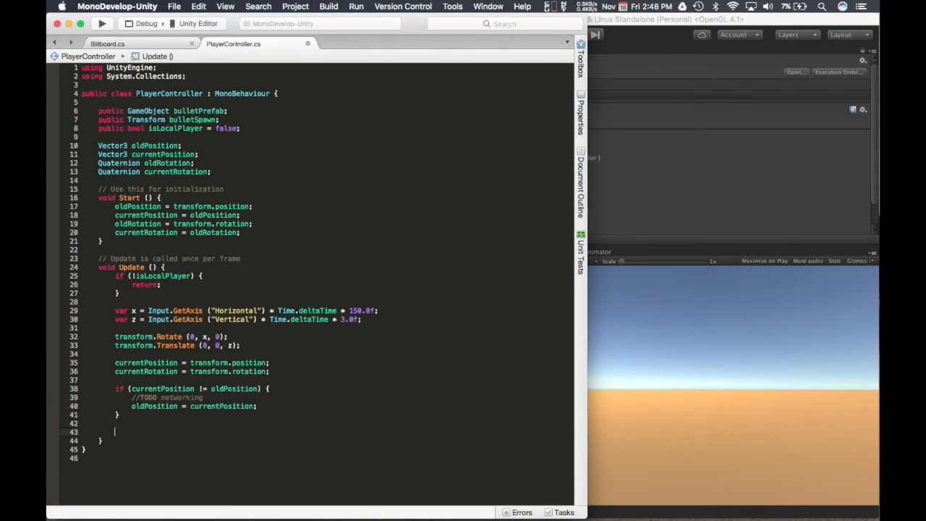
# Write the condition if (currentRotation != oldRotation).
pyautogui.write('if(')
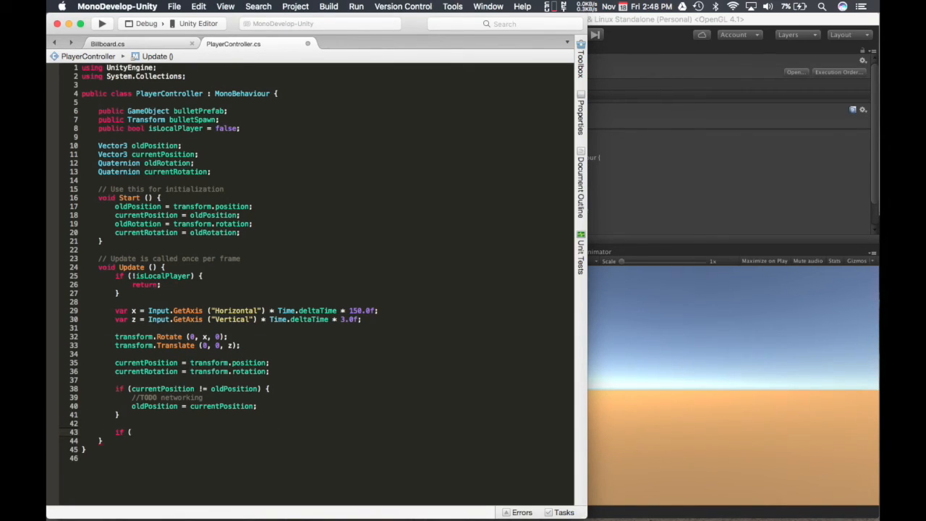
pyautogui.write('curre')
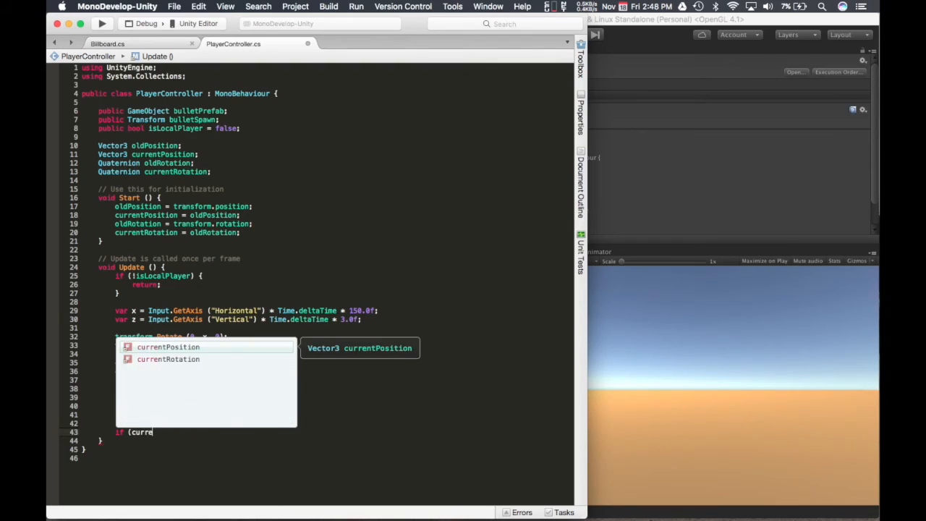
pyautogui.write('currentRotation')
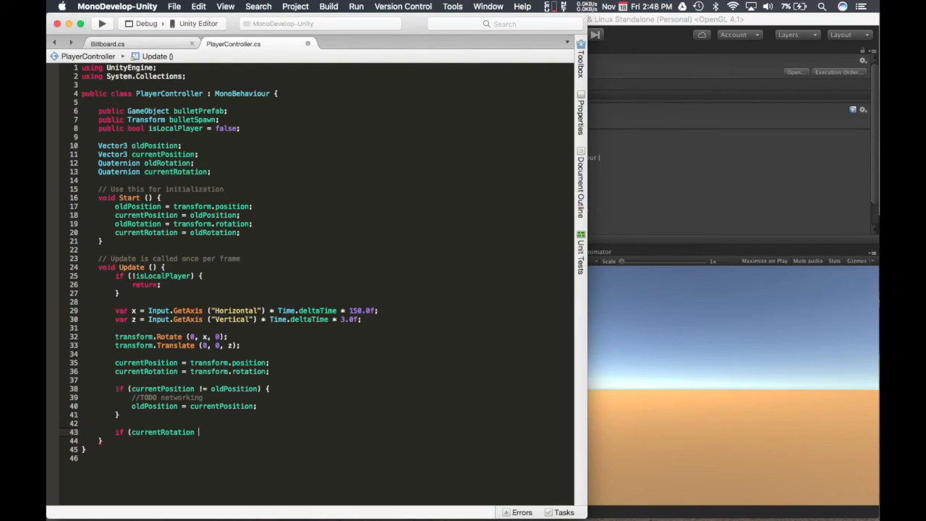
pyautogui.write('=')
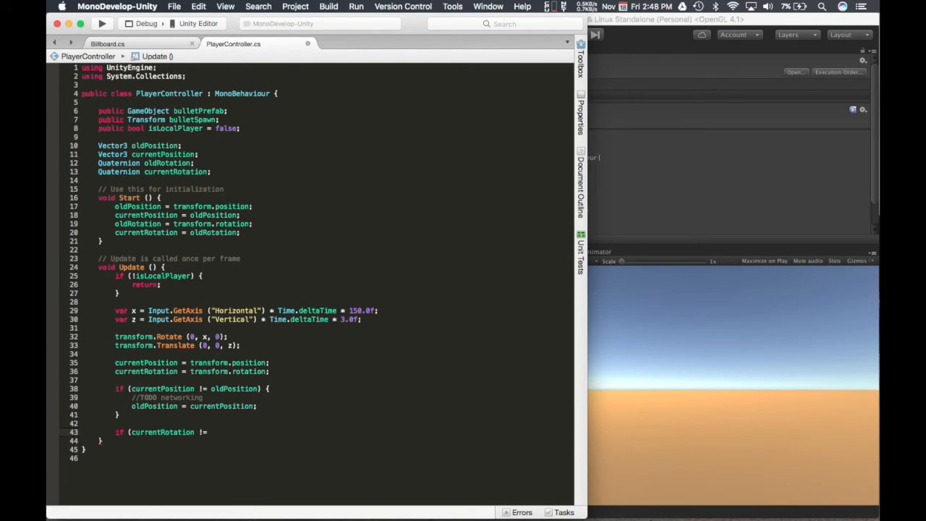
pyautogui.write('oldRotation')
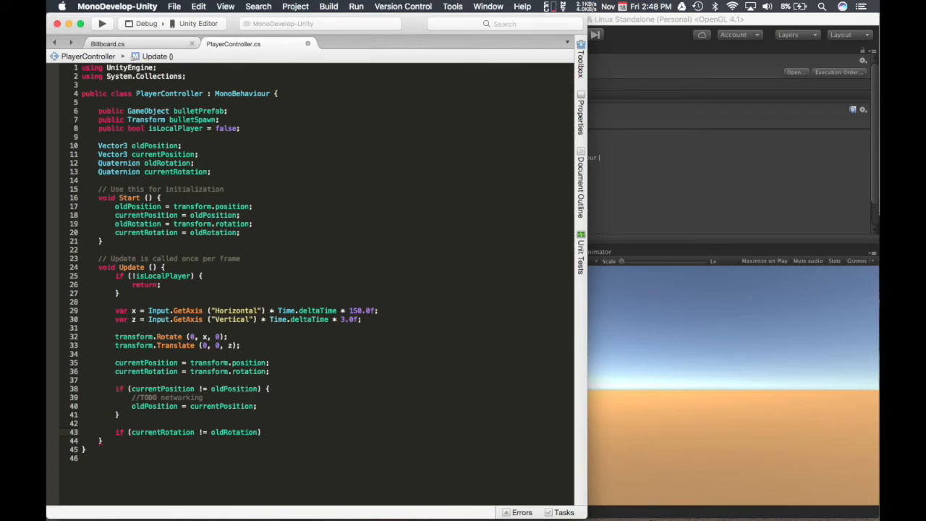
# Inside its braces, add a //TODO networking comment and oldRotation = currentRotation;.
pyautogui.write('{')
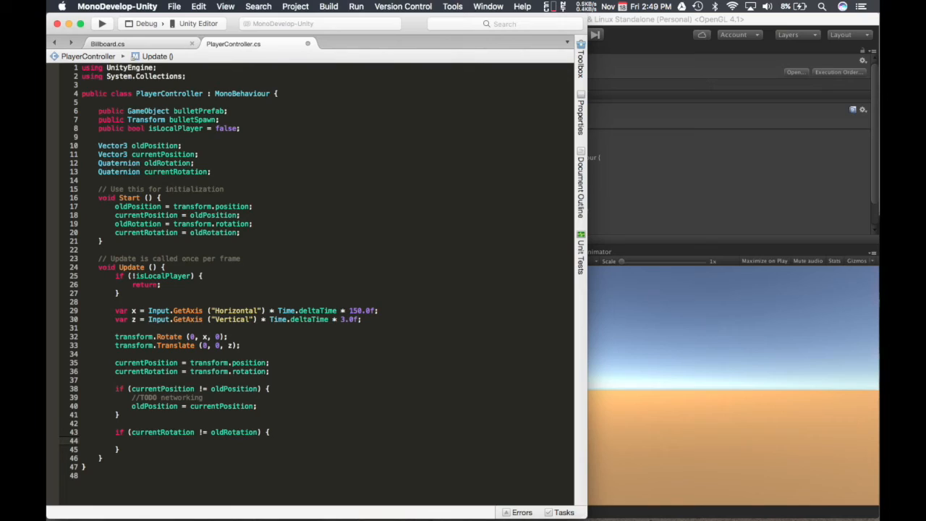
pyautogui.write('//TODO networking')
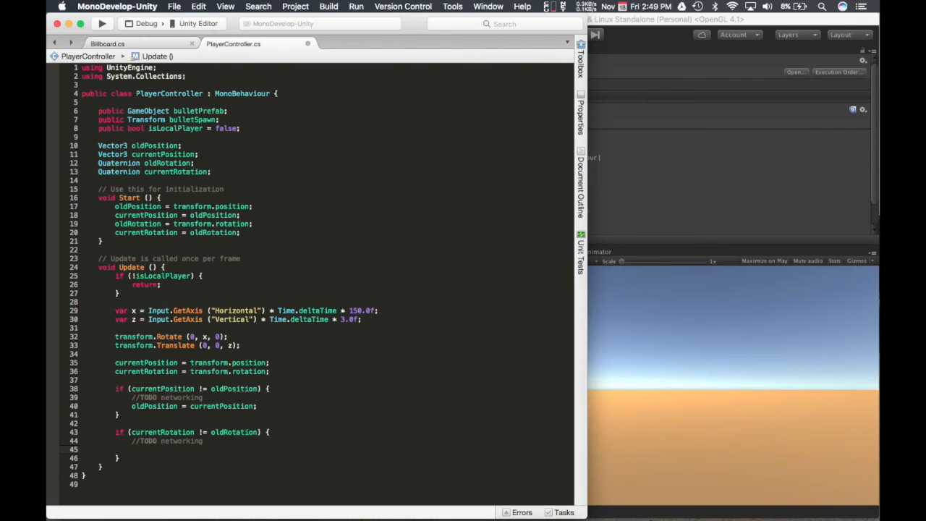
pyautogui.write('oldRotation = currentRotation;')
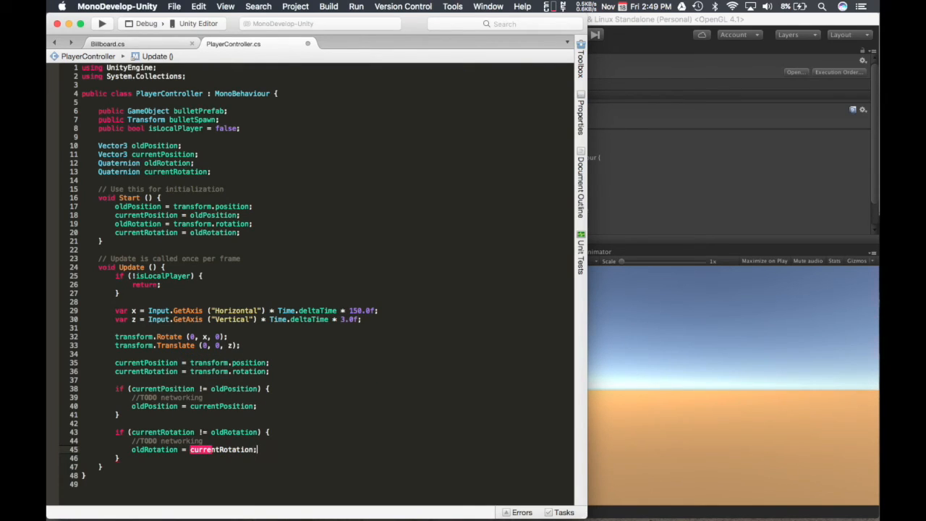
# Write the condition if (Input.GetKeyDown(KeyCode.Space)) using IntelliSense.
pyautogui.write('if')
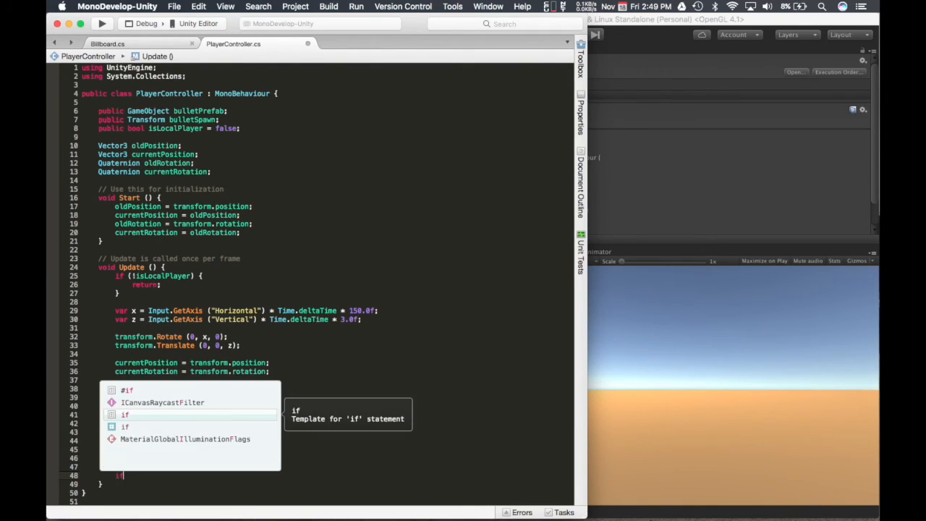
pyautogui.write('(Input.GetKeyDown')
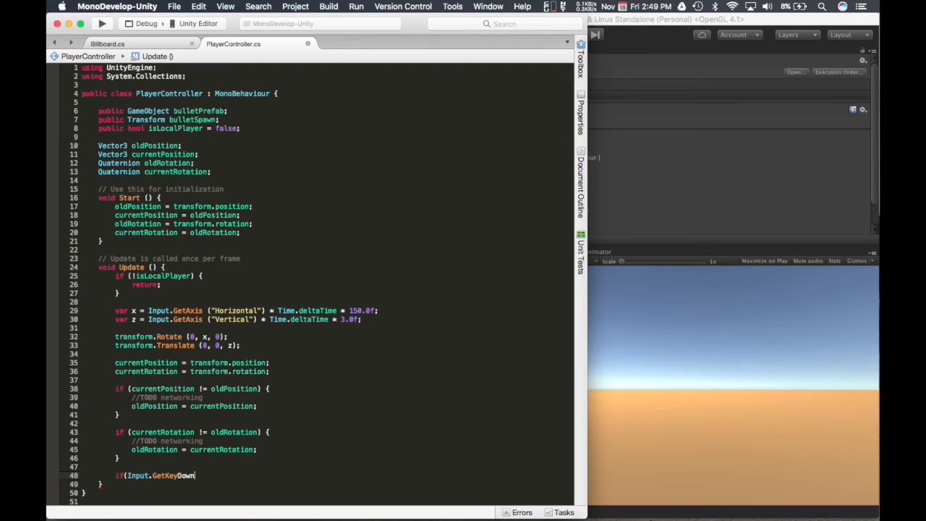
pyautogui.write('(Key')
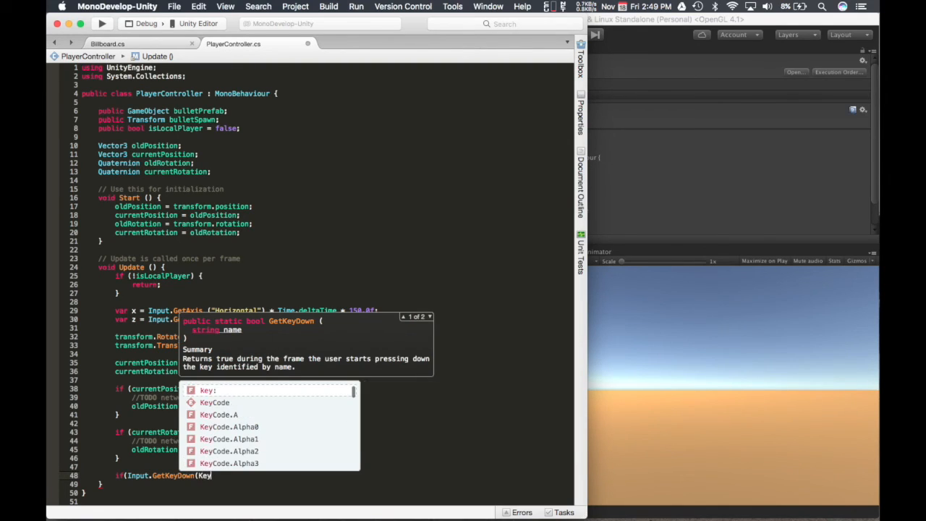
pyautogui.write('Code')
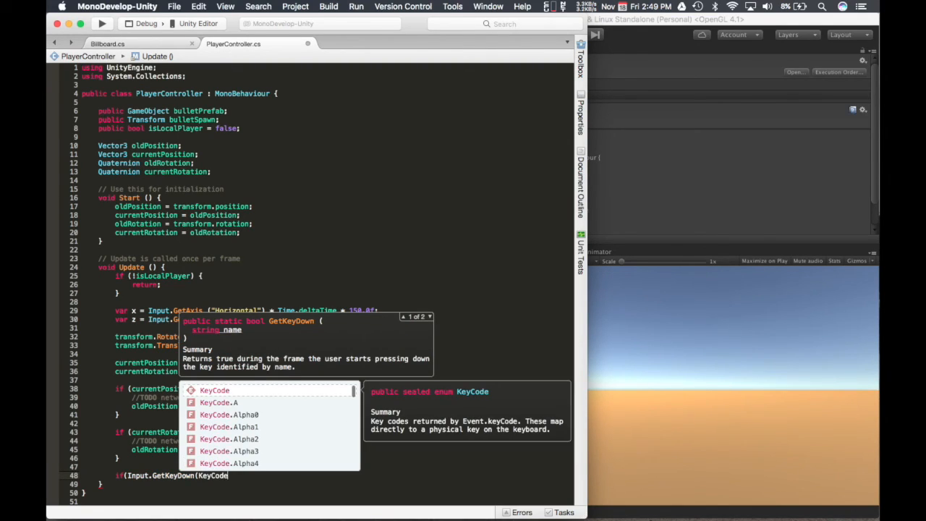
pyautogui.write('.Space')
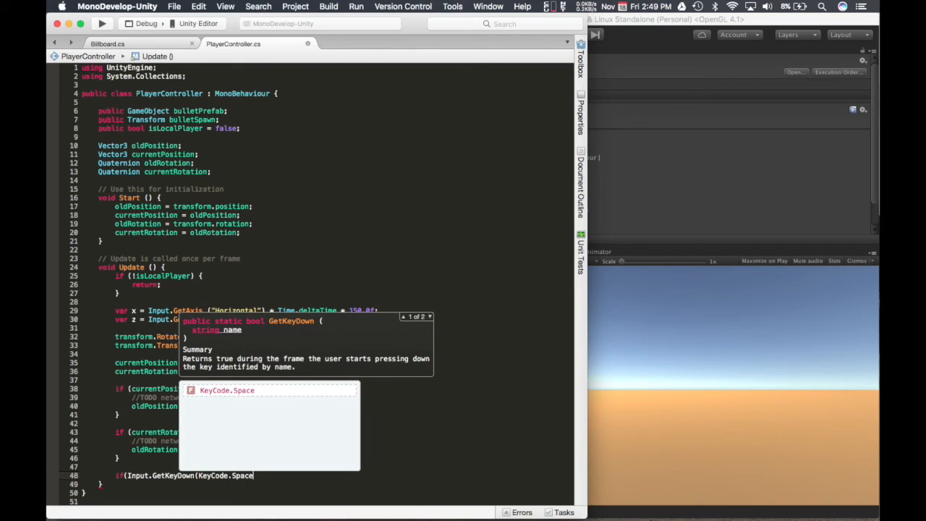
pyautogui.write(')) {')
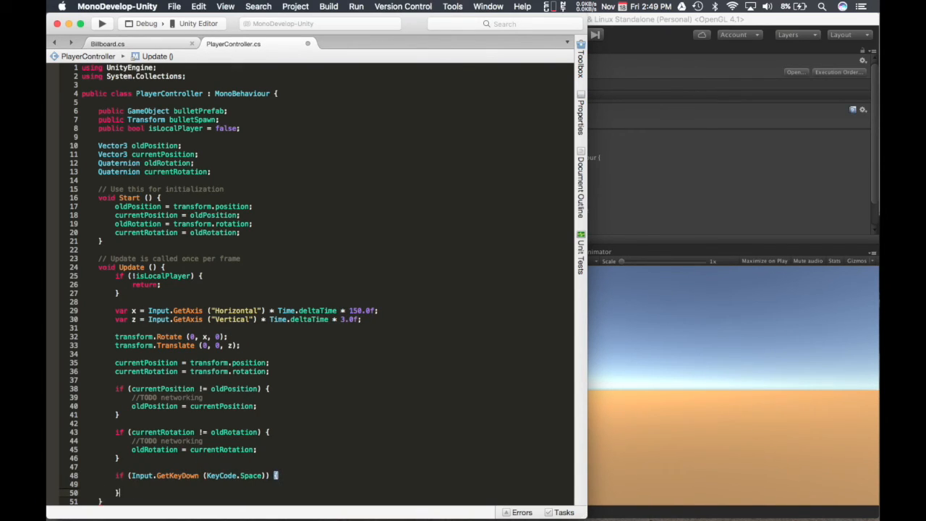
# Inside it, add a //TODO networking comment and begin a commented command call.
pyautogui.write('//TOD')
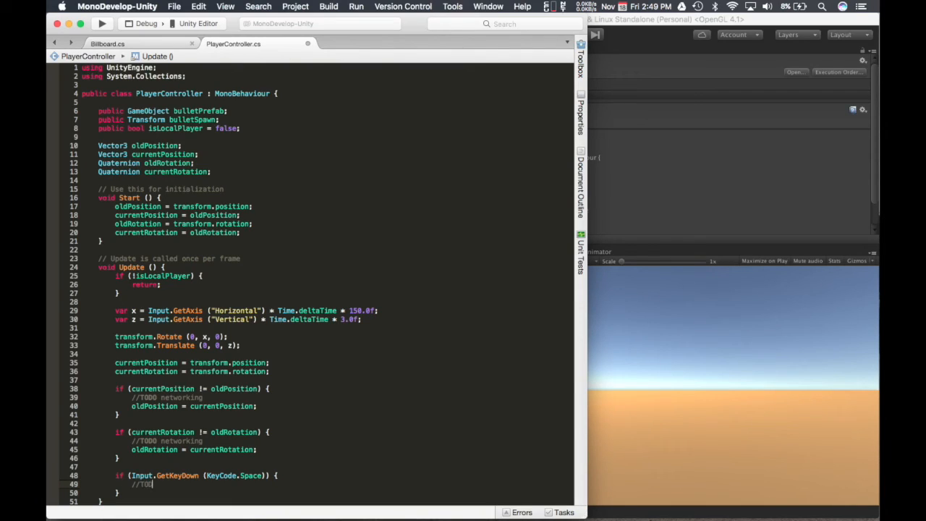
pyautogui.write('networking')
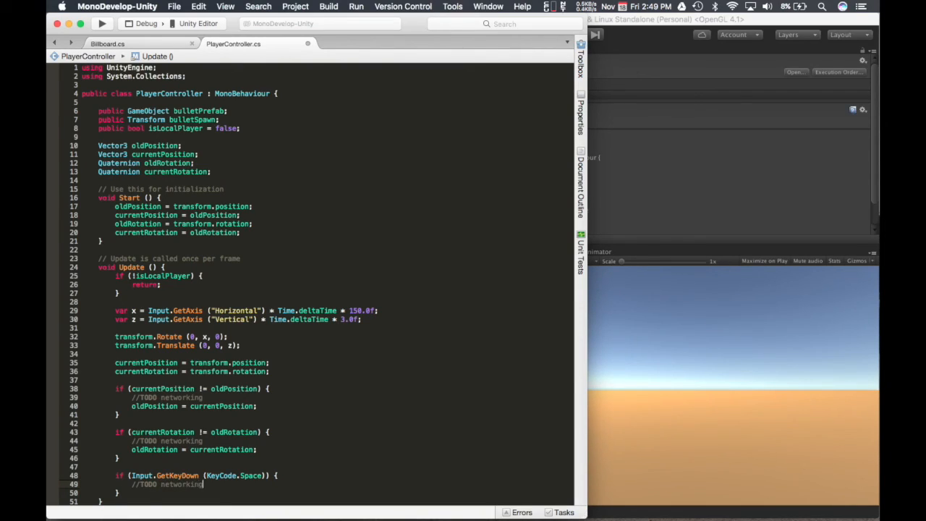
pyautogui.write('new.')
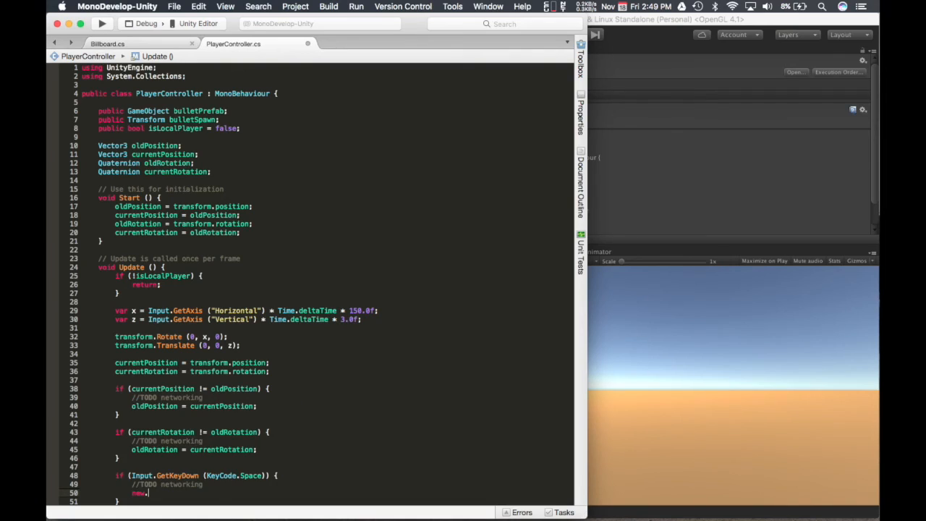
pyautogui.write('CommandShoot();')
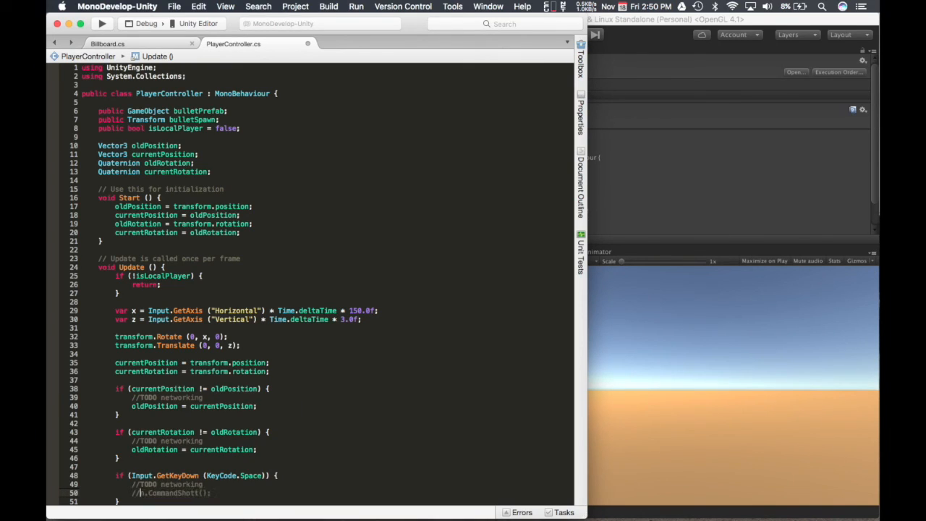
# Add a CmdFire(); call after the commented line in the spacebar check.
pyautogui.scroll(-3)
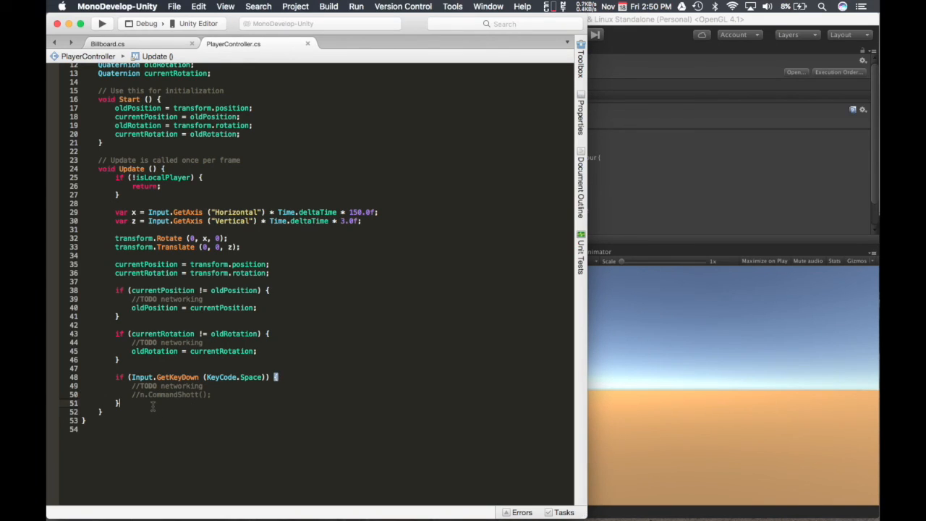
pyautogui.moveTo(154, 411)
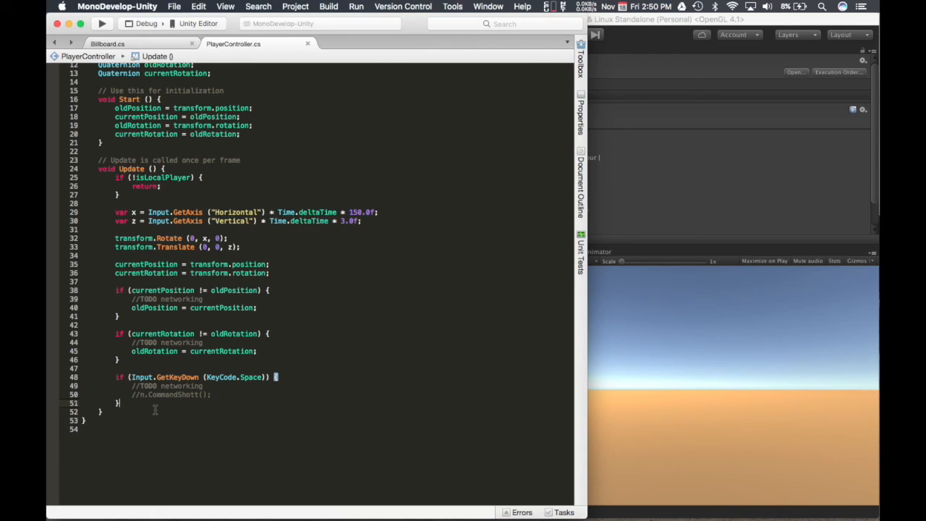
pyautogui.click(210, 393)
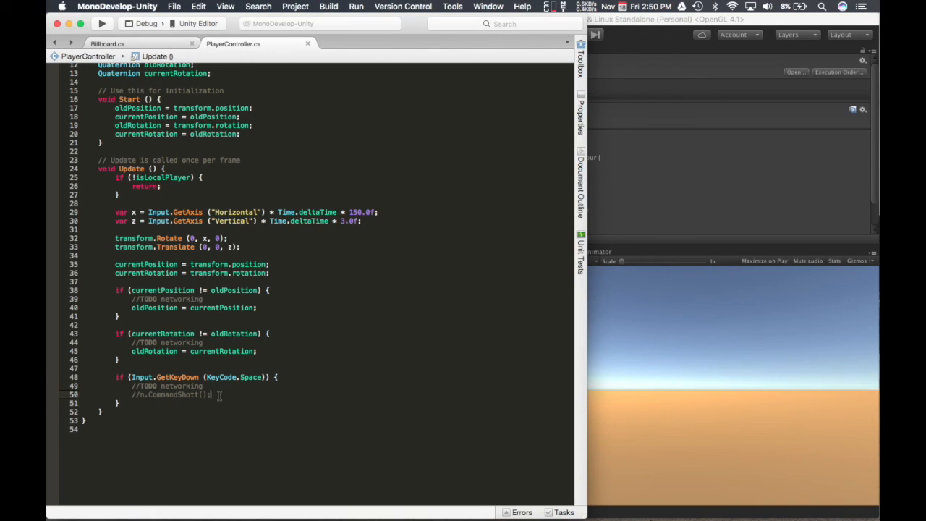
pyautogui.write('Cu')
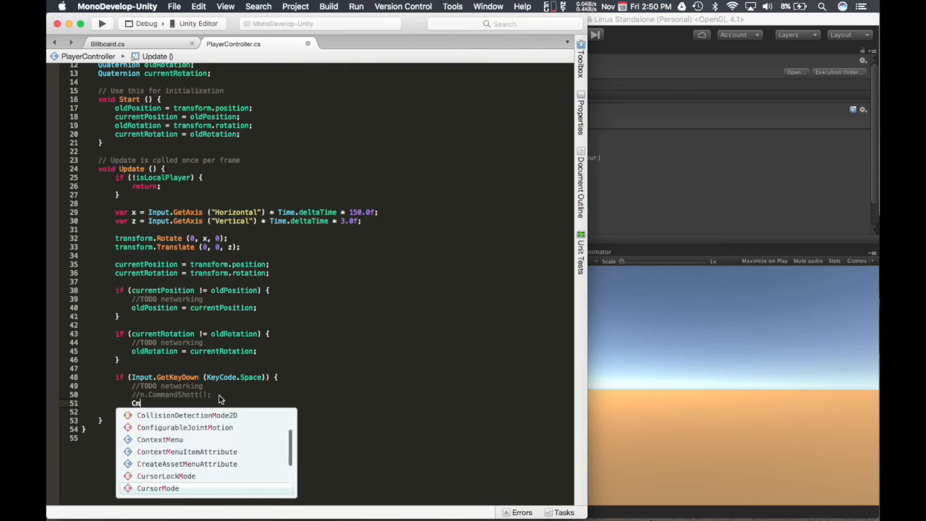
pyautogui.write('CmdFire();')
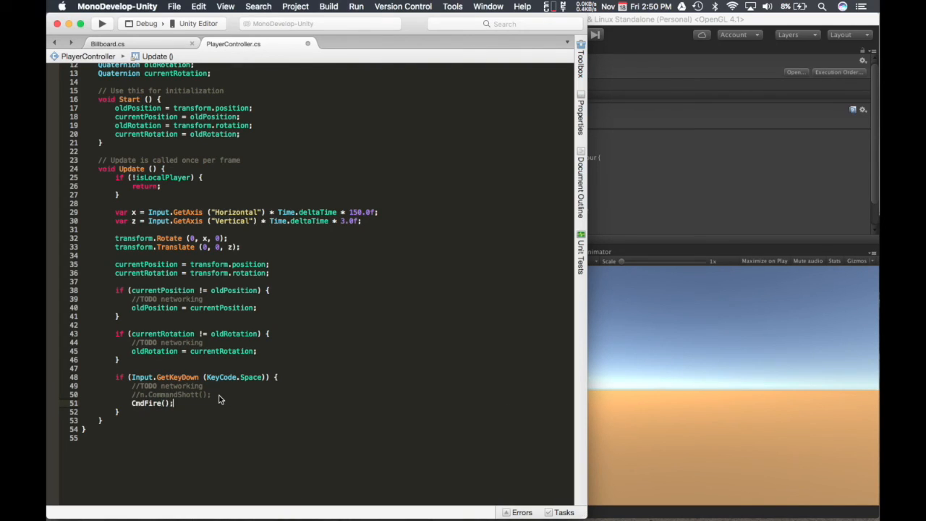
# Start a public void CmdFire() method below Update's closing brace.
pyautogui.doubleClick(146, 403)
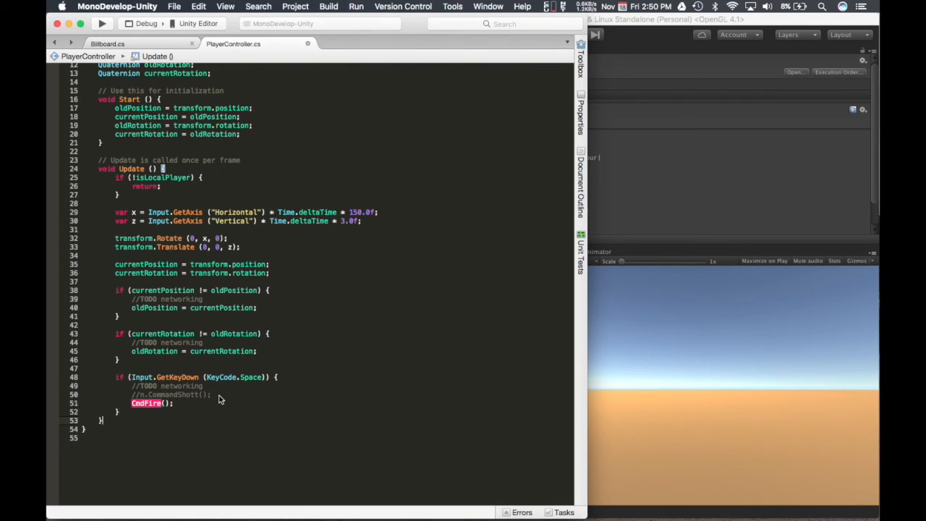
pyautogui.write('public void')
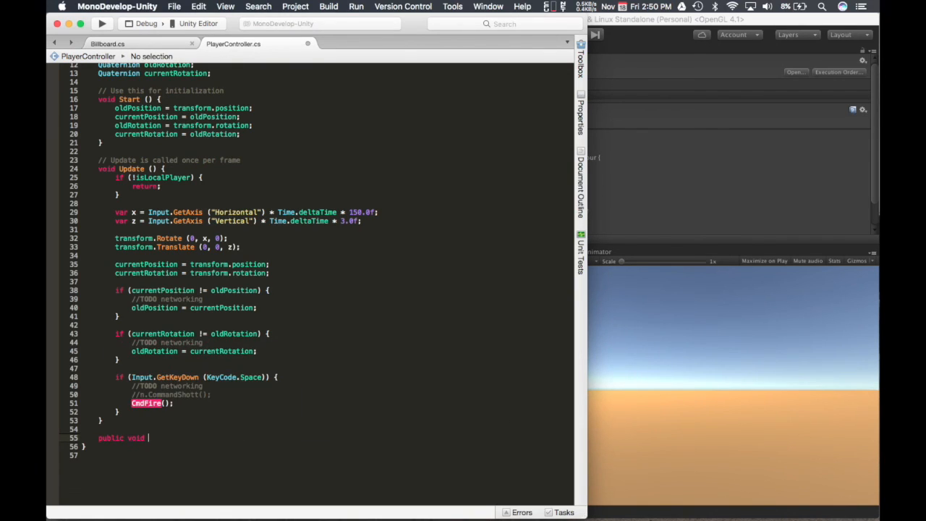
pyautogui.write('CmdFire()')
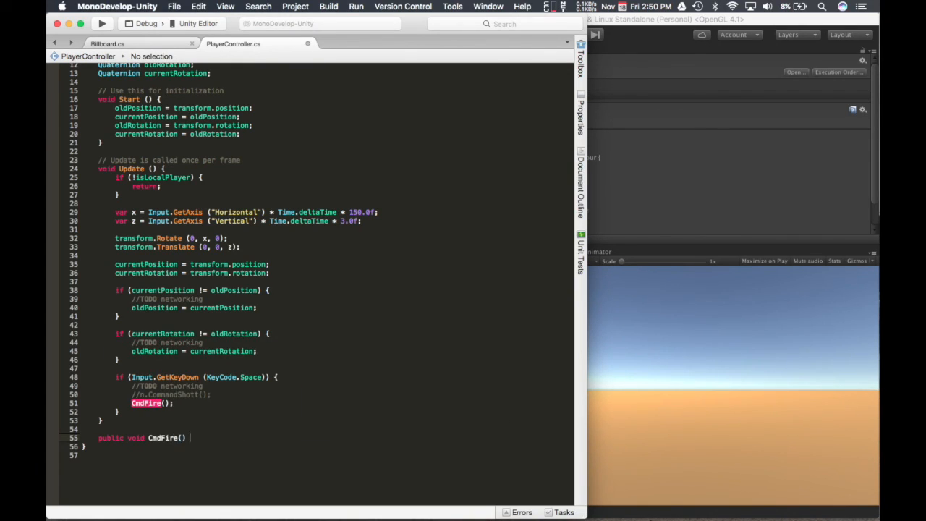